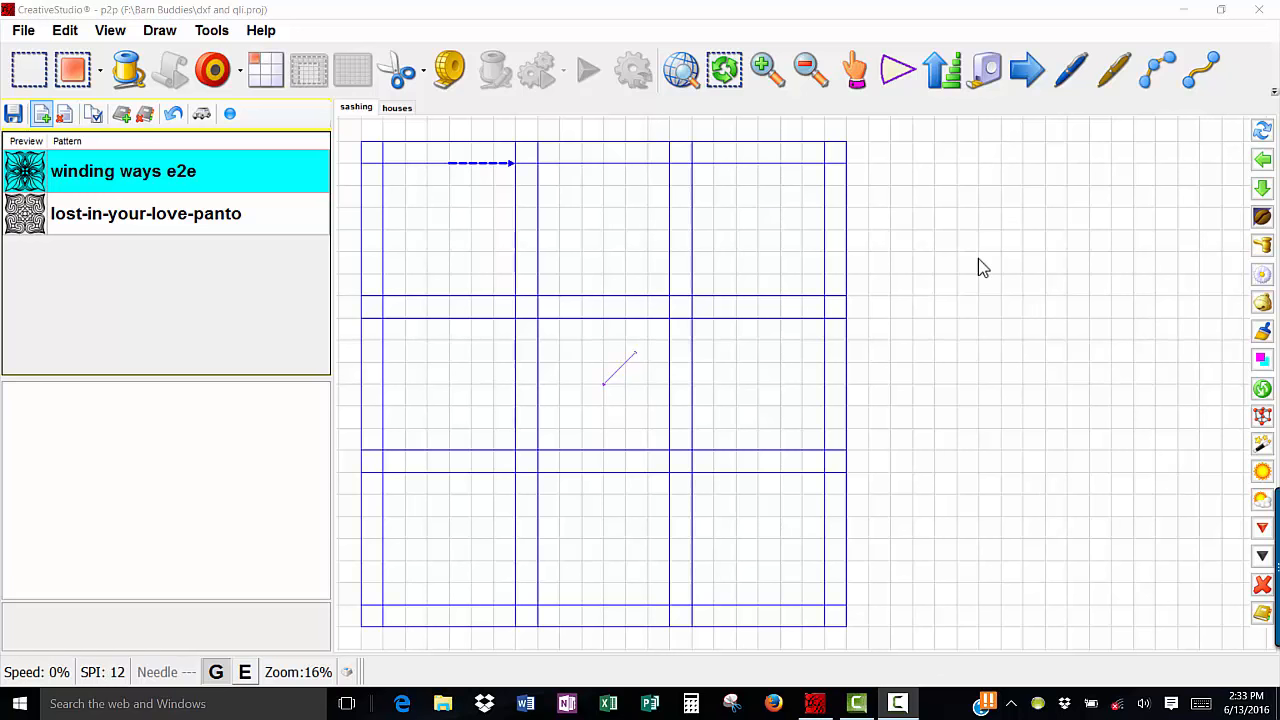
{"action": "mouse_move", "coordinate": [714, 264]}
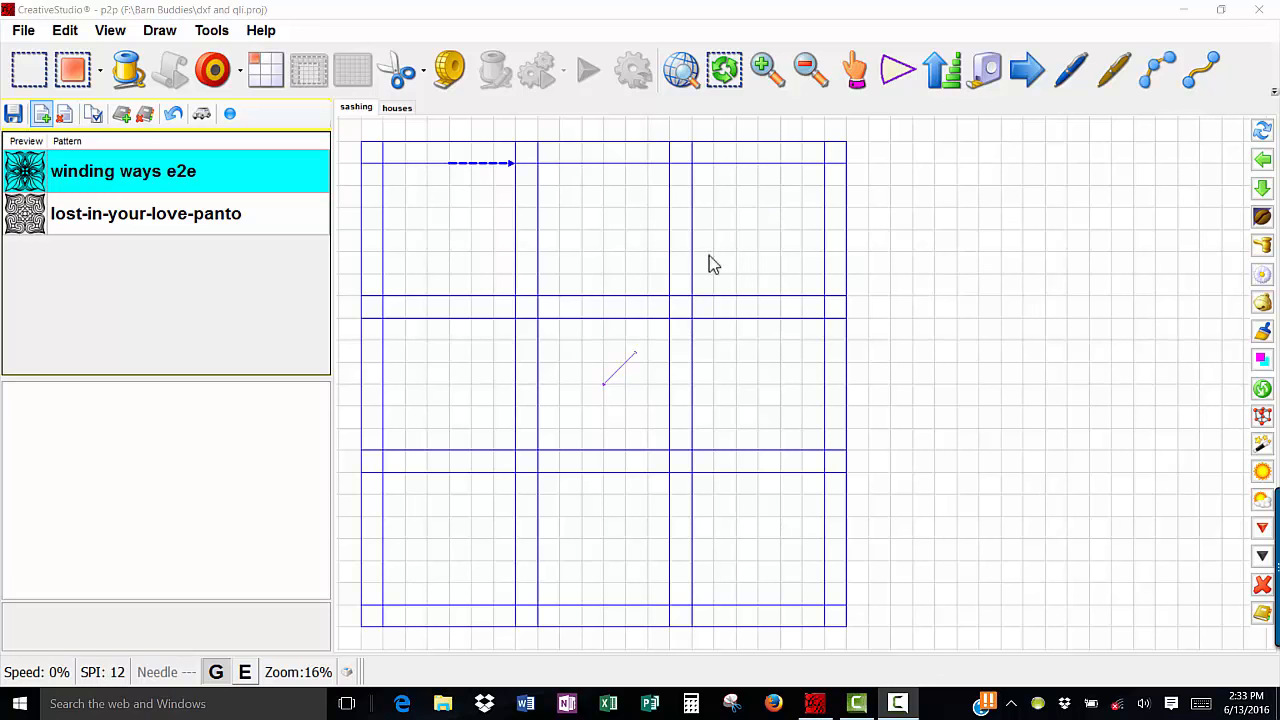
{"action": "mouse_move", "coordinate": [210, 222]}
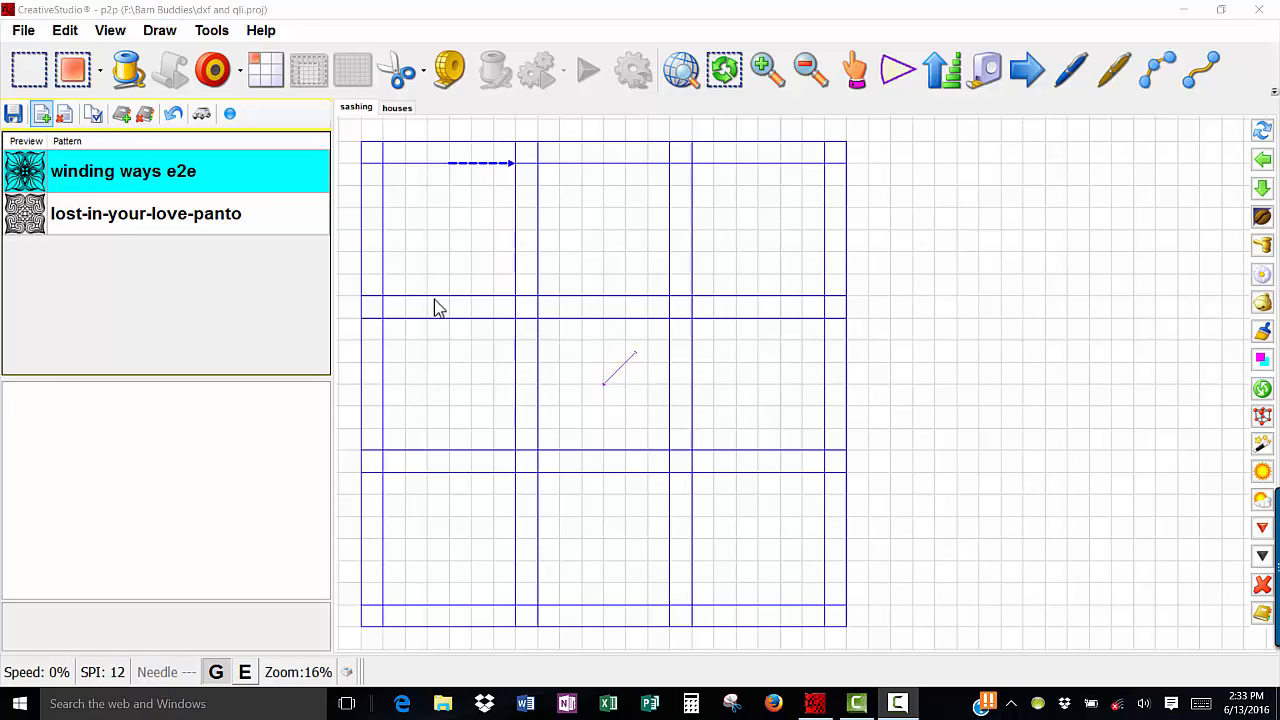
{"action": "mouse_move", "coordinate": [648, 300]}
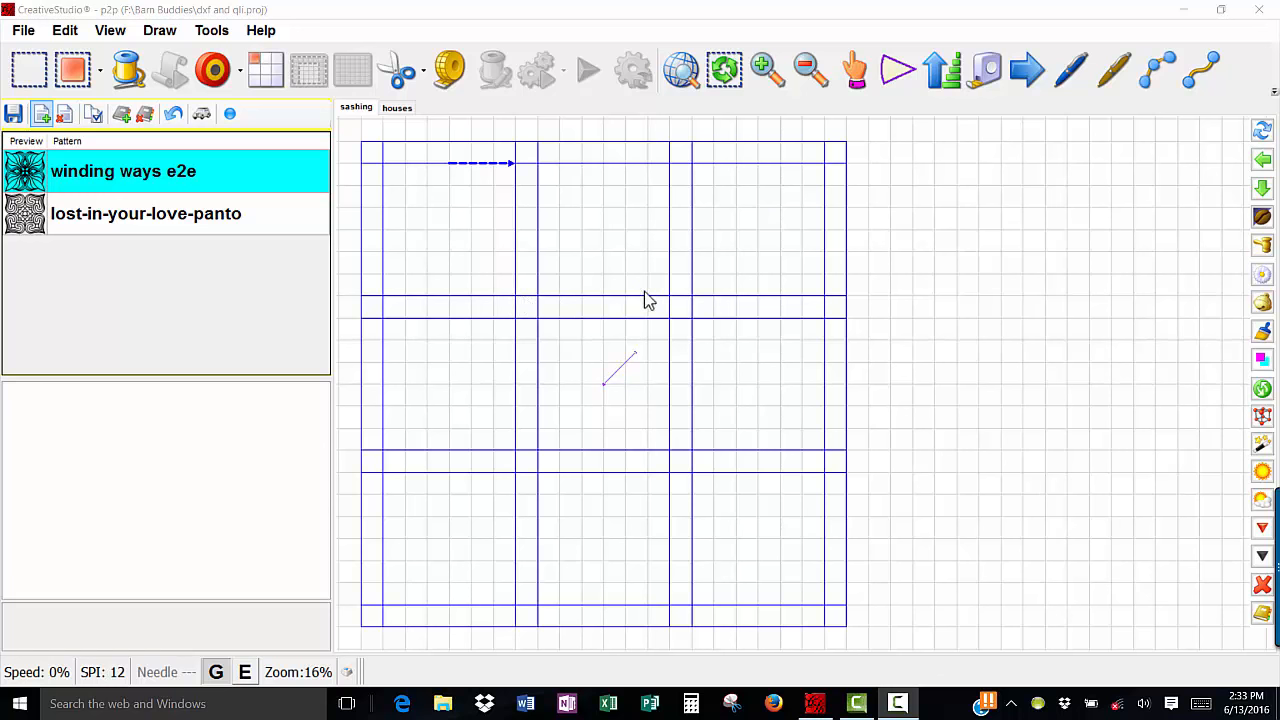
{"action": "mouse_move", "coordinate": [436, 244]}
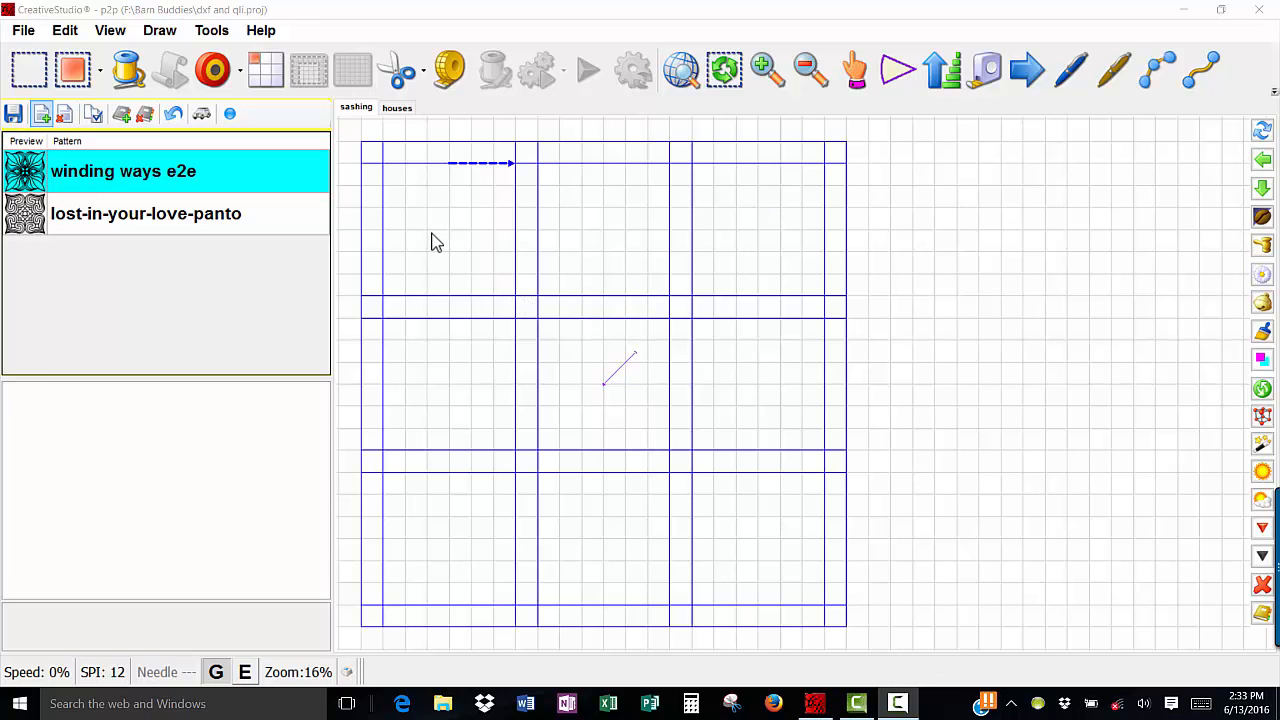
{"action": "mouse_move", "coordinate": [444, 248]}
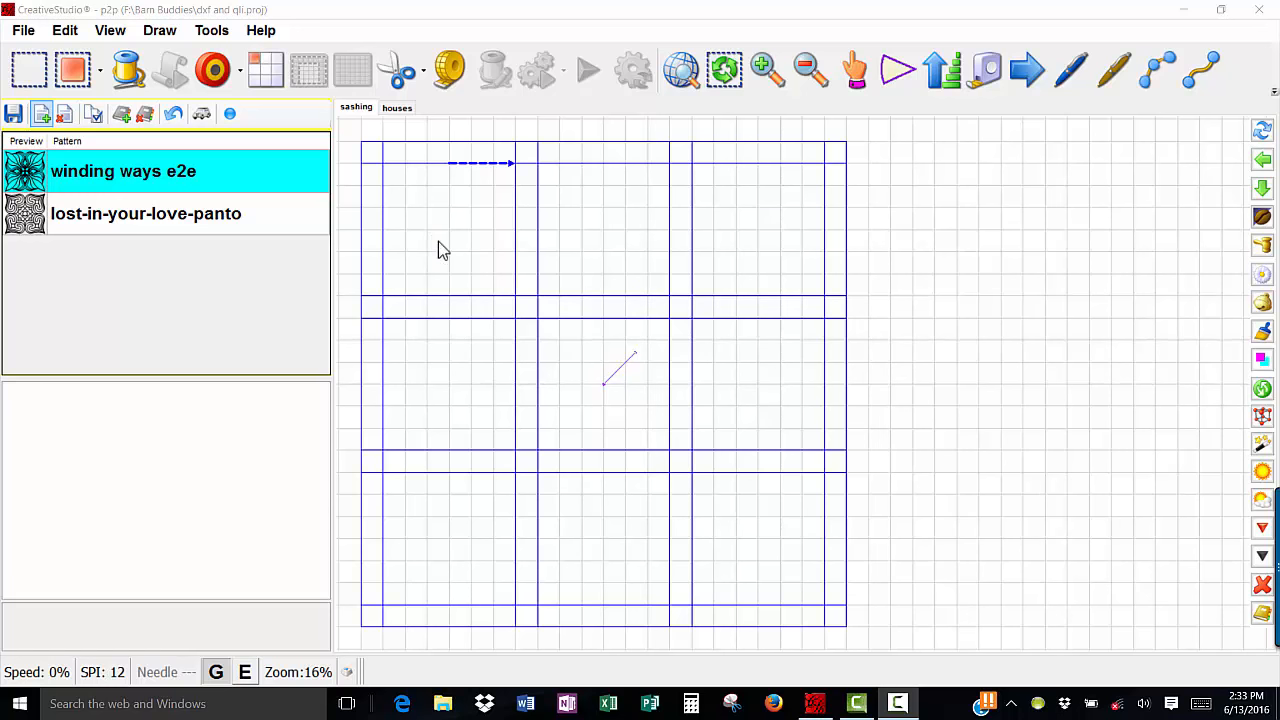
{"action": "mouse_move", "coordinate": [520, 304]}
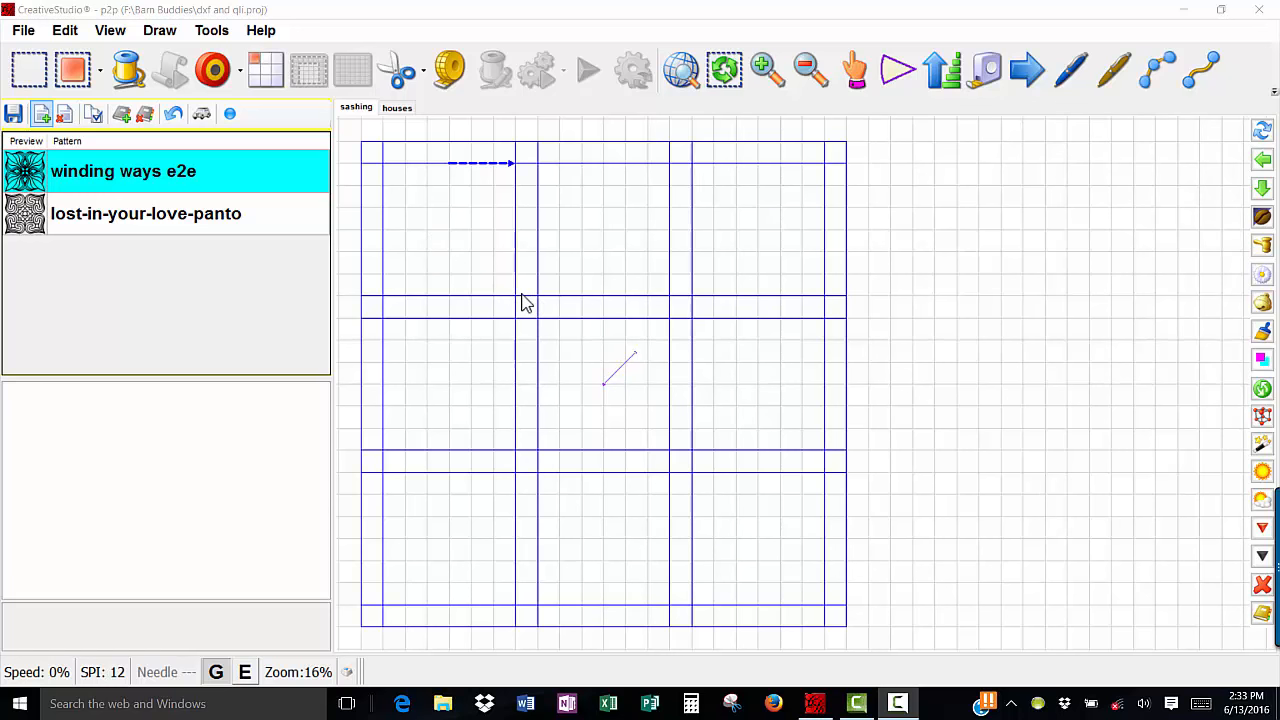
{"action": "mouse_move", "coordinate": [612, 264]}
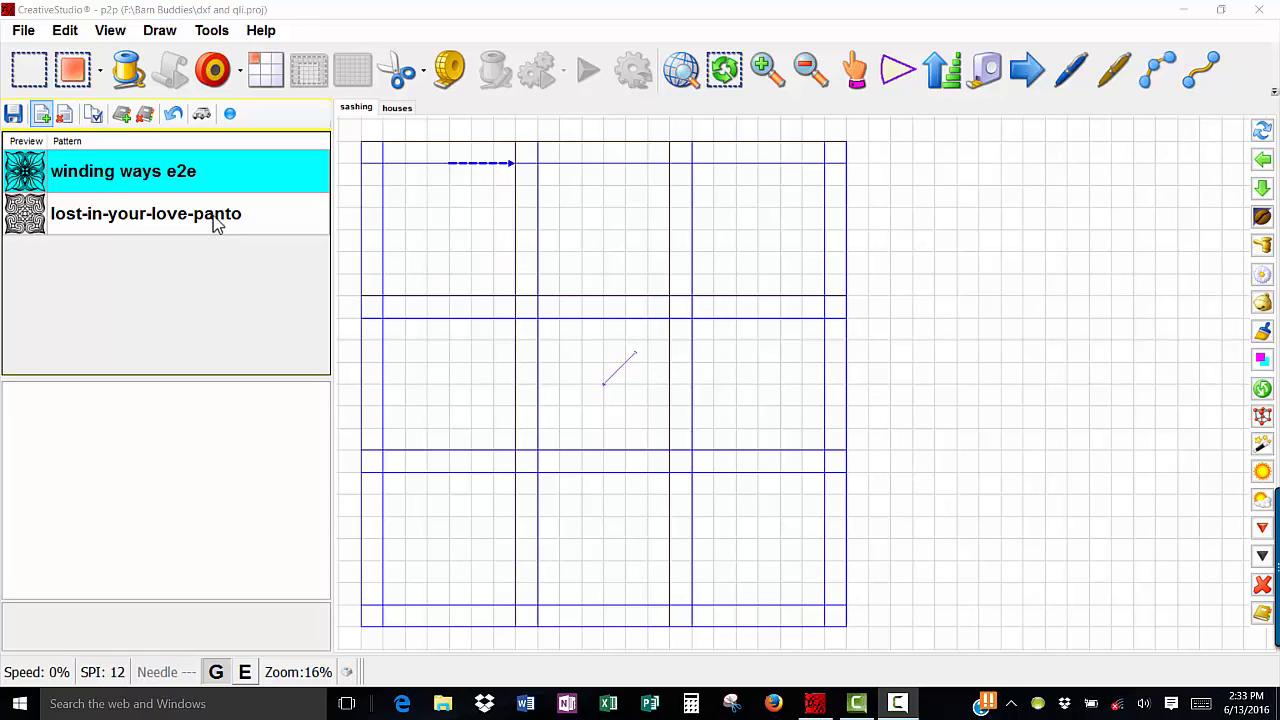
{"action": "mouse_move", "coordinate": [478, 240]}
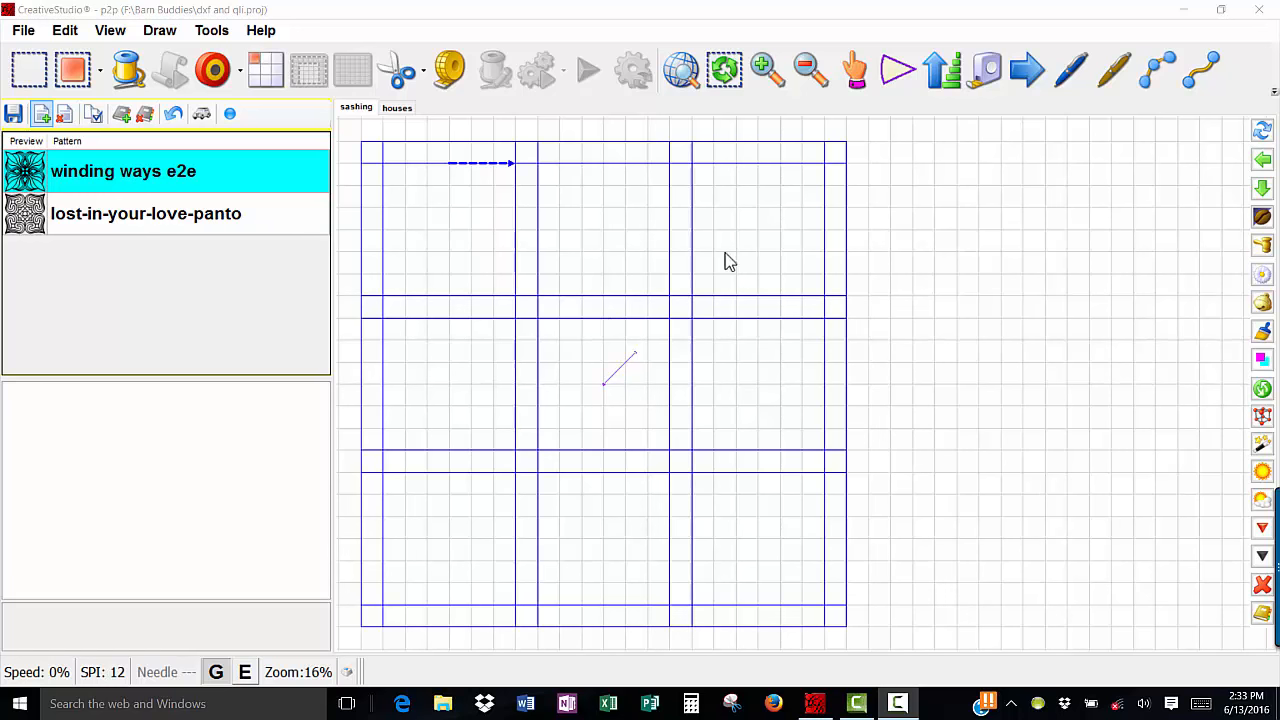
{"action": "mouse_move", "coordinate": [520, 304]}
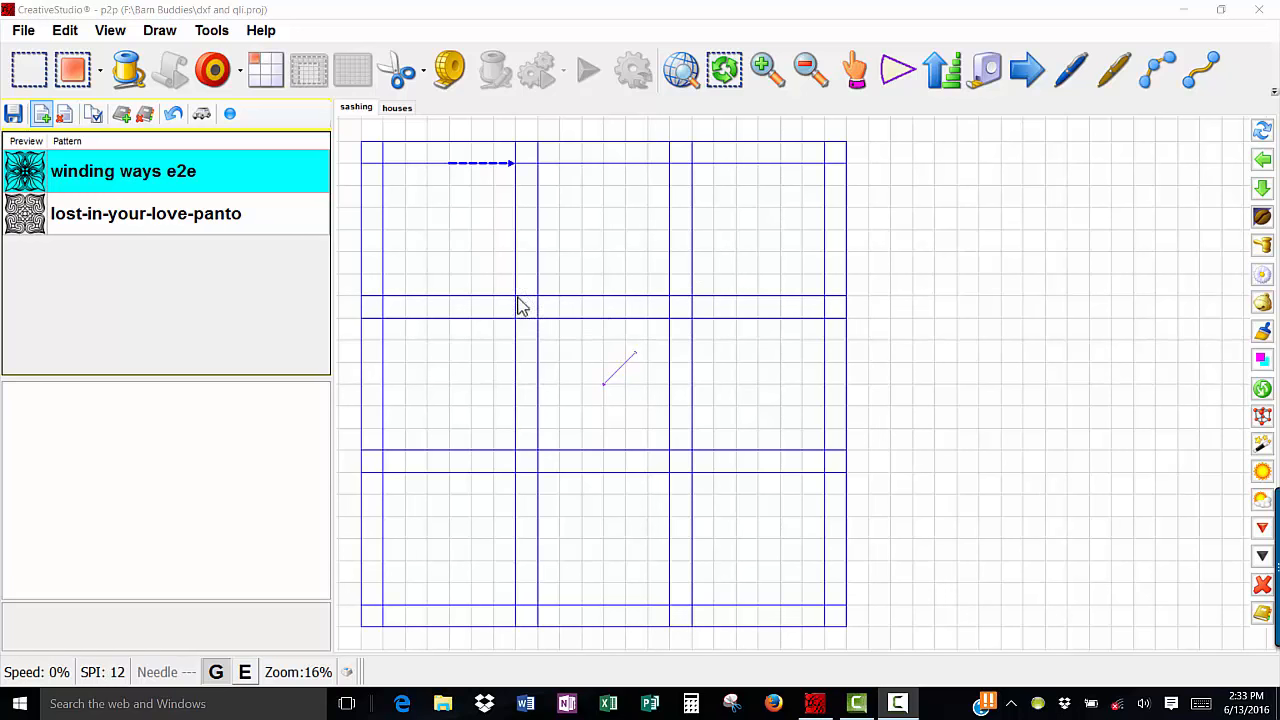
{"action": "mouse_move", "coordinate": [248, 198]}
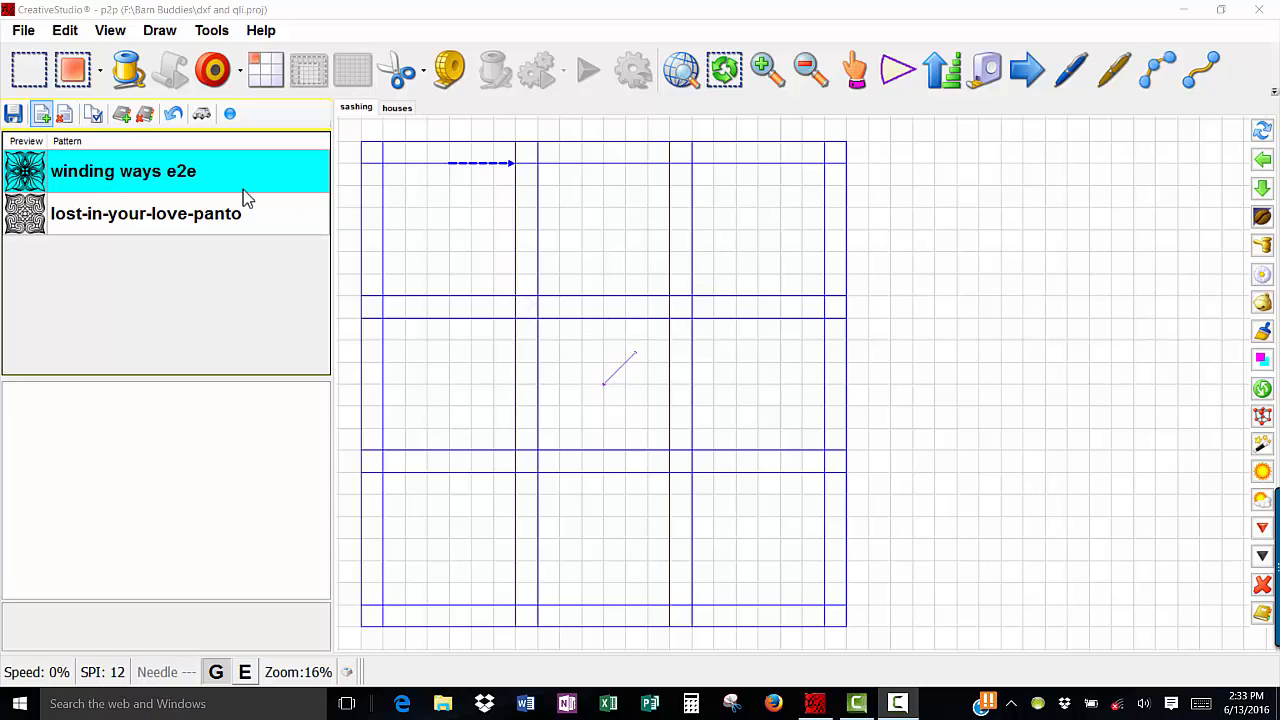
{"action": "mouse_move", "coordinate": [228, 188]}
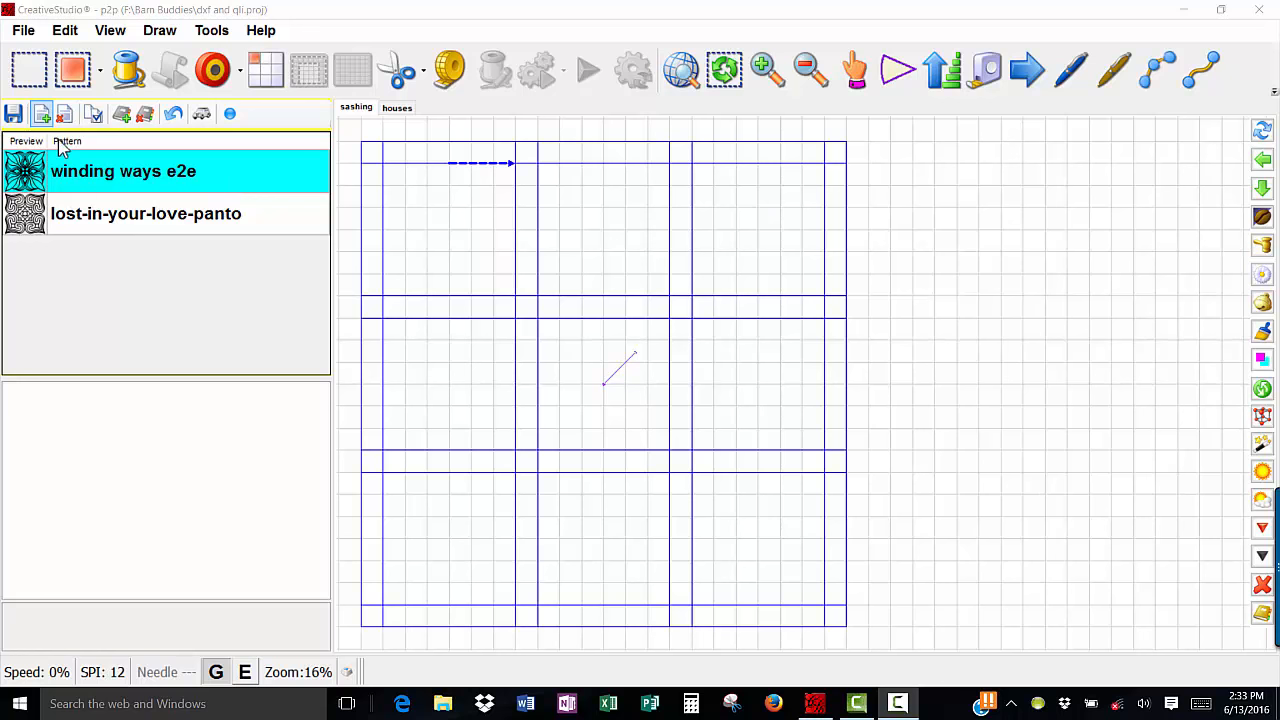
Step: Browse the Add Pattern dialog into the Patterns Statler Stitcher DXF folder
{"action": "left_click", "coordinate": [40, 112]}
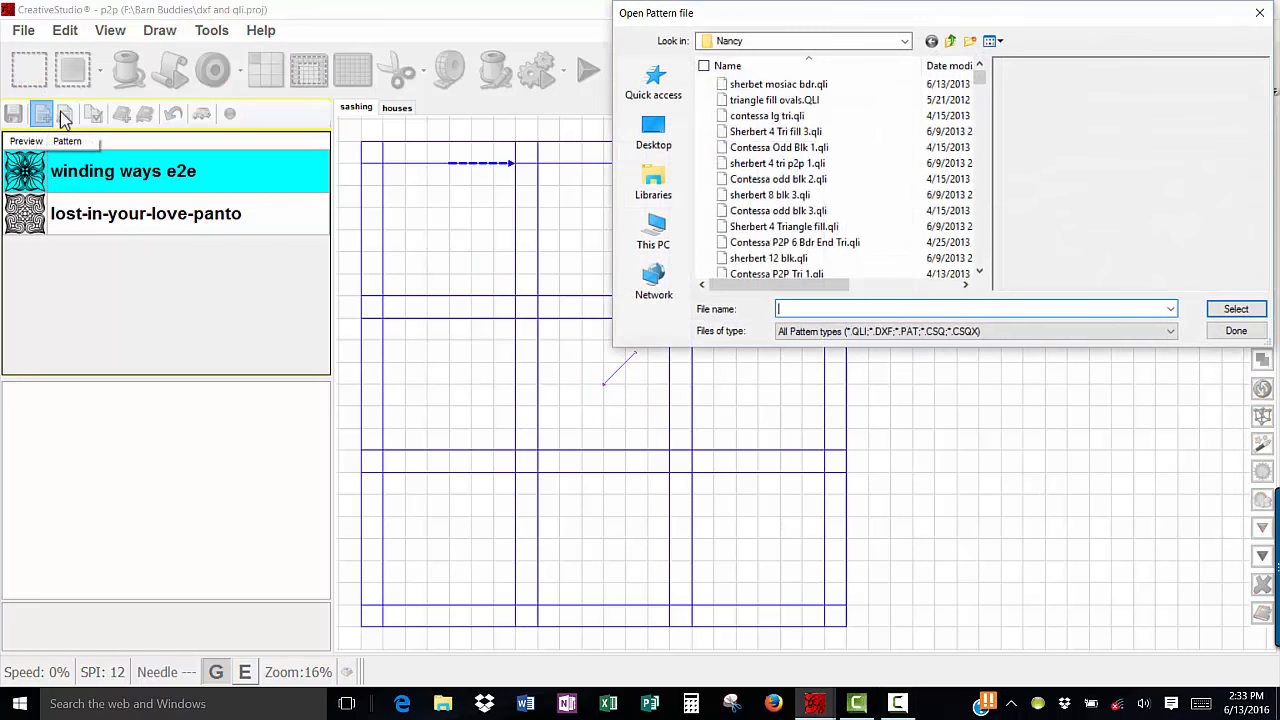
{"action": "left_click", "coordinate": [952, 40]}
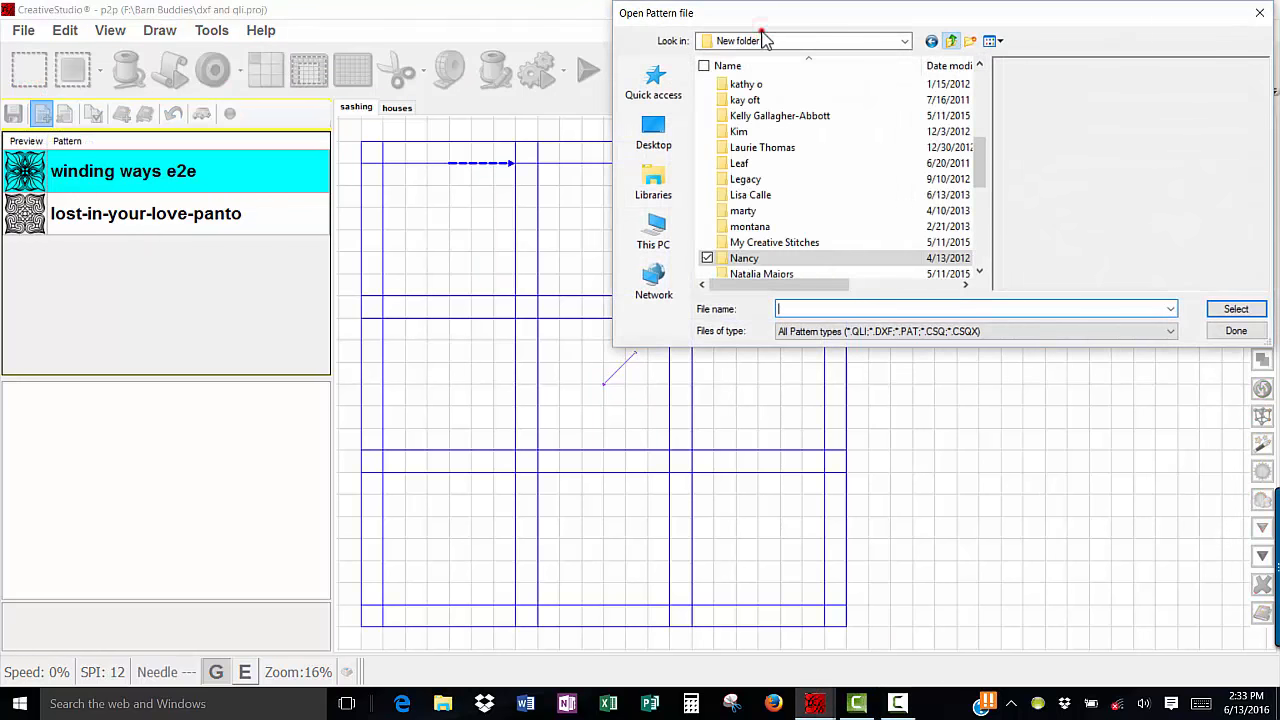
{"action": "left_click", "coordinate": [654, 90]}
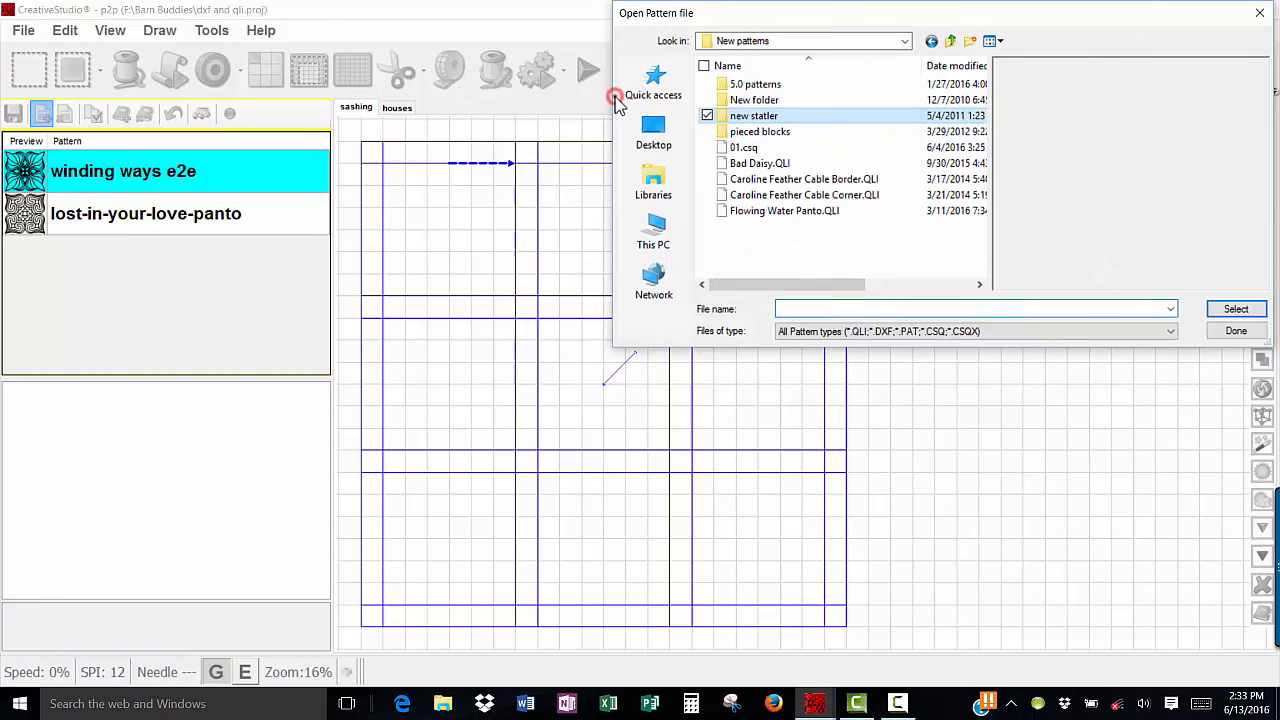
{"action": "double_click", "coordinate": [752, 114]}
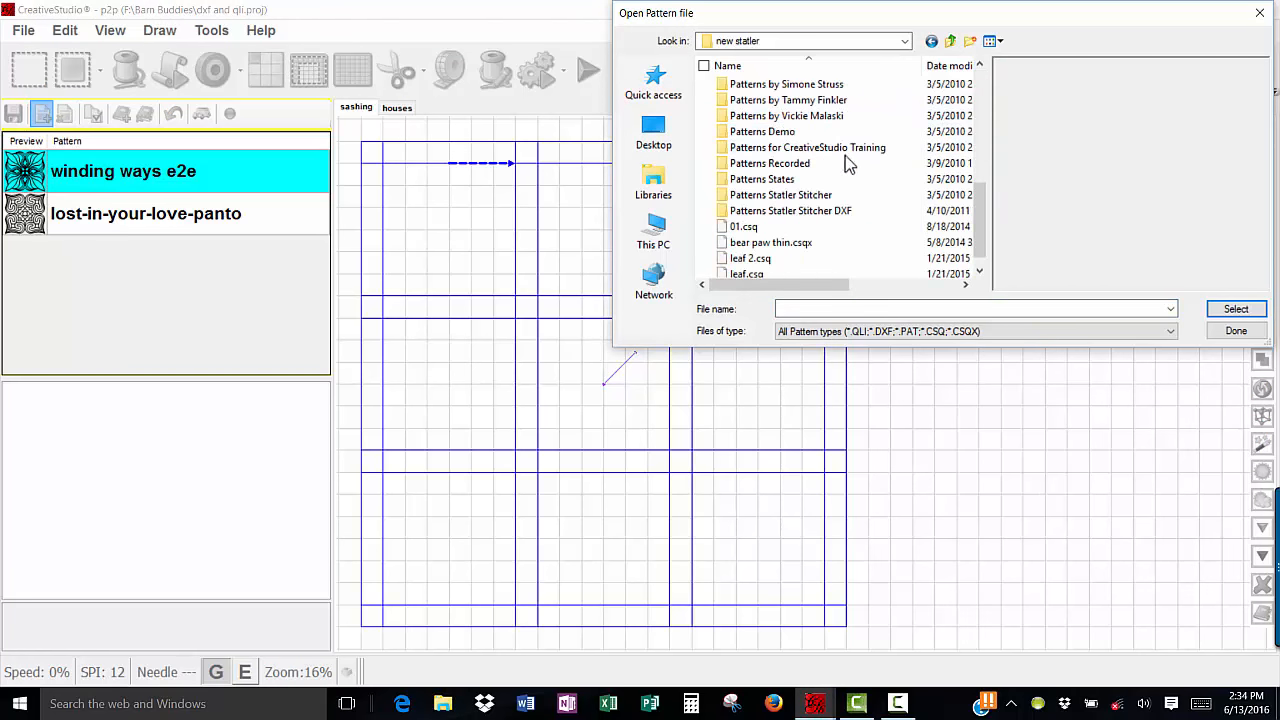
{"action": "double_click", "coordinate": [790, 210]}
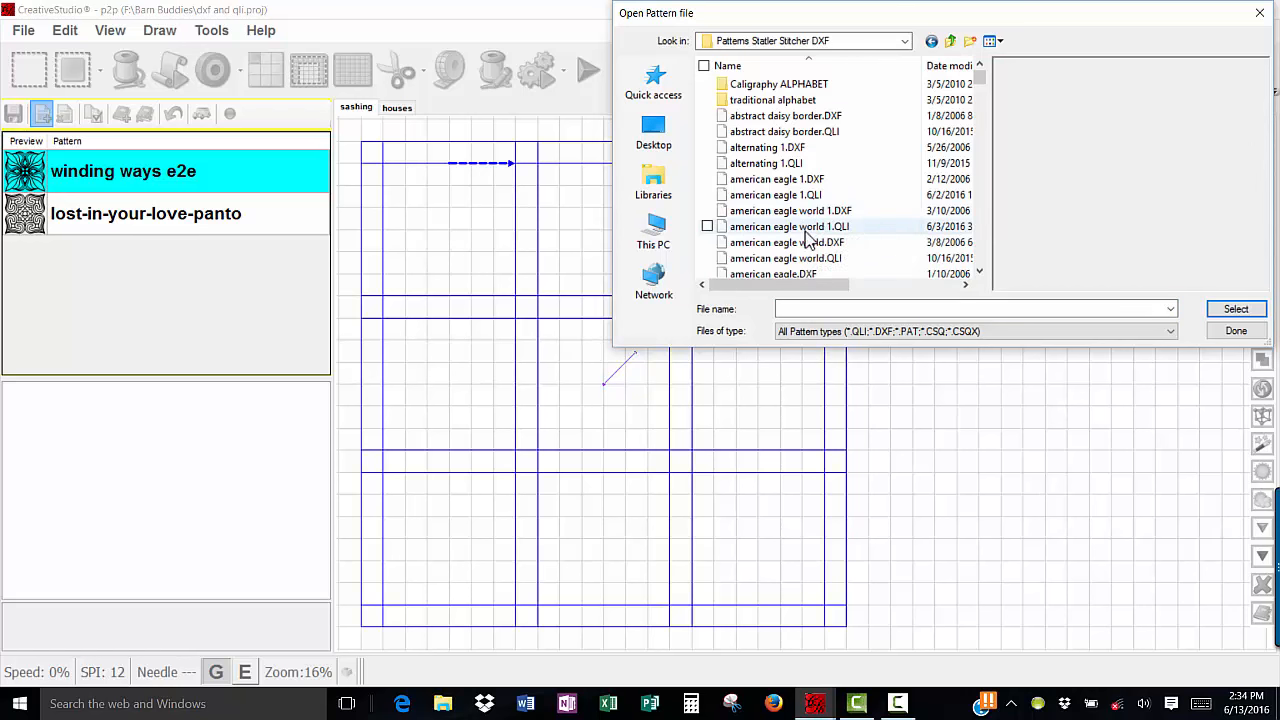
Step: Preview the geometric 60 triangle pattern and scroll down to the geometric line files
{"action": "left_click", "coordinate": [790, 226]}
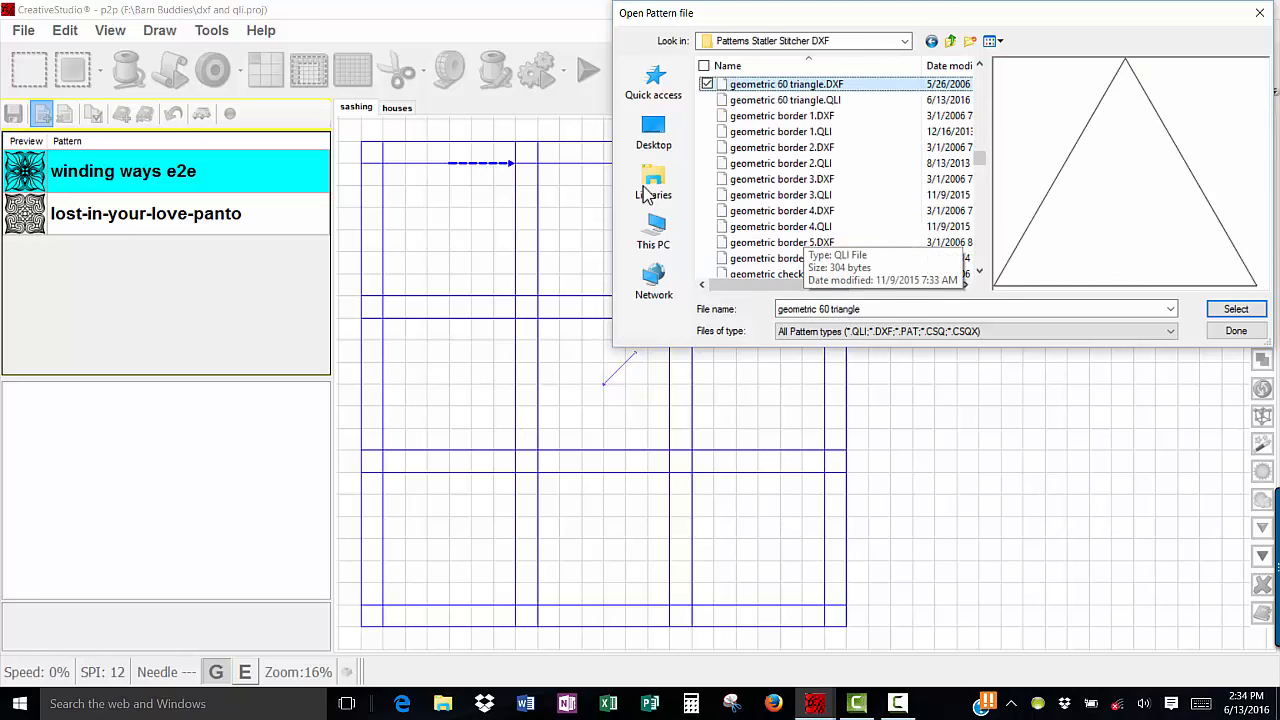
{"action": "scroll", "scroll_direction": "down", "scroll_amount": 3}
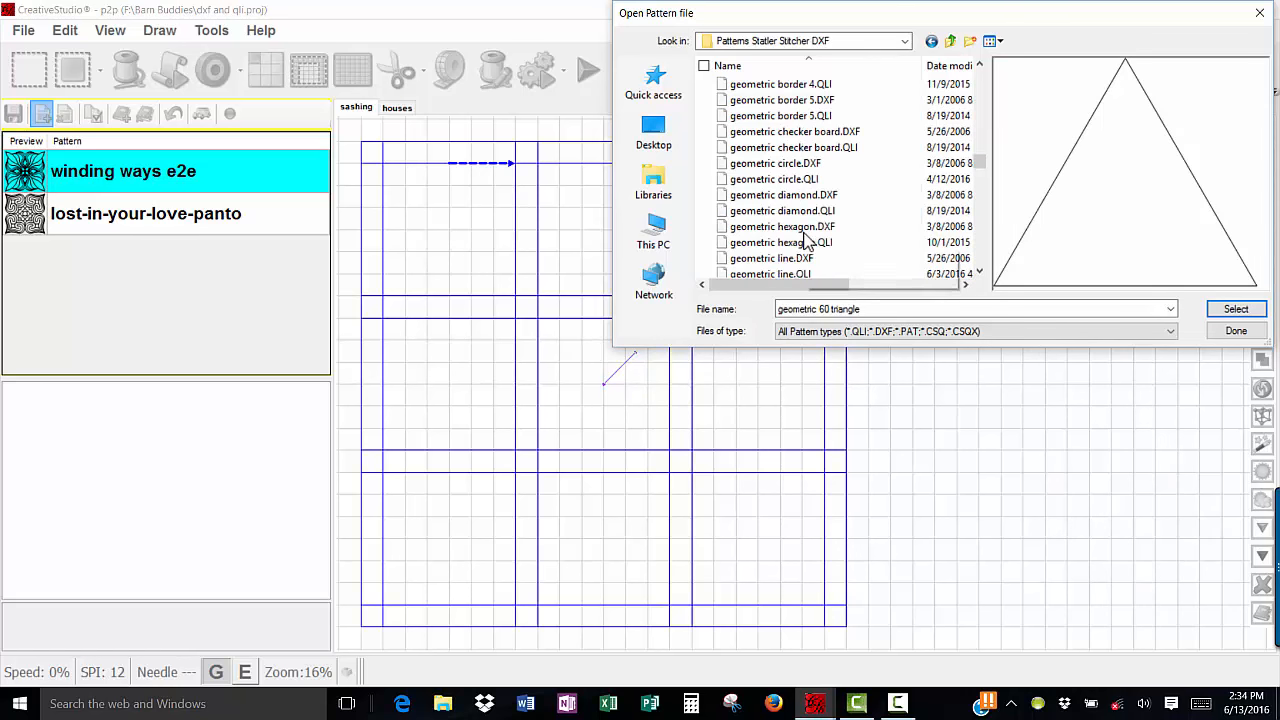
{"action": "scroll", "scroll_direction": "down", "scroll_amount": 3}
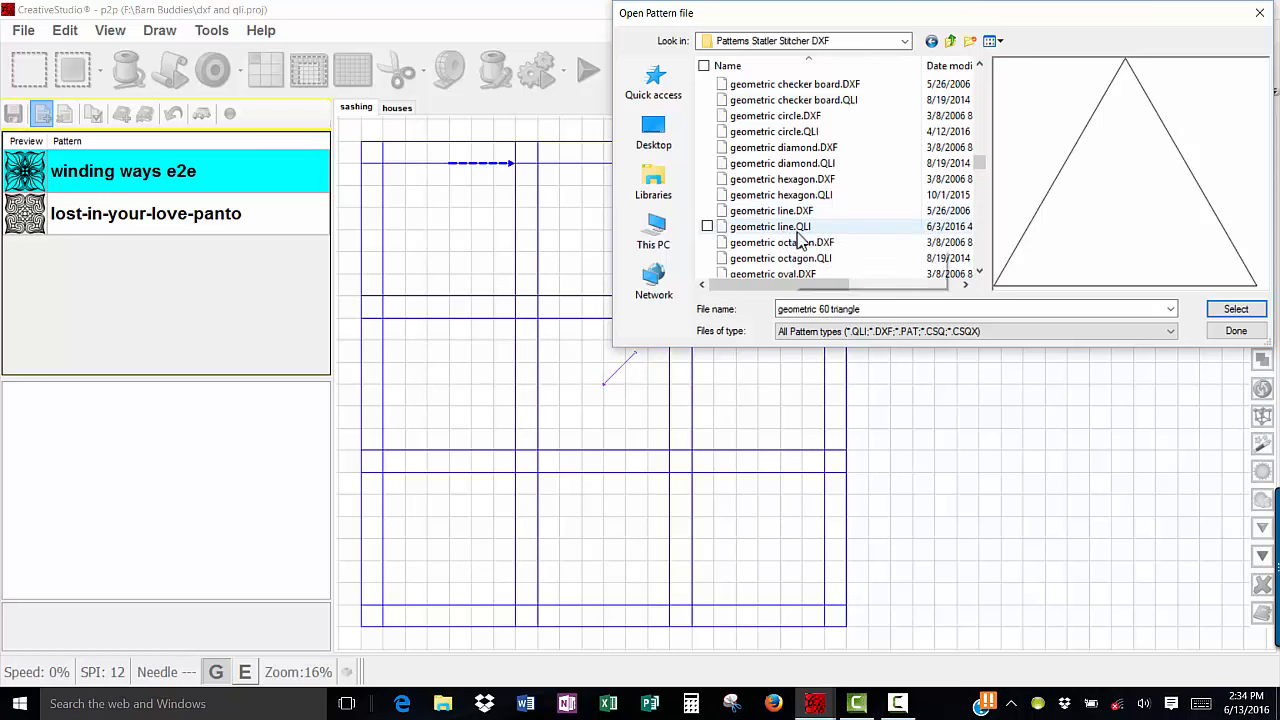
{"action": "mouse_move", "coordinate": [800, 232]}
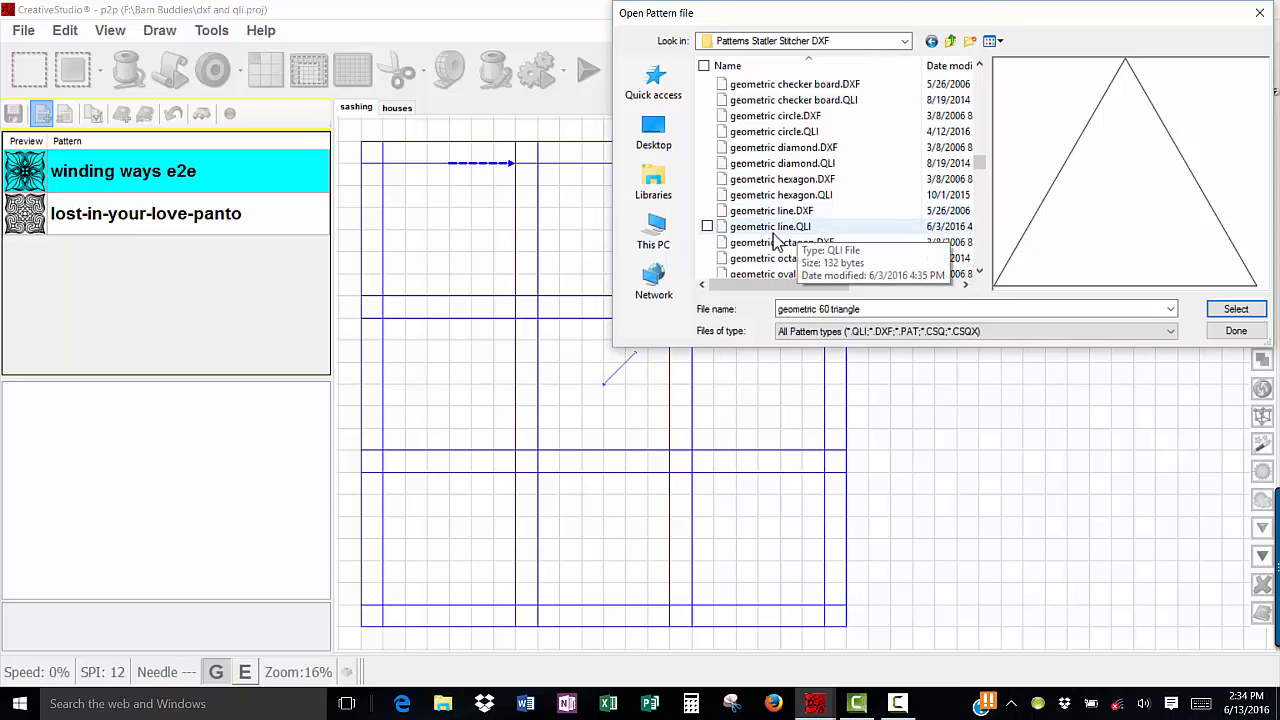
Step: Load geometric line.DXF and geometric line.QLI into the pattern list
{"action": "left_click", "coordinate": [772, 210]}
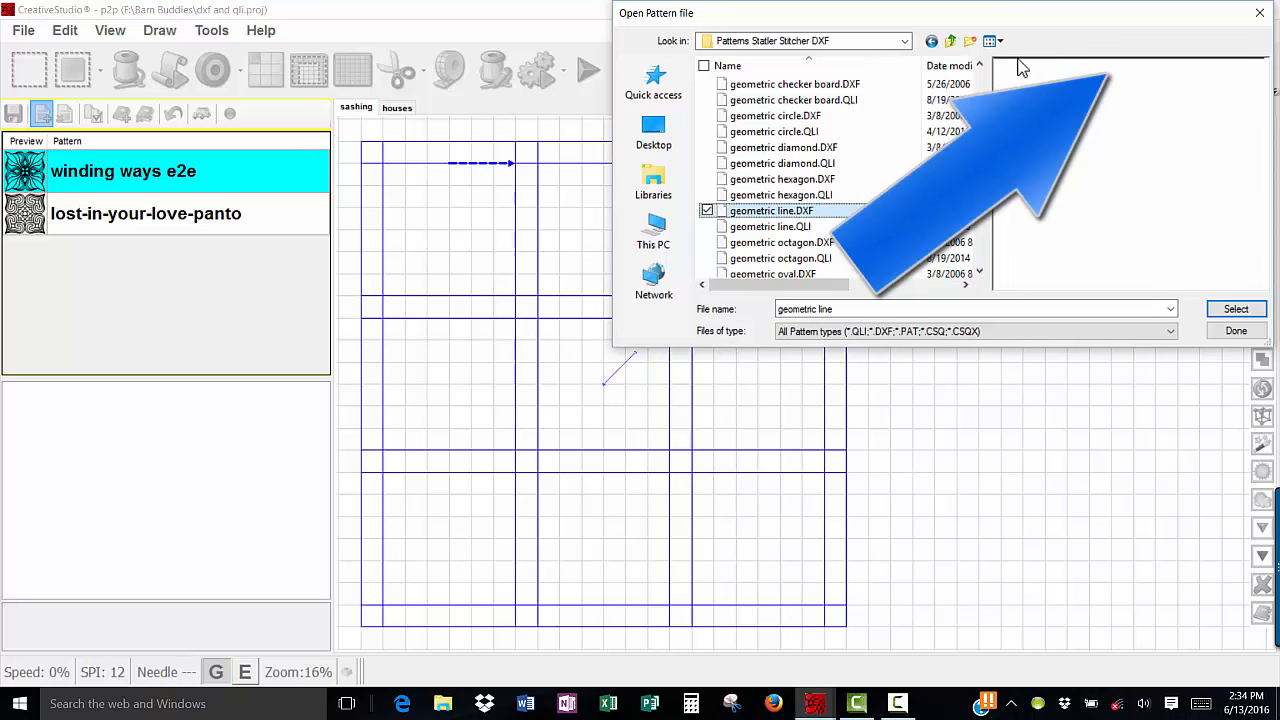
{"action": "left_click", "coordinate": [708, 194]}
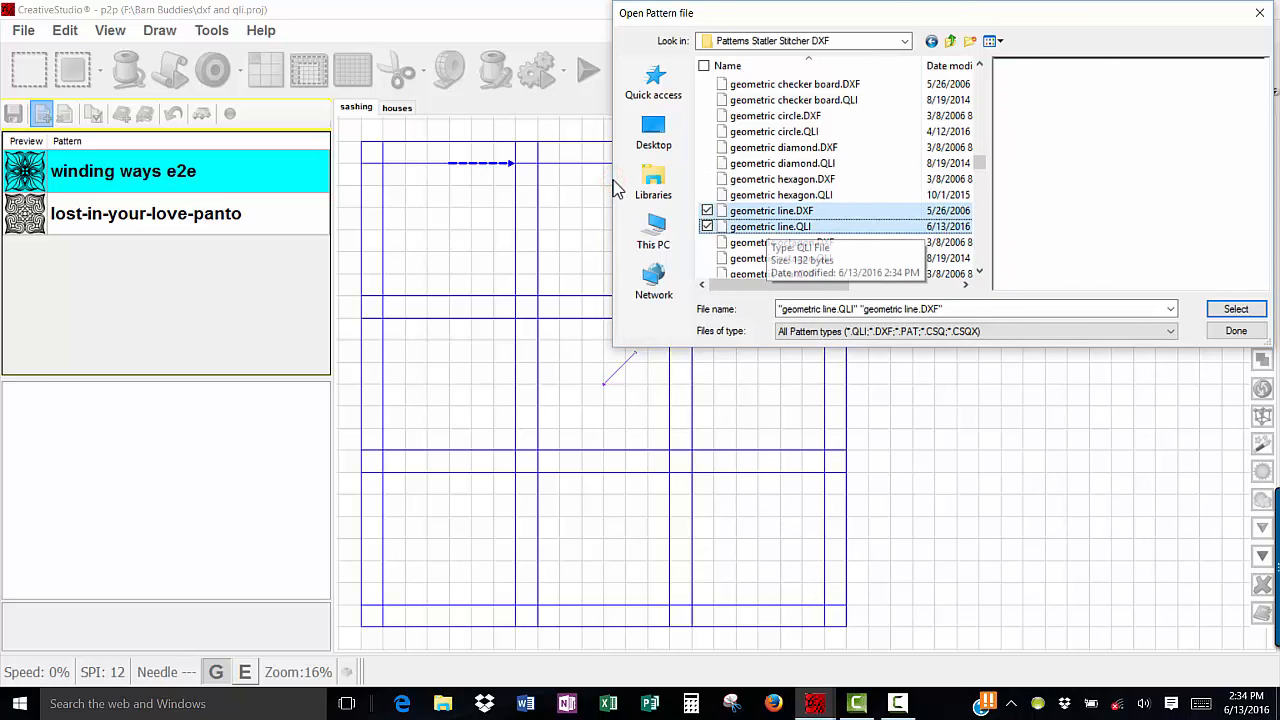
{"action": "mouse_move", "coordinate": [880, 198]}
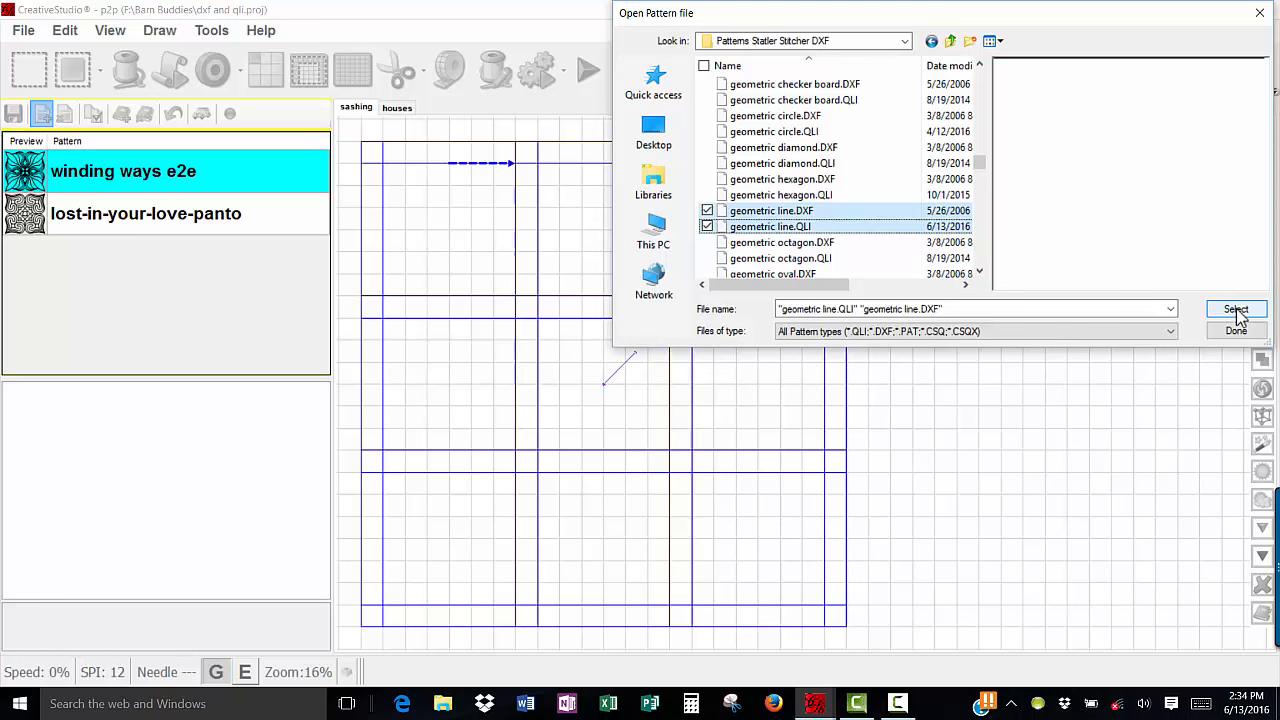
{"action": "left_click", "coordinate": [1236, 308]}
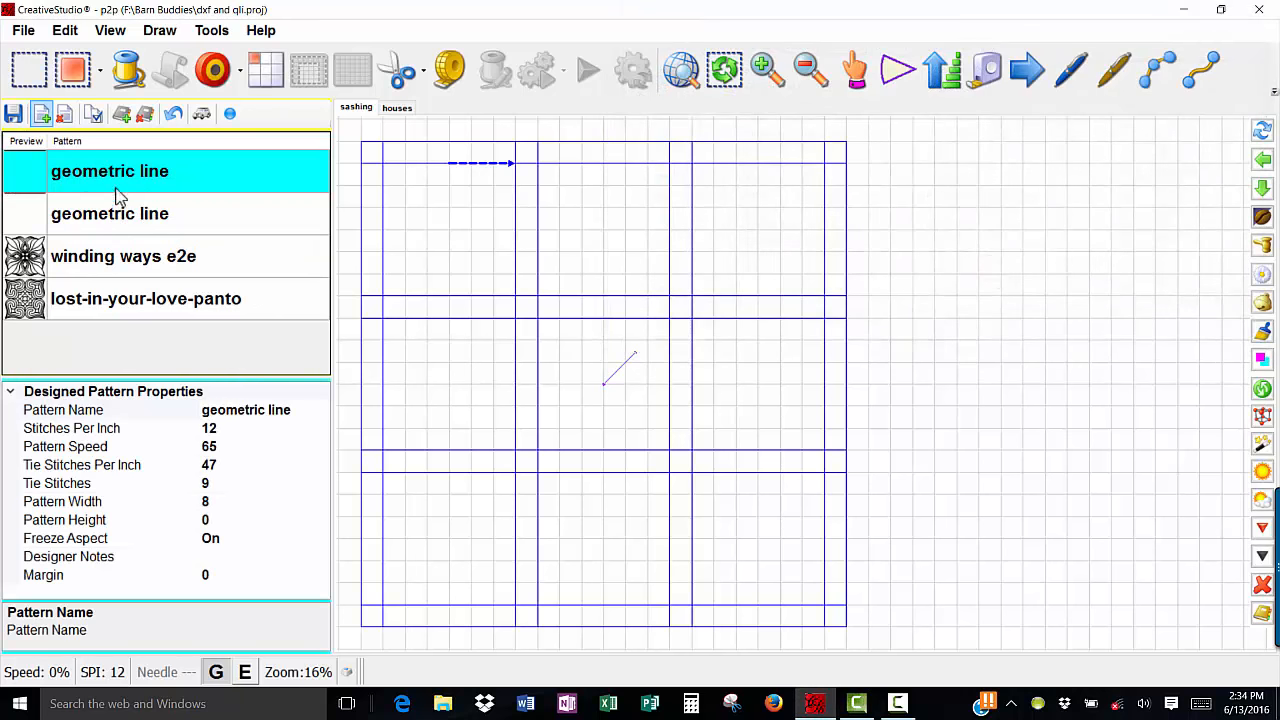
{"action": "mouse_move", "coordinate": [130, 220]}
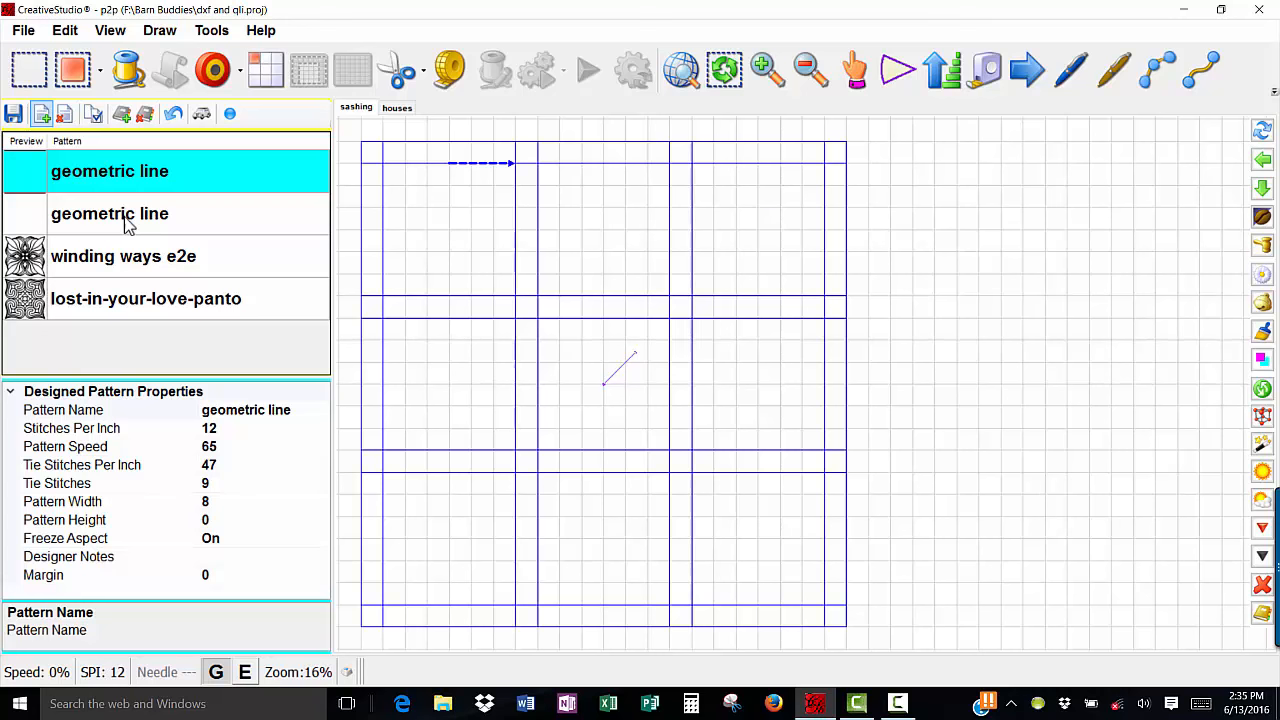
{"action": "mouse_move", "coordinate": [128, 262]}
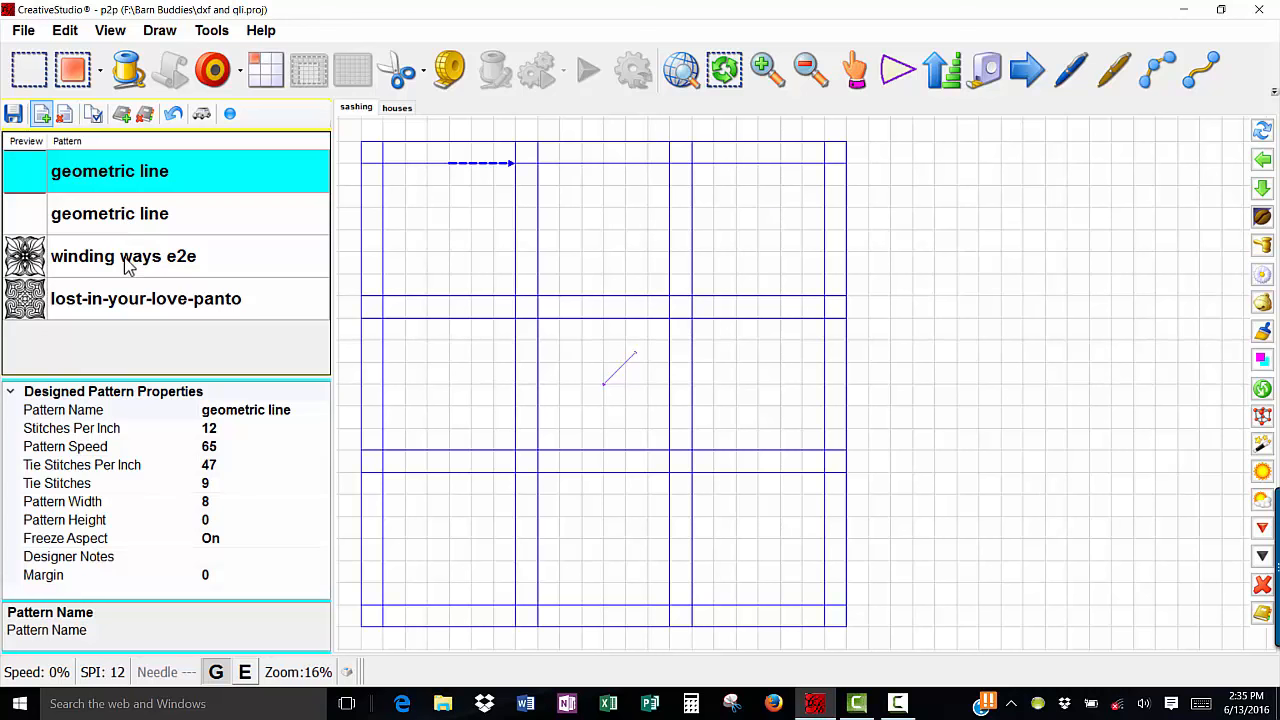
{"action": "mouse_move", "coordinate": [224, 276]}
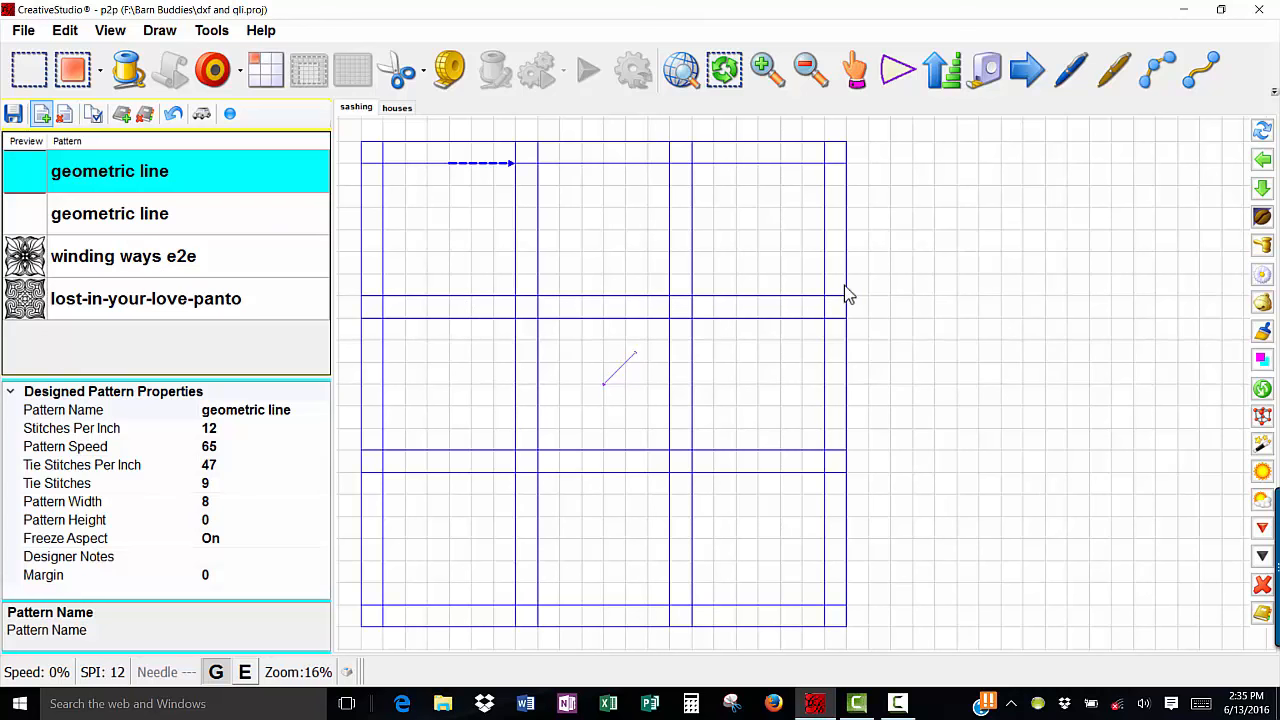
{"action": "mouse_move", "coordinate": [370, 306]}
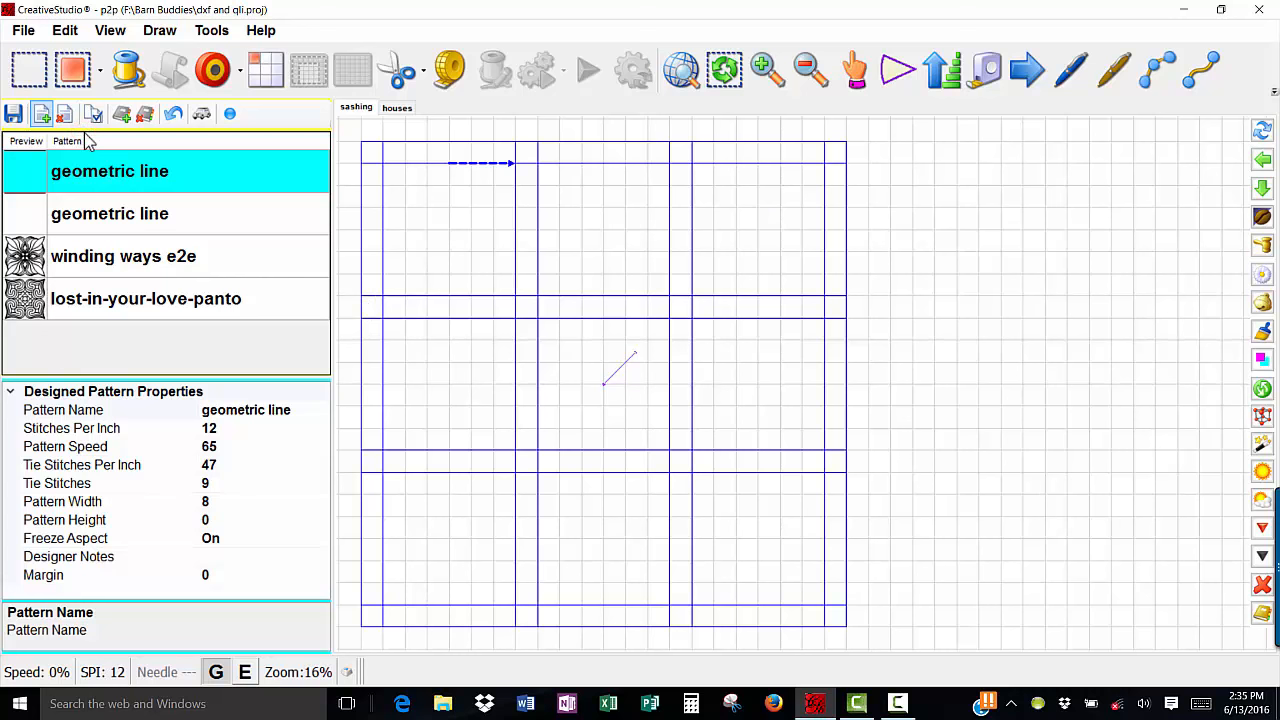
{"action": "mouse_move", "coordinate": [118, 178]}
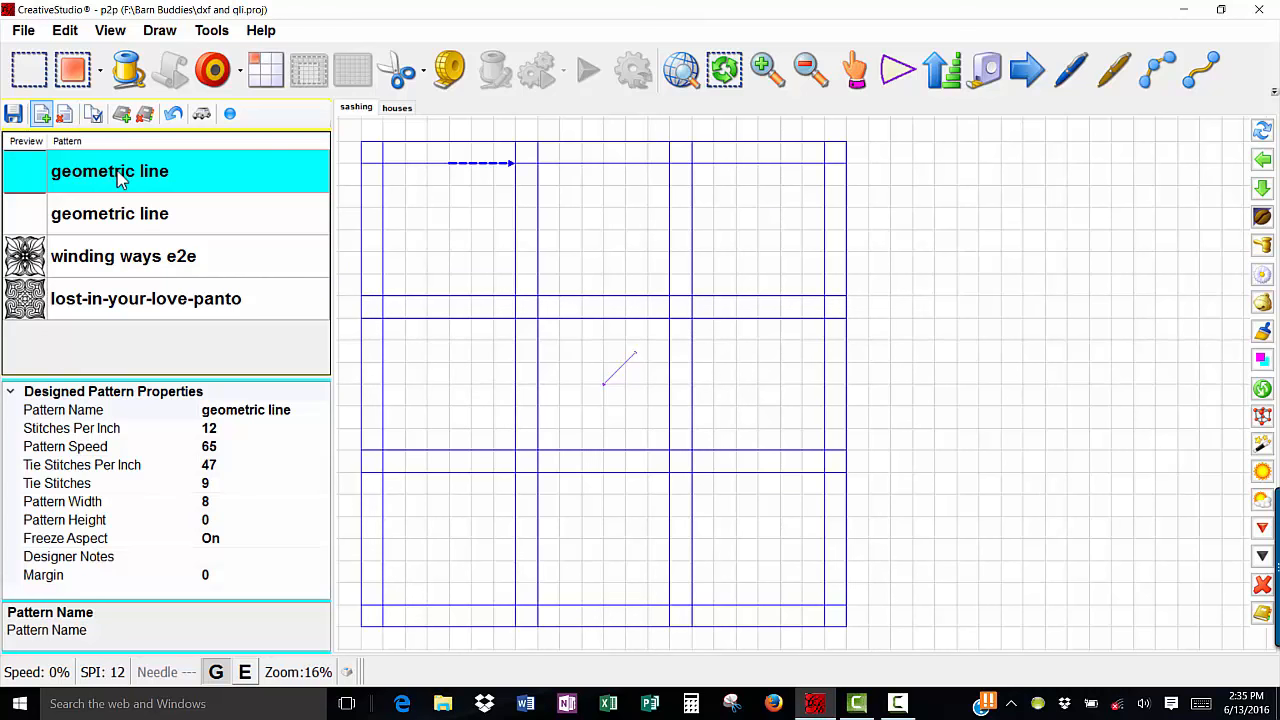
{"action": "mouse_move", "coordinate": [152, 268]}
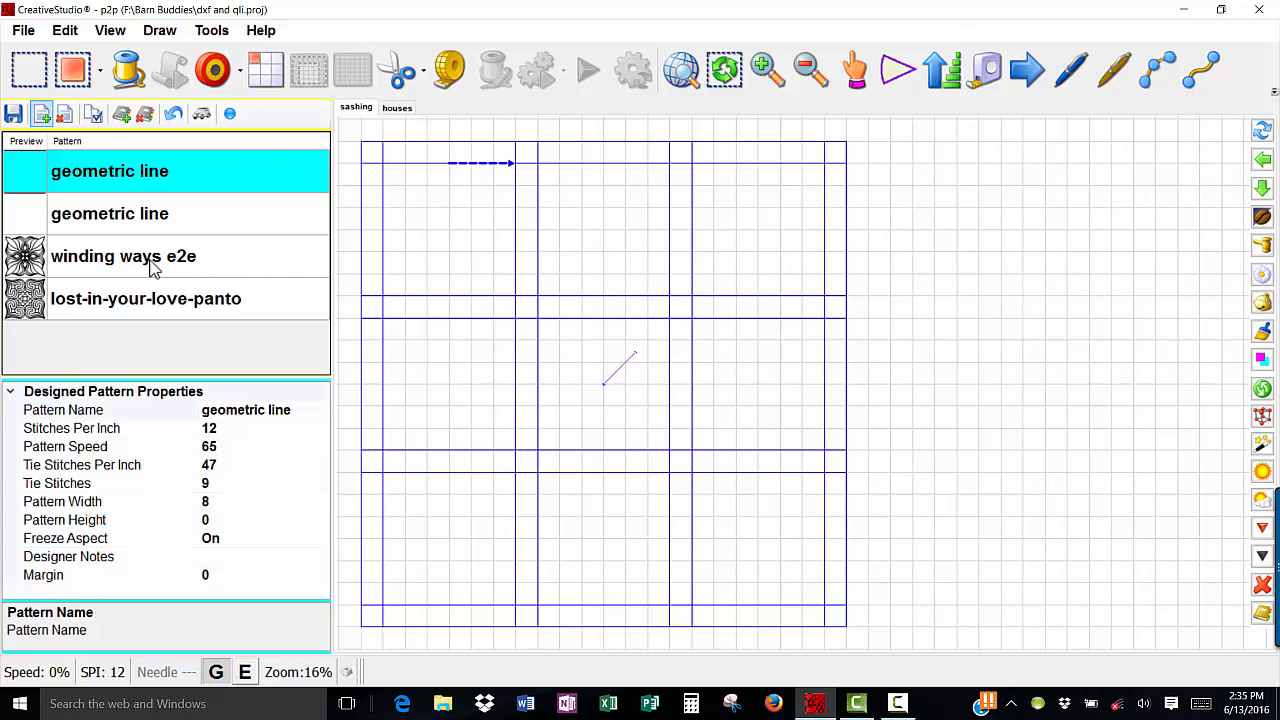
Step: Add winding ways e2e, geometric line again and lost-in-your-love-panto to the alternating sequence
{"action": "left_click", "coordinate": [124, 256]}
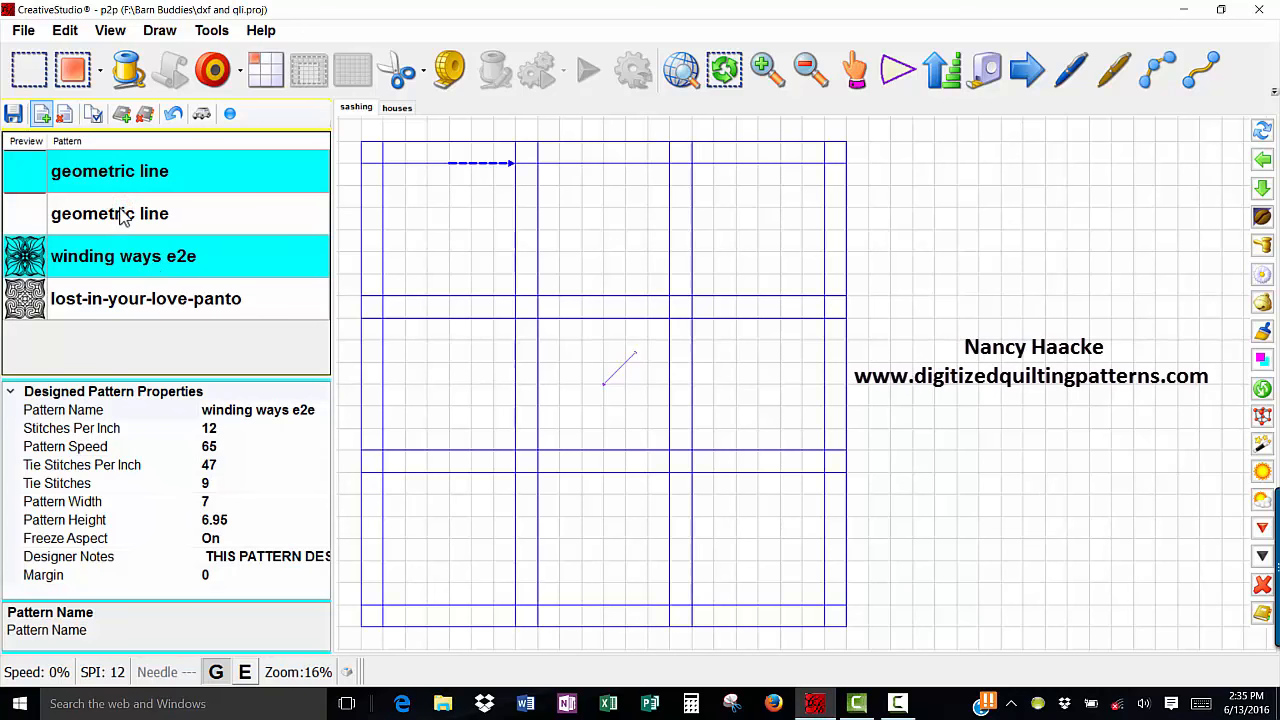
{"action": "mouse_move", "coordinate": [64, 240]}
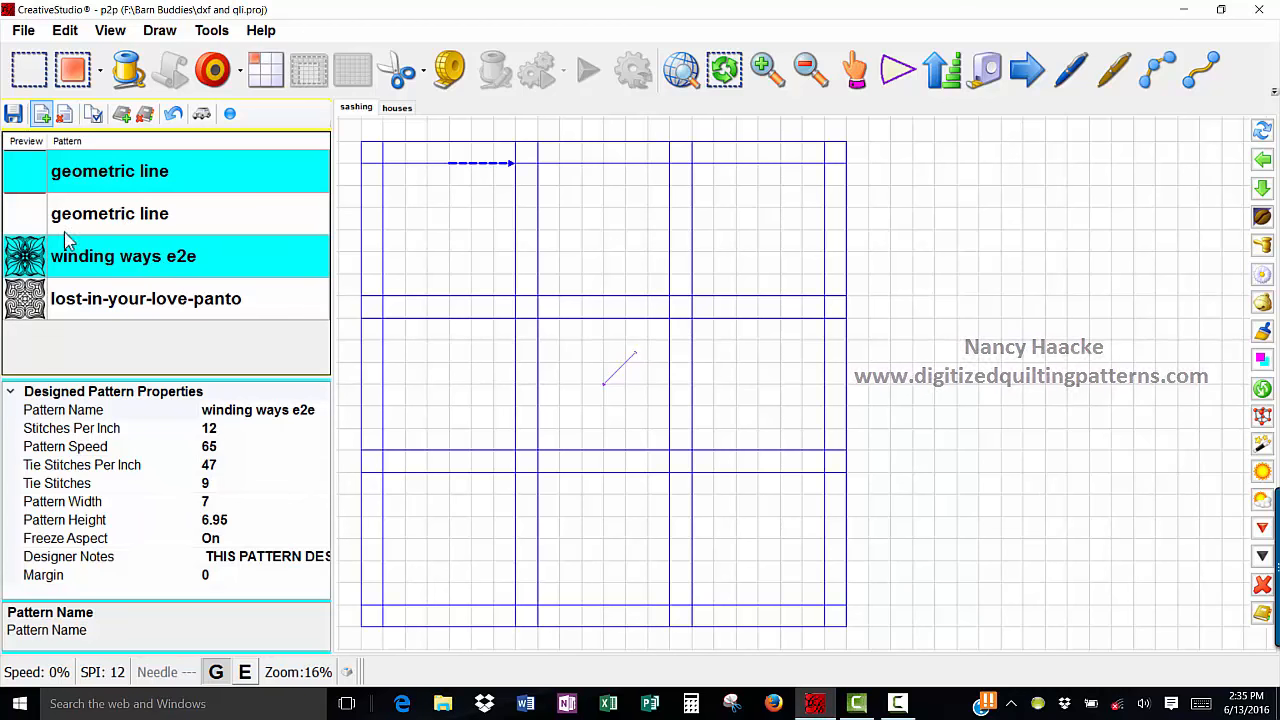
{"action": "mouse_move", "coordinate": [96, 216]}
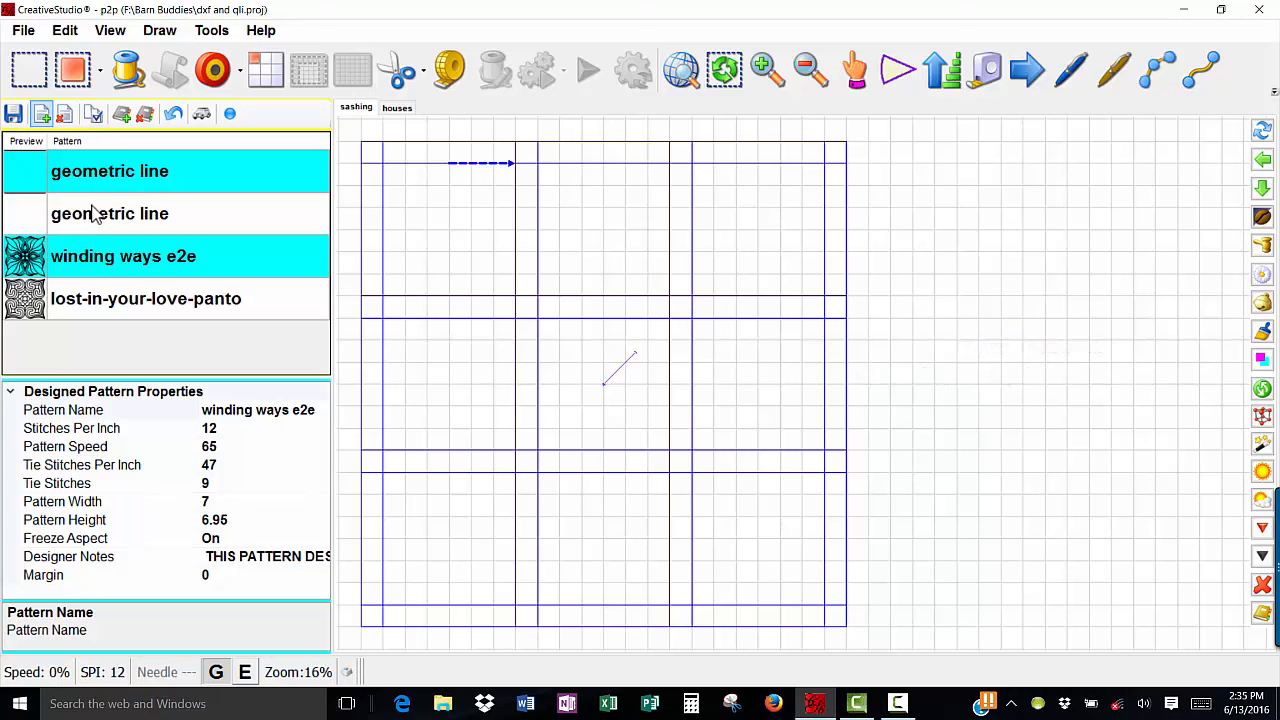
{"action": "left_click", "coordinate": [110, 212]}
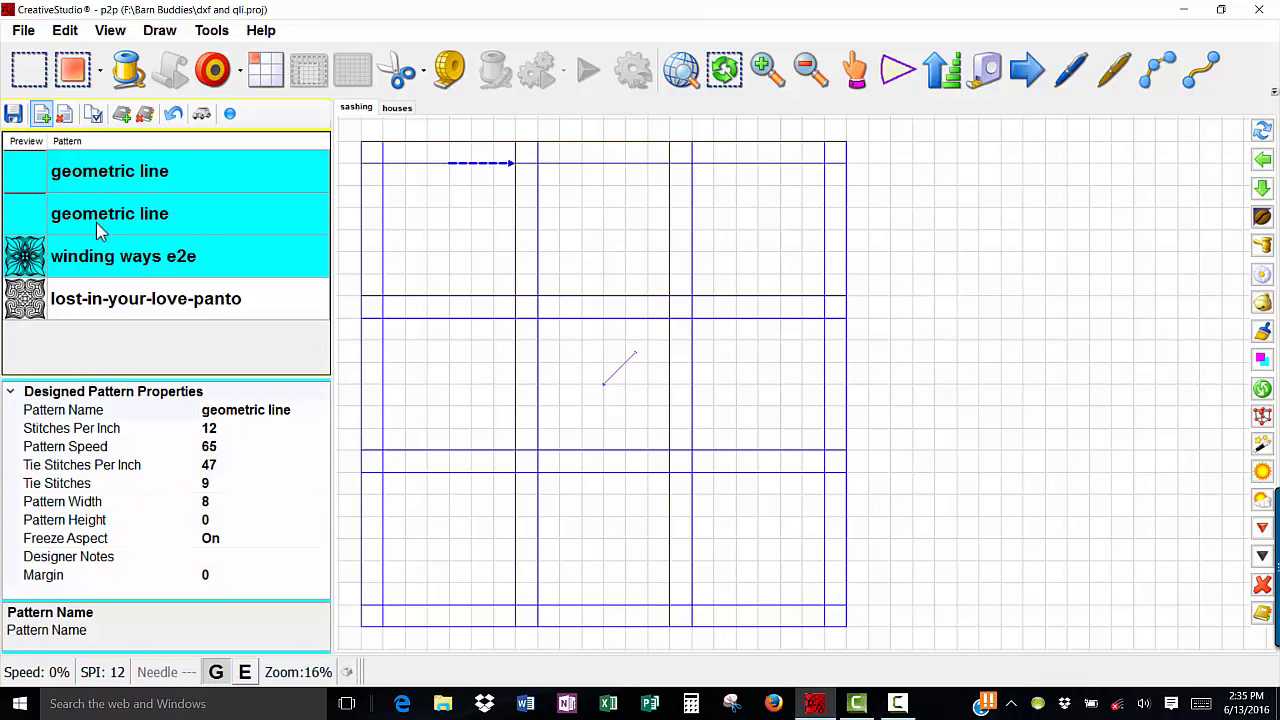
{"action": "mouse_move", "coordinate": [98, 316]}
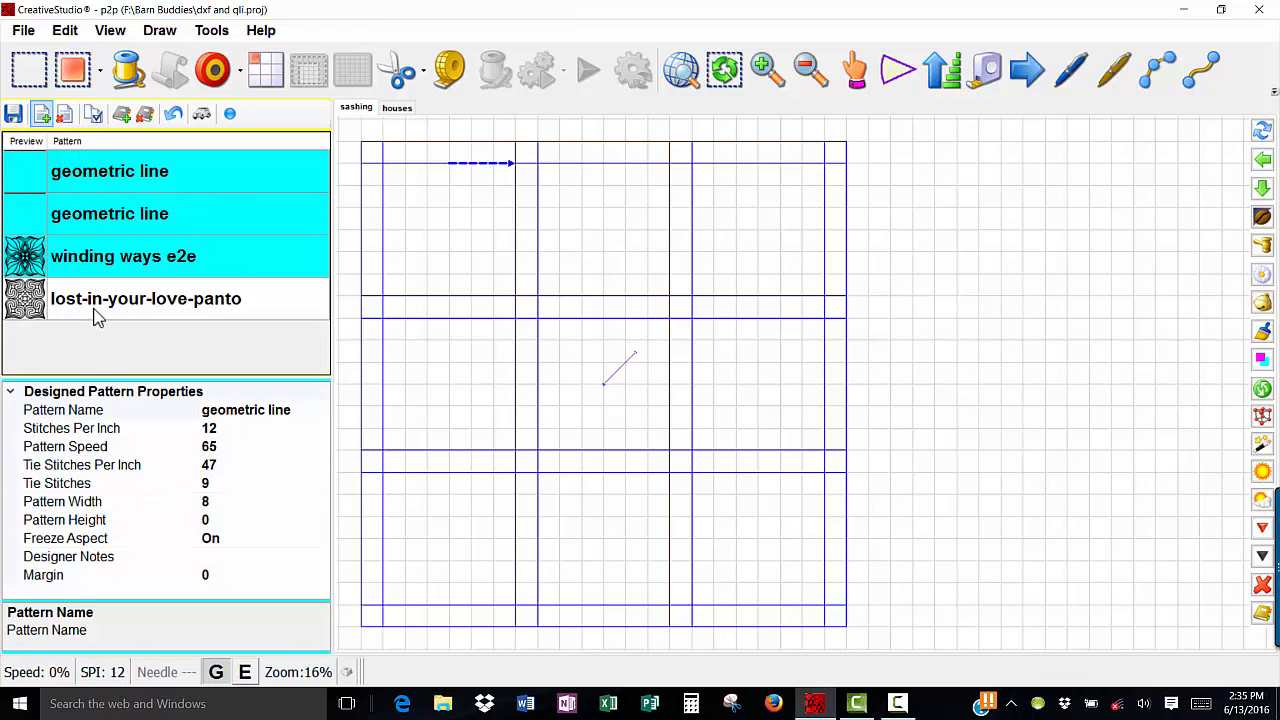
{"action": "left_click", "coordinate": [146, 298]}
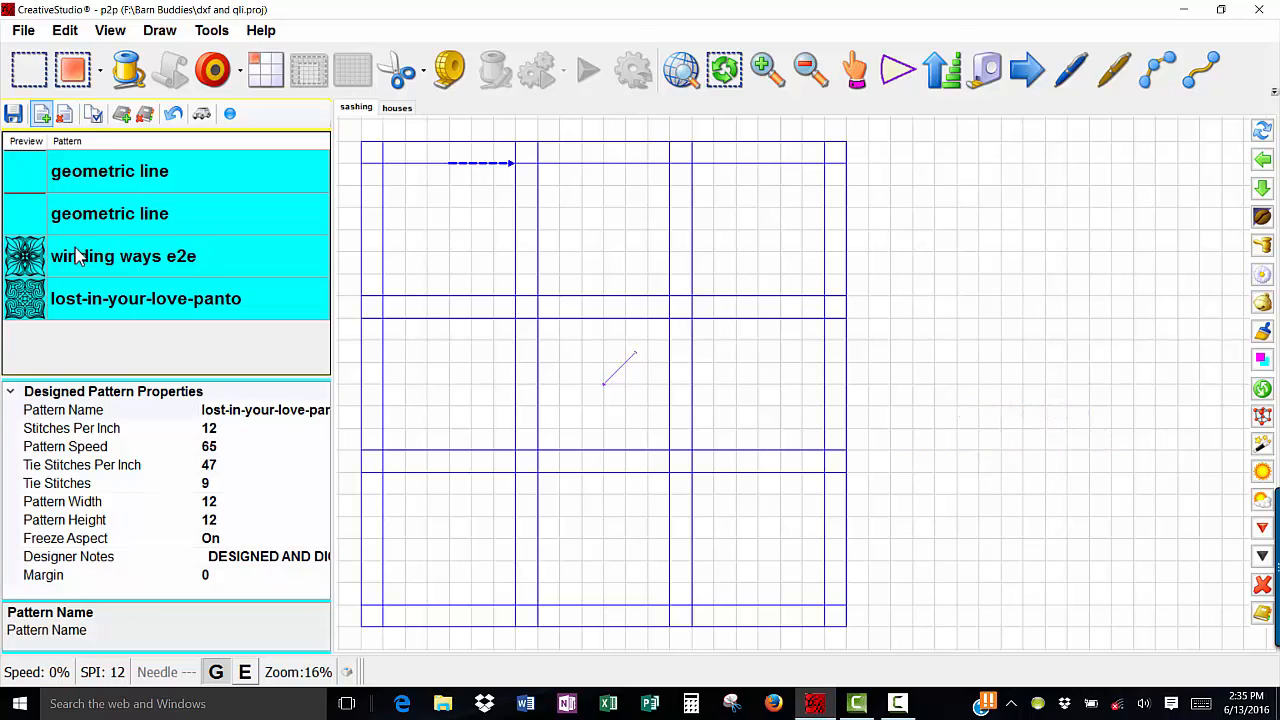
{"action": "mouse_move", "coordinate": [118, 310]}
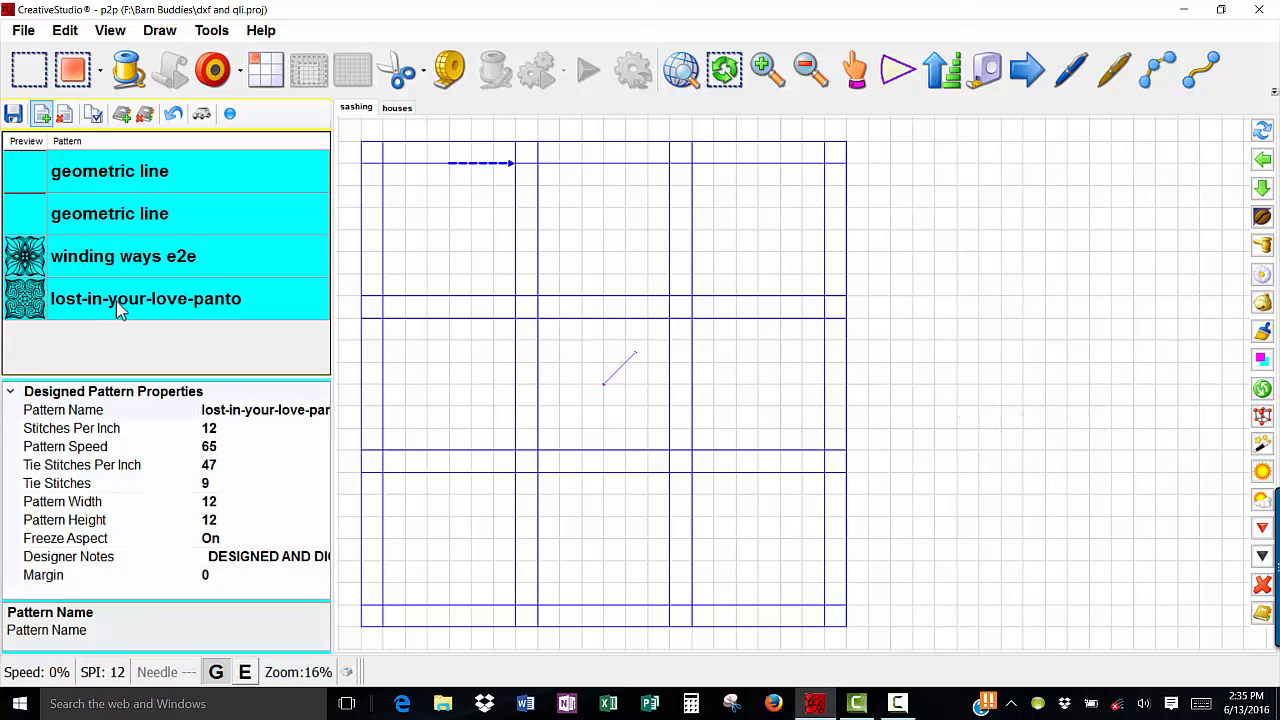
{"action": "mouse_move", "coordinate": [212, 68]}
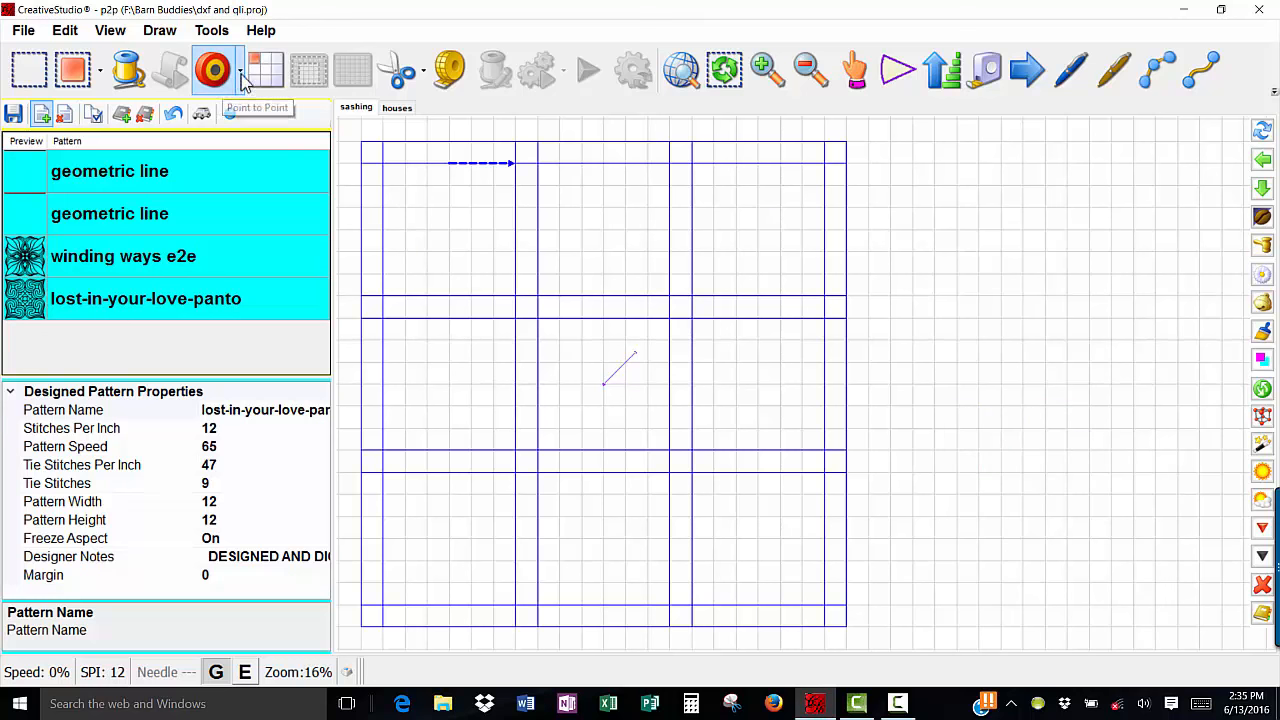
Step: Draw point-to-point blocks into the top-left, top-middle and top-right squares
{"action": "left_click", "coordinate": [240, 70]}
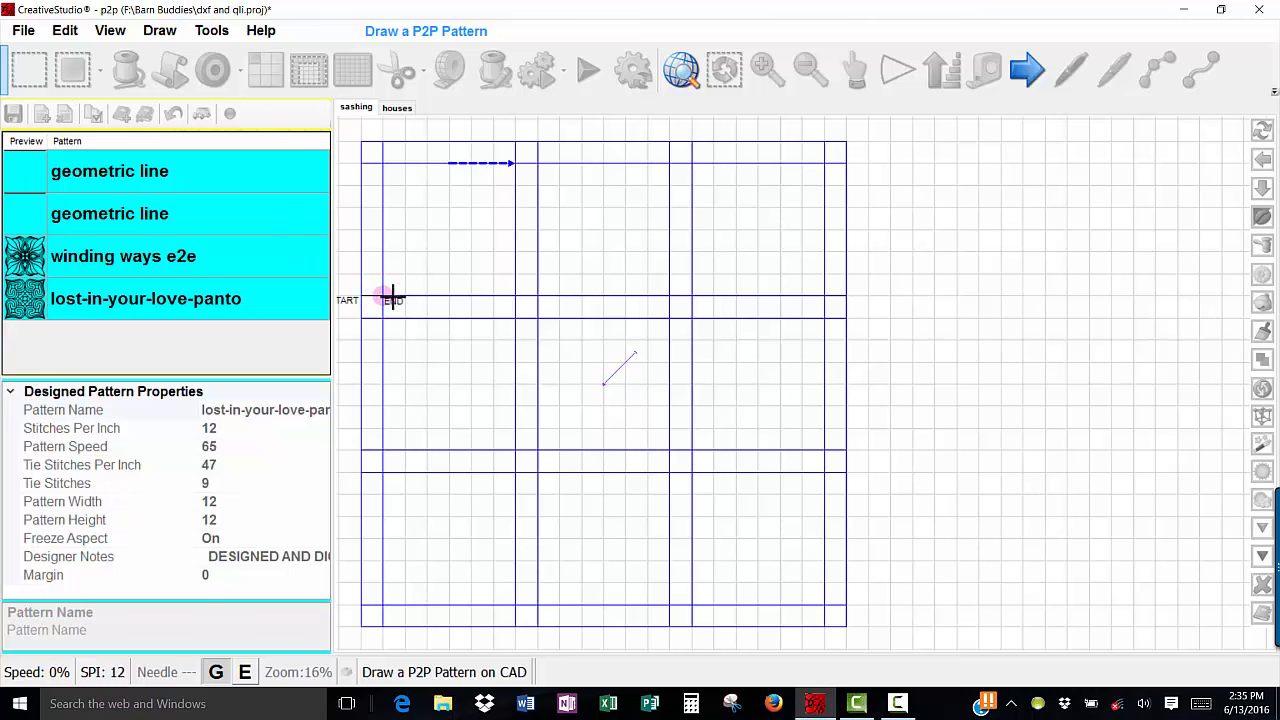
{"action": "left_click_drag", "start_coordinate": [384, 298], "coordinate": [516, 298]}
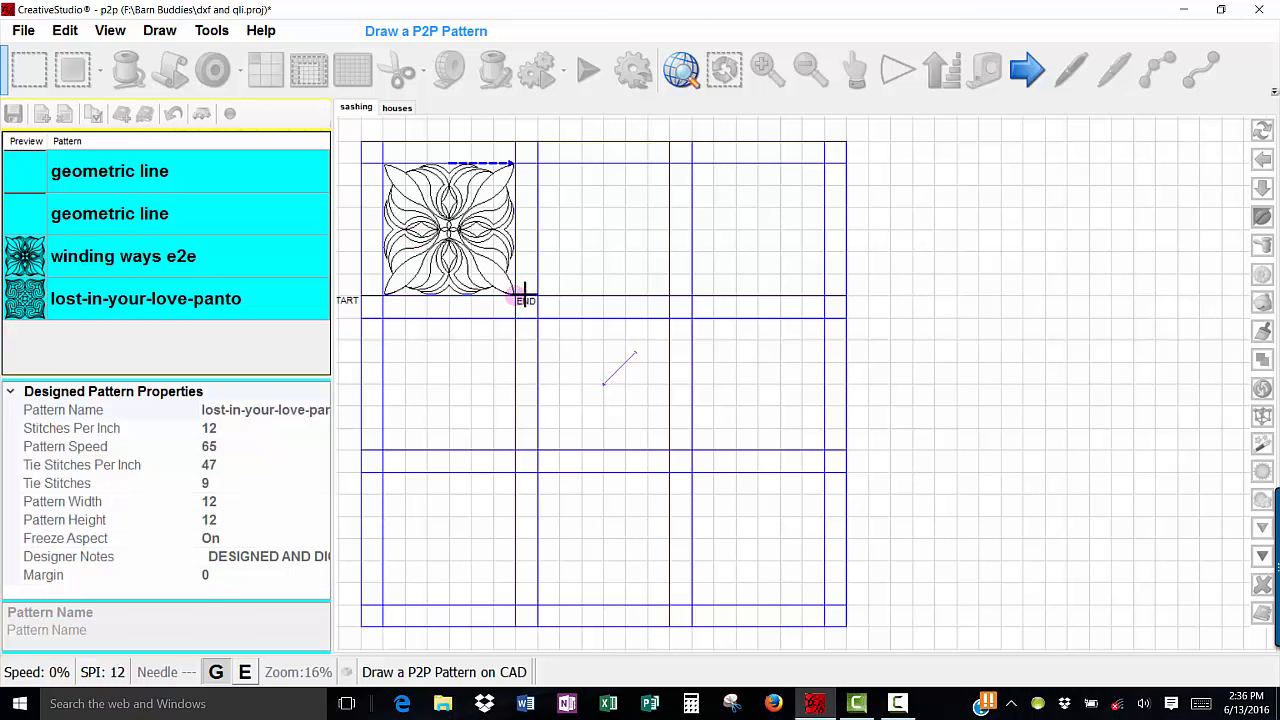
{"action": "left_click_drag", "start_coordinate": [520, 300], "coordinate": [650, 296]}
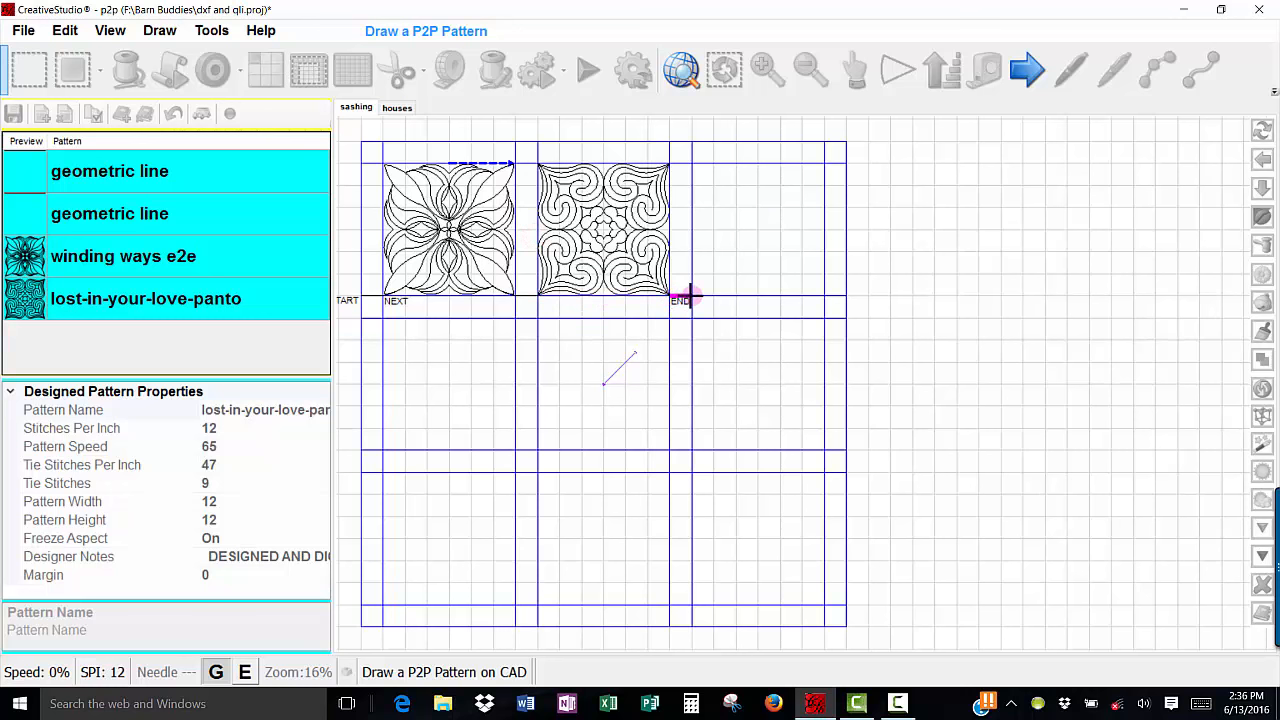
{"action": "left_click_drag", "start_coordinate": [684, 300], "coordinate": [824, 300]}
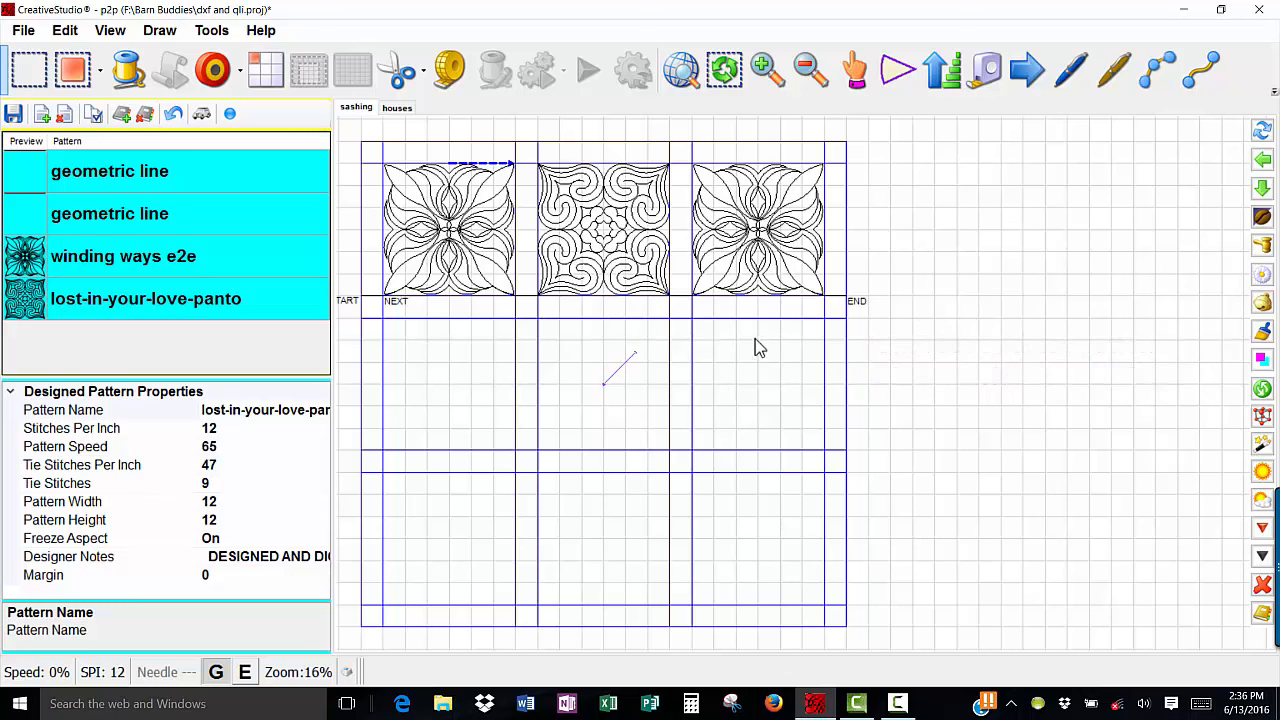
{"action": "mouse_move", "coordinate": [692, 364]}
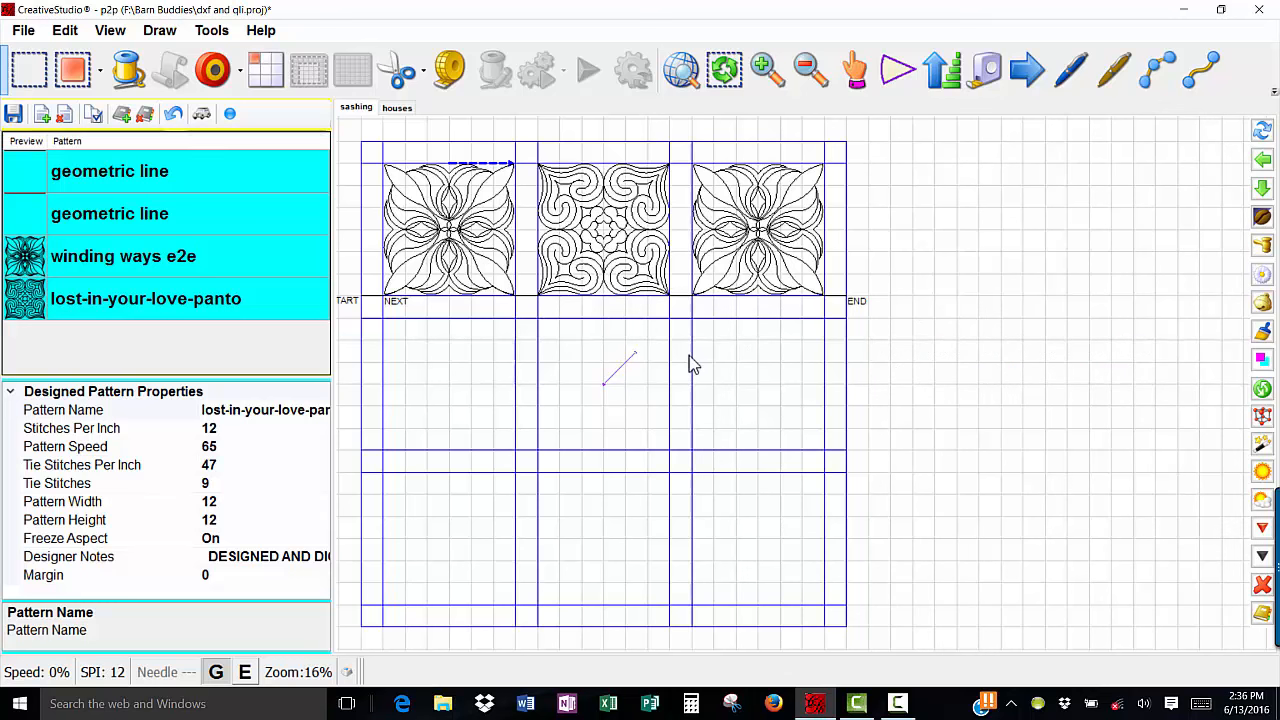
{"action": "mouse_move", "coordinate": [688, 368]}
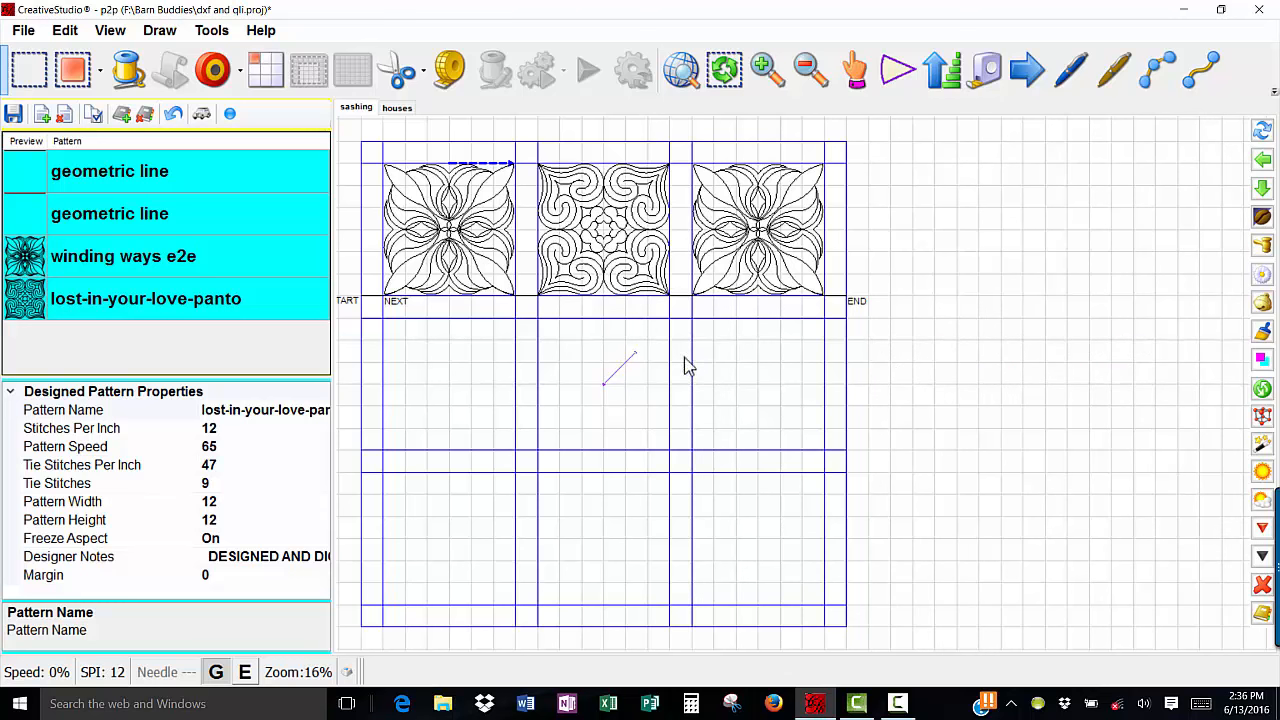
Step: Select geometric line together with winding ways e2e as the new two-pattern sequence
{"action": "left_click", "coordinate": [124, 256]}
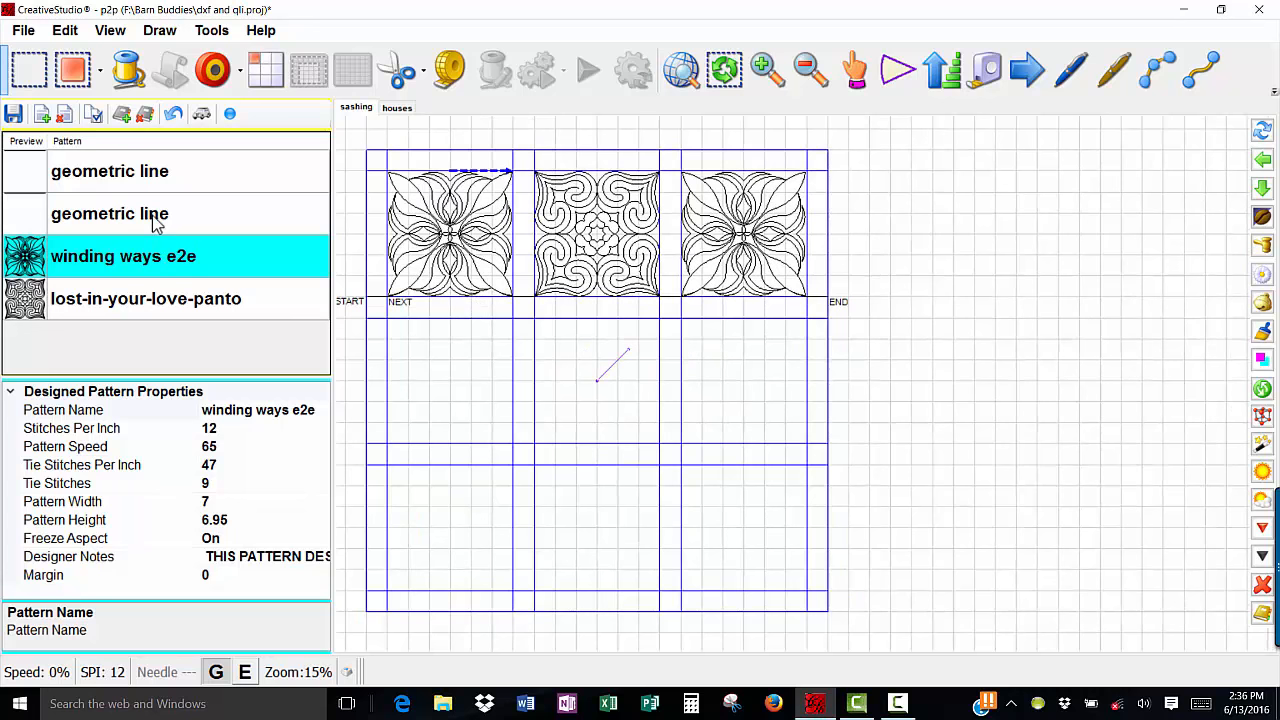
{"action": "mouse_move", "coordinate": [136, 220]}
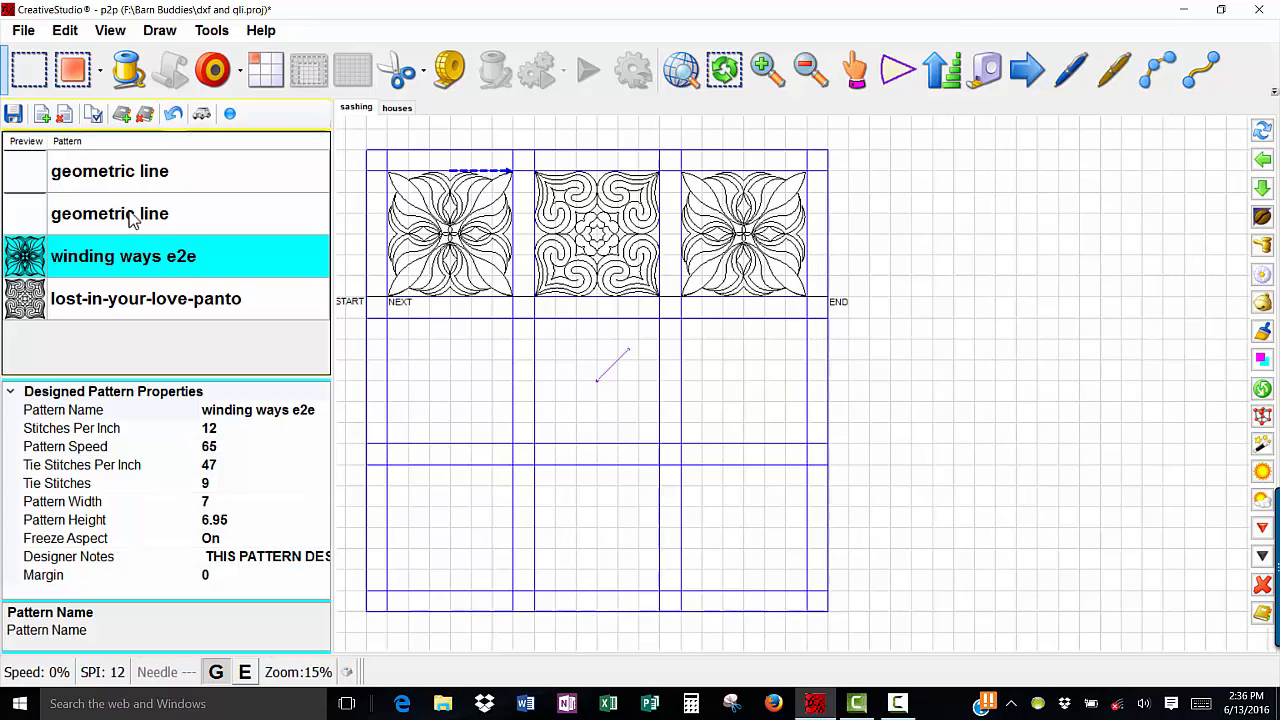
{"action": "left_click", "coordinate": [110, 212]}
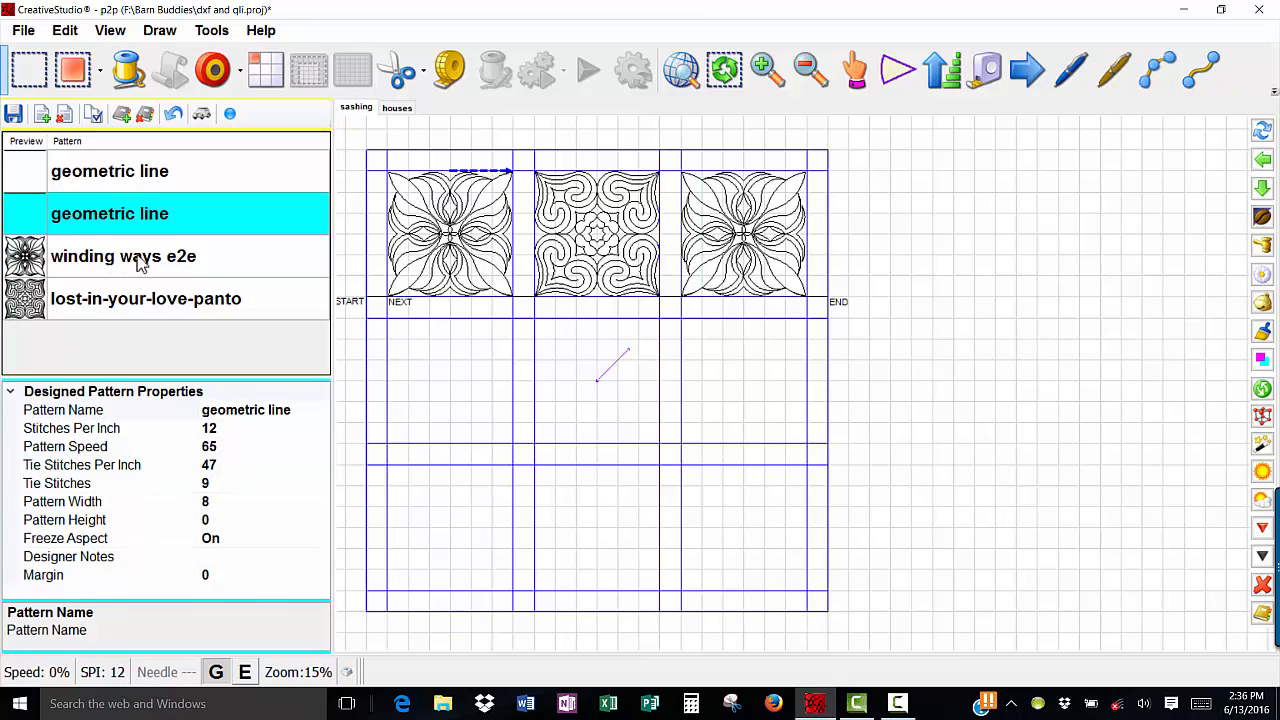
{"action": "left_click", "coordinate": [124, 256]}
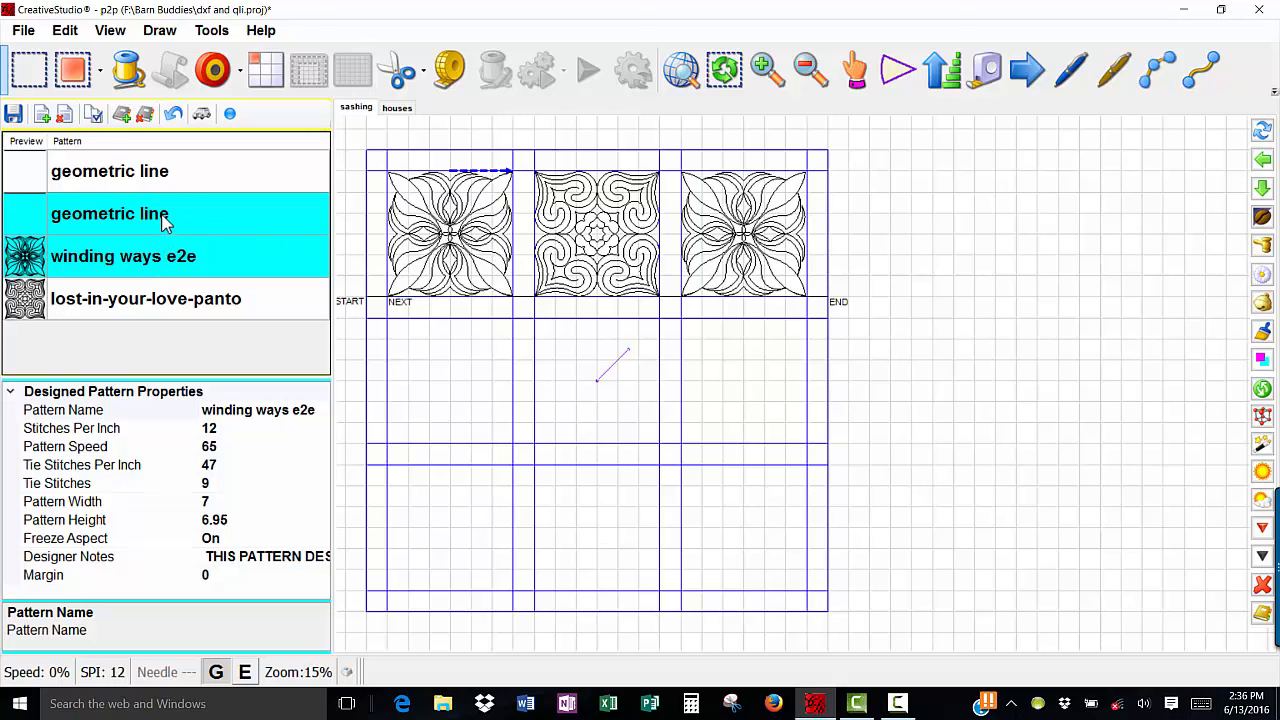
{"action": "mouse_move", "coordinate": [132, 224]}
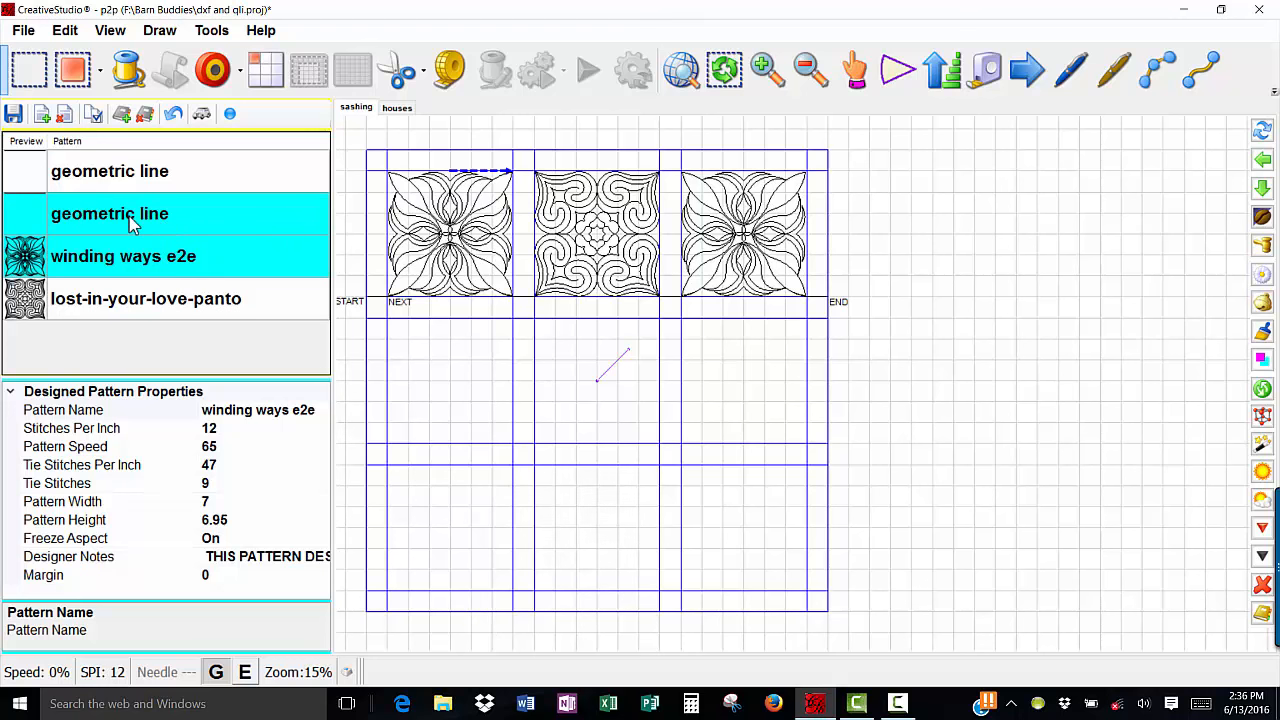
{"action": "left_click", "coordinate": [110, 212]}
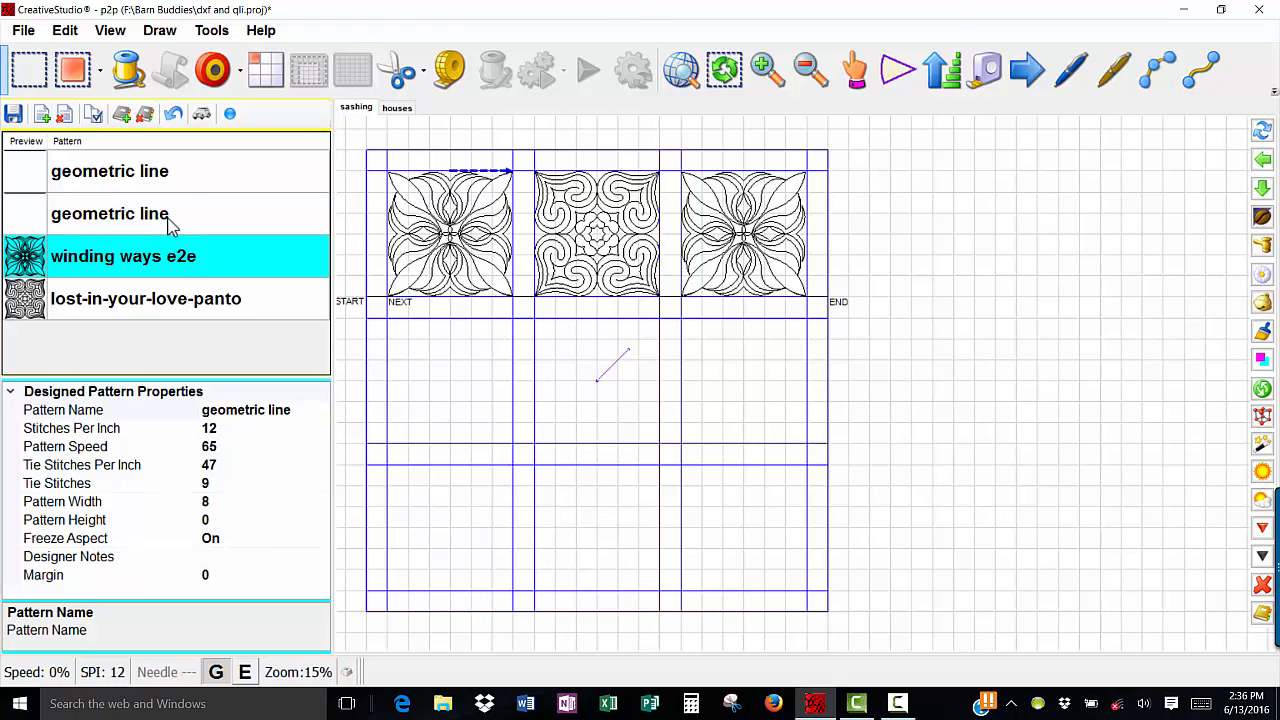
{"action": "left_click", "coordinate": [110, 212]}
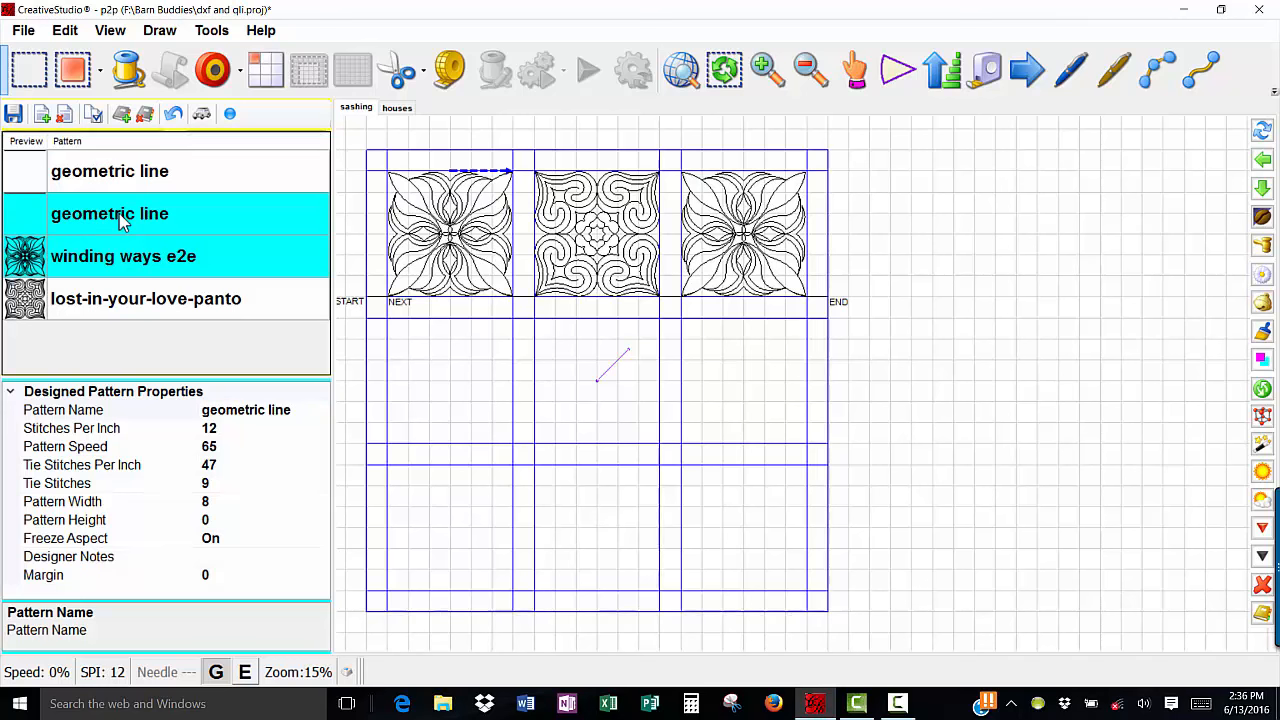
{"action": "mouse_move", "coordinate": [220, 164]}
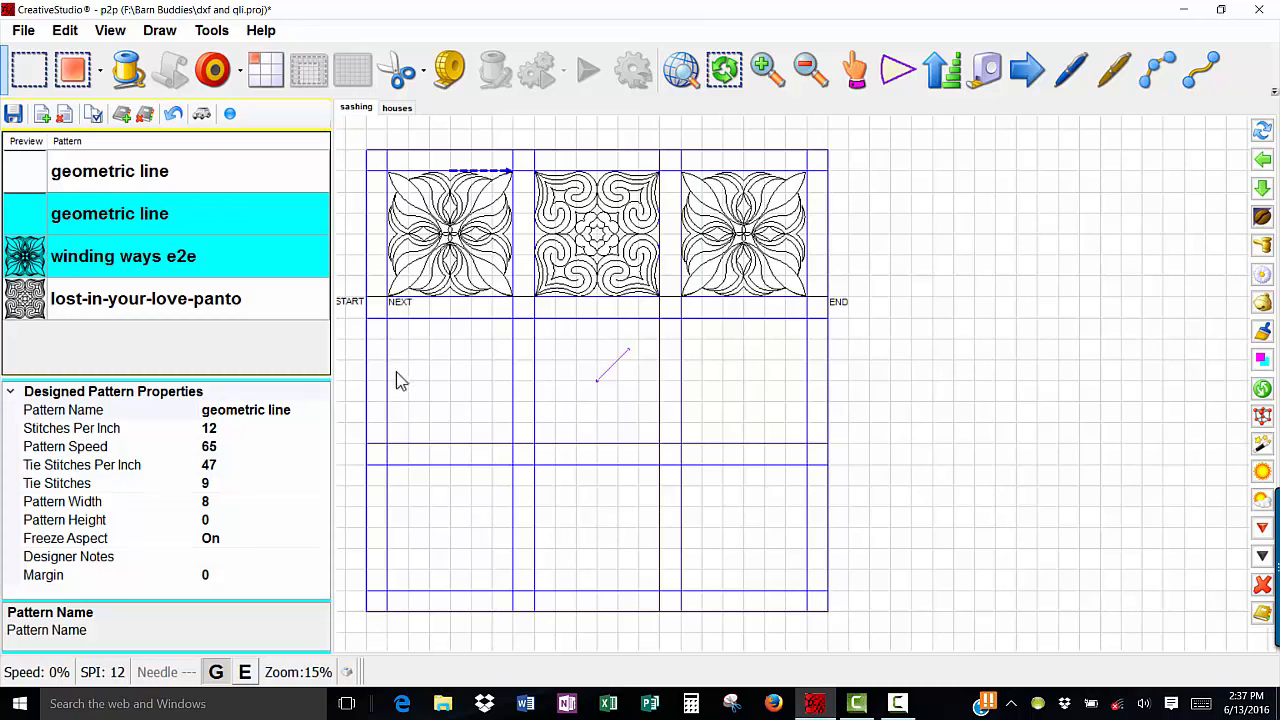
Step: On the houses layout, browse the New patterns folder down to the cottage border files
{"action": "left_click", "coordinate": [146, 298]}
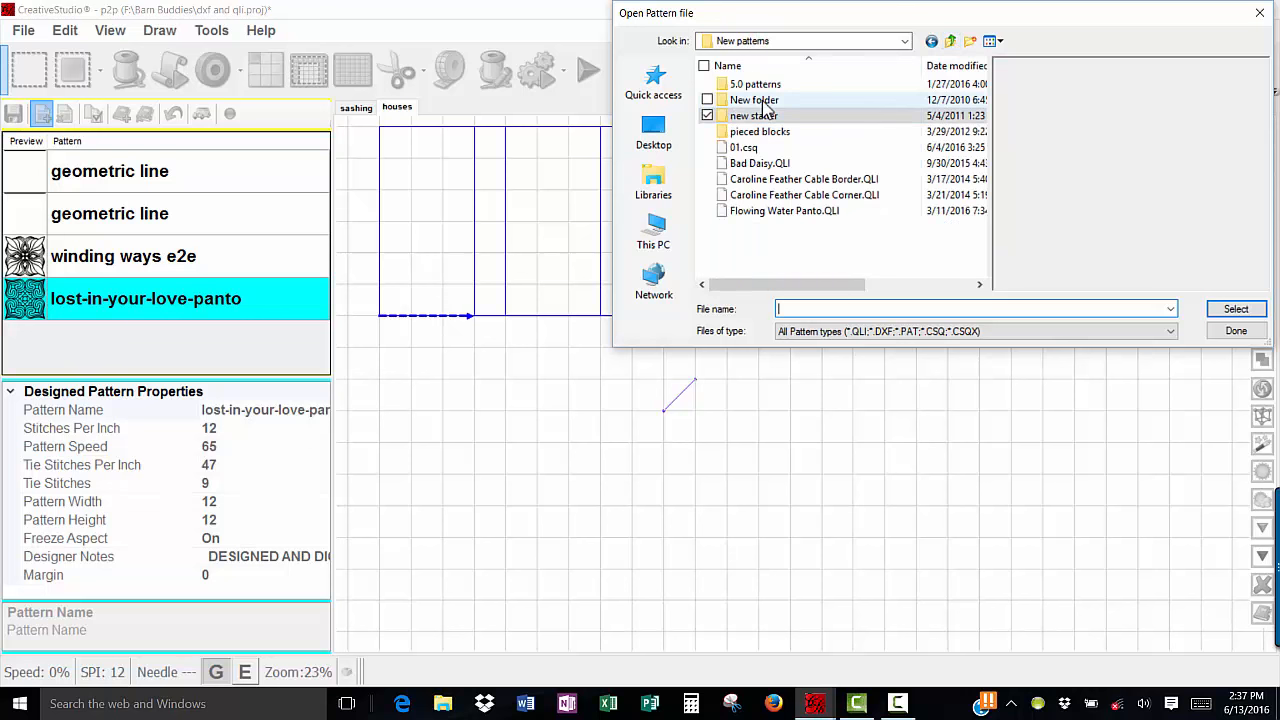
{"action": "double_click", "coordinate": [752, 100]}
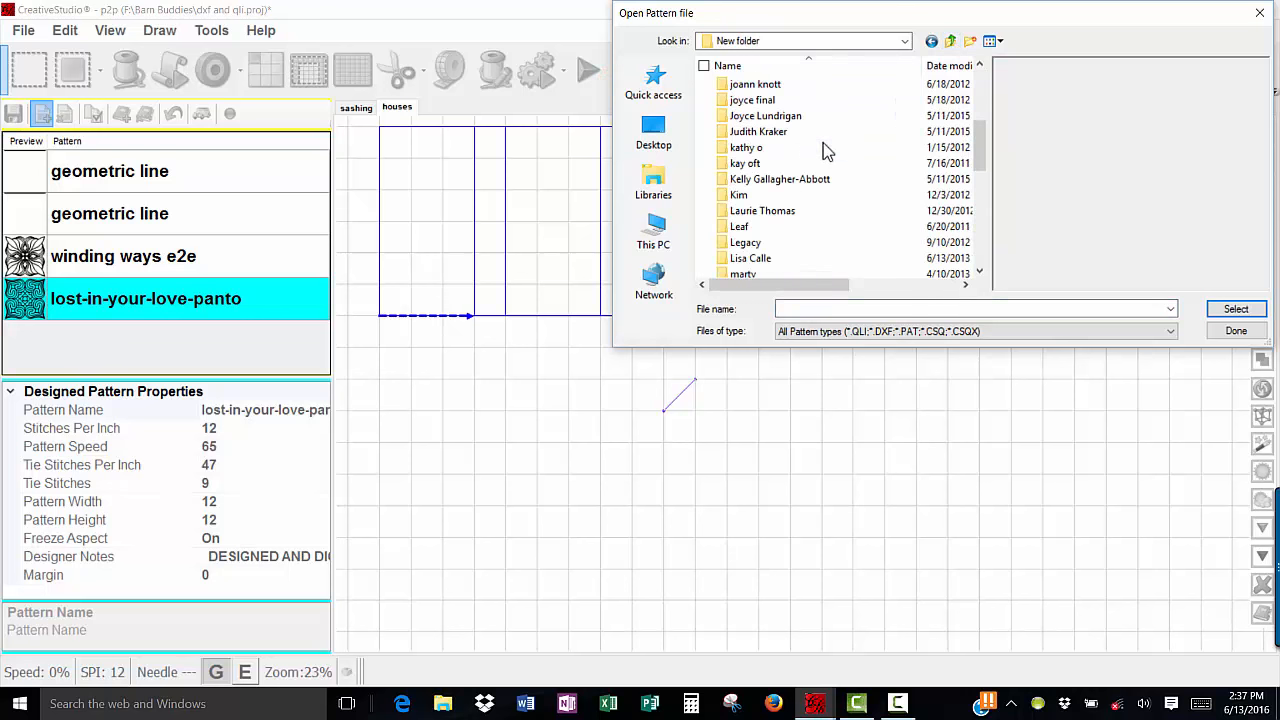
{"action": "scroll", "scroll_direction": "down", "scroll_amount": 3}
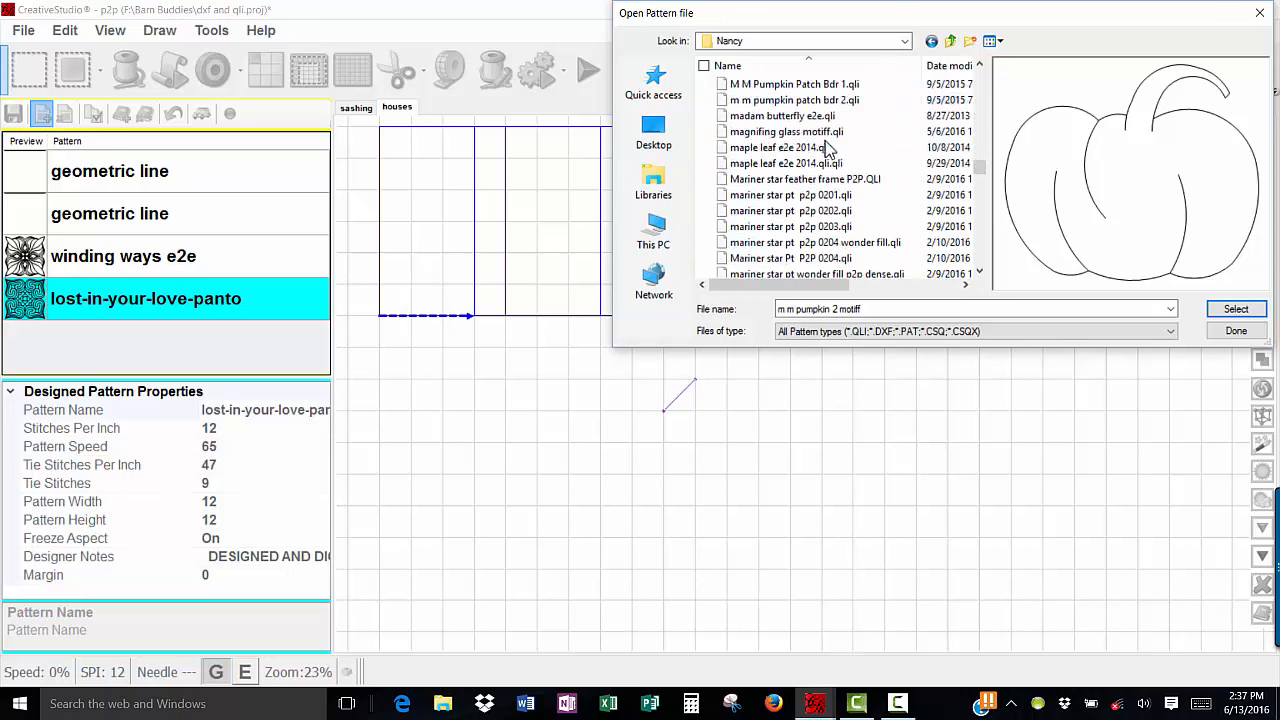
{"action": "scroll", "scroll_direction": "down", "scroll_amount": 3}
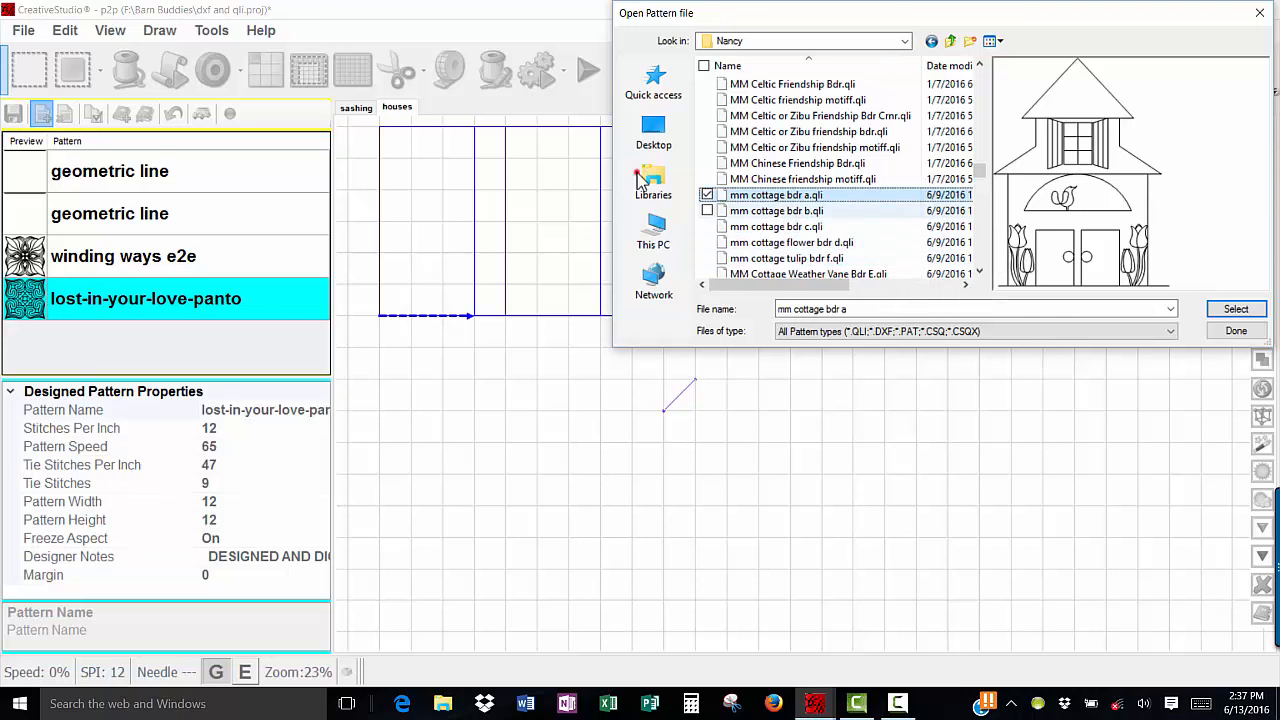
Step: Choose mm cottage bdr a, b and c for loading
{"action": "left_click", "coordinate": [776, 212]}
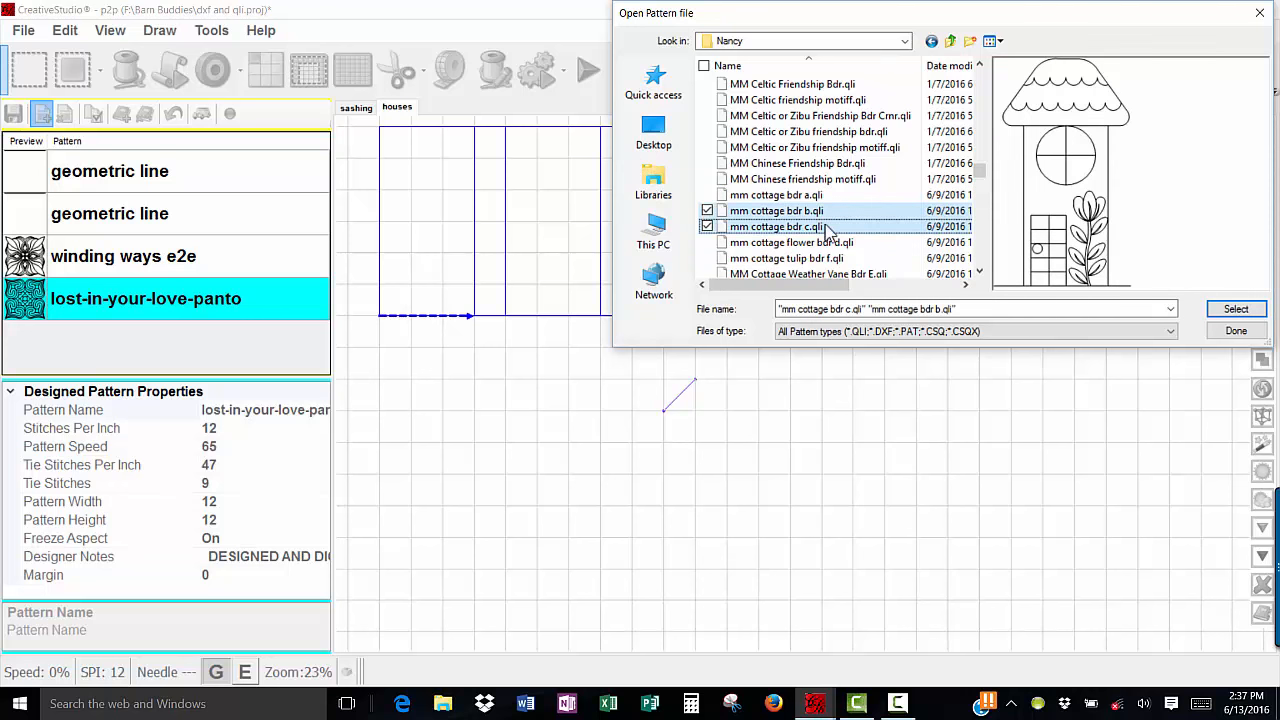
{"action": "left_click", "coordinate": [708, 196]}
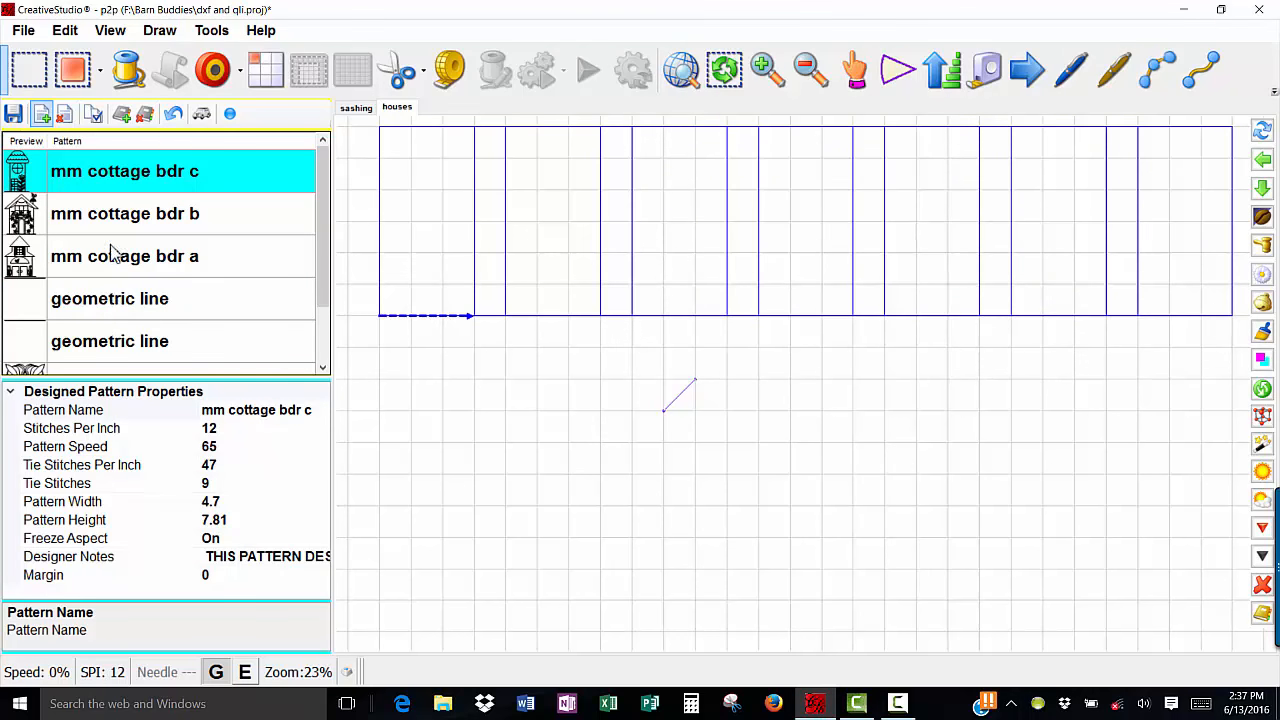
{"action": "mouse_move", "coordinate": [136, 190]}
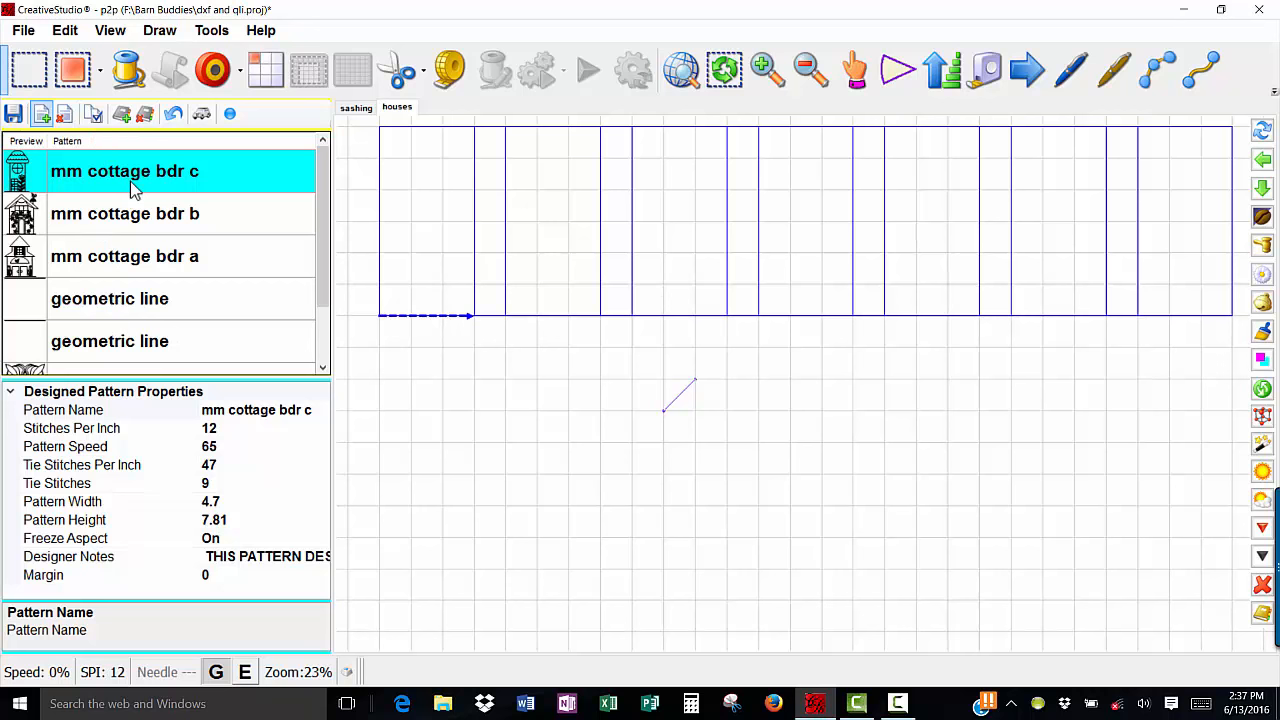
{"action": "mouse_move", "coordinate": [192, 316]}
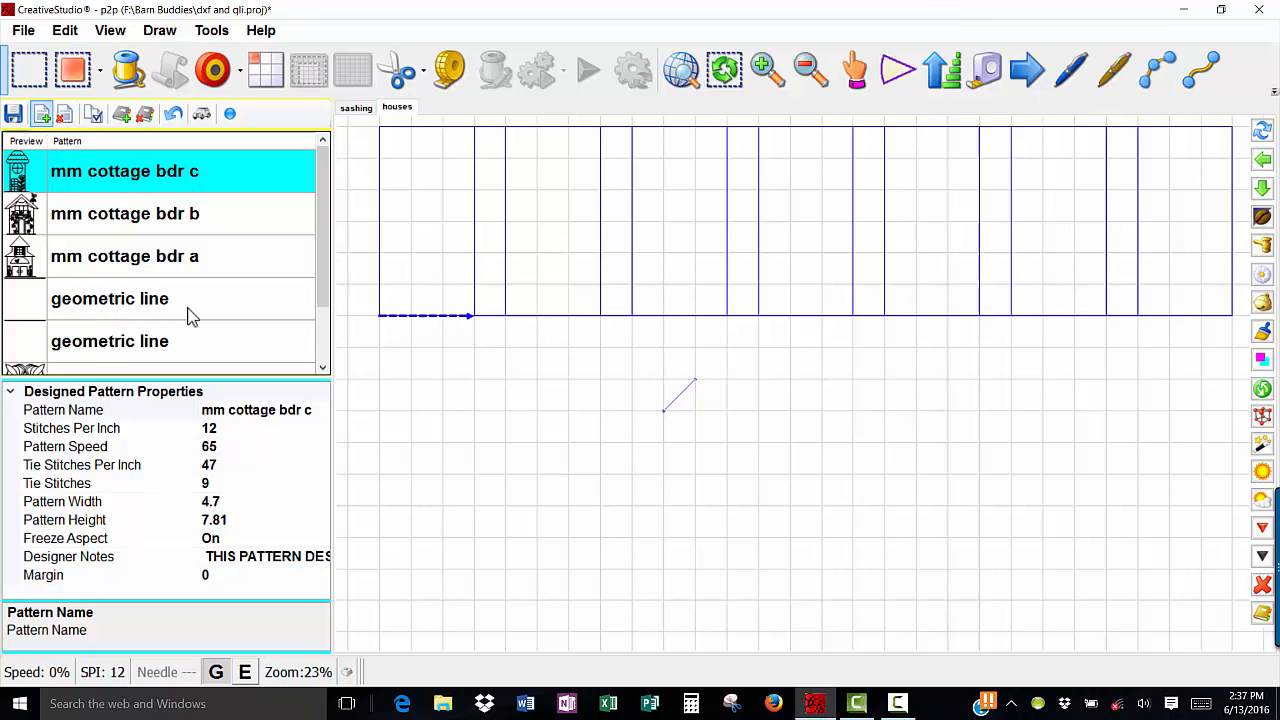
Step: Add both geometric line entries to the three selected cottage border patterns
{"action": "left_click", "coordinate": [110, 298]}
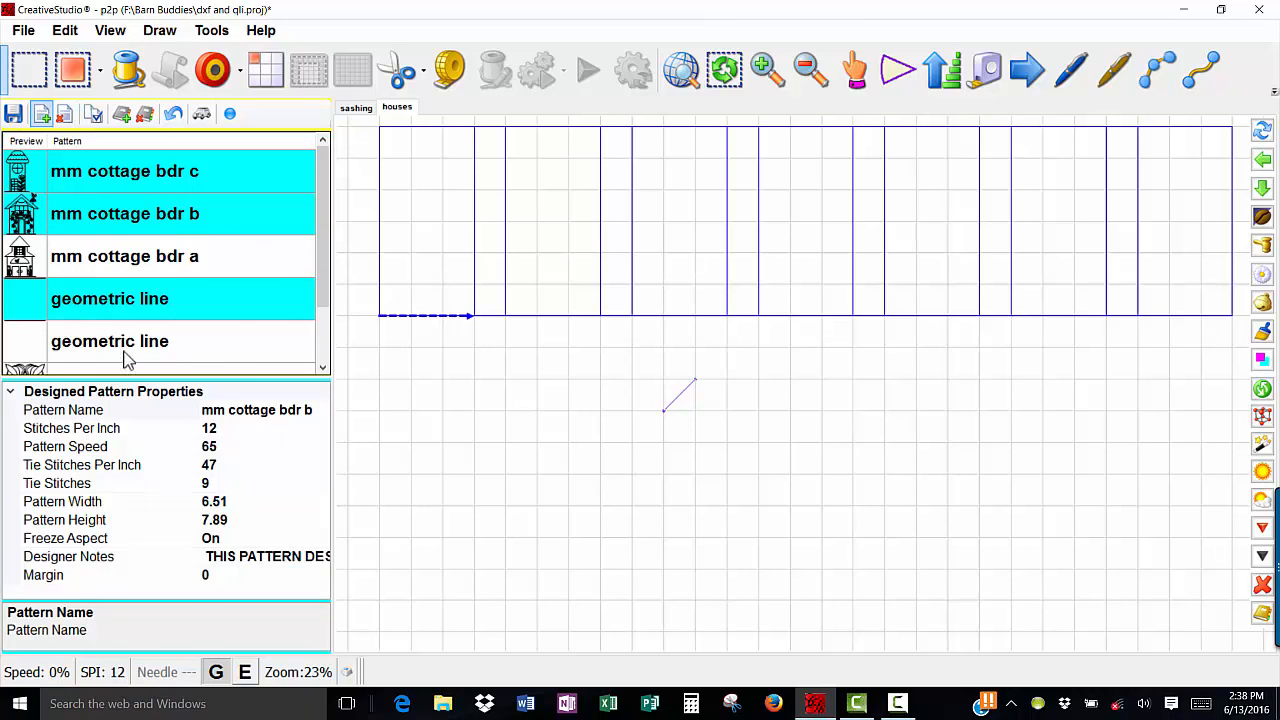
{"action": "left_click", "coordinate": [110, 340]}
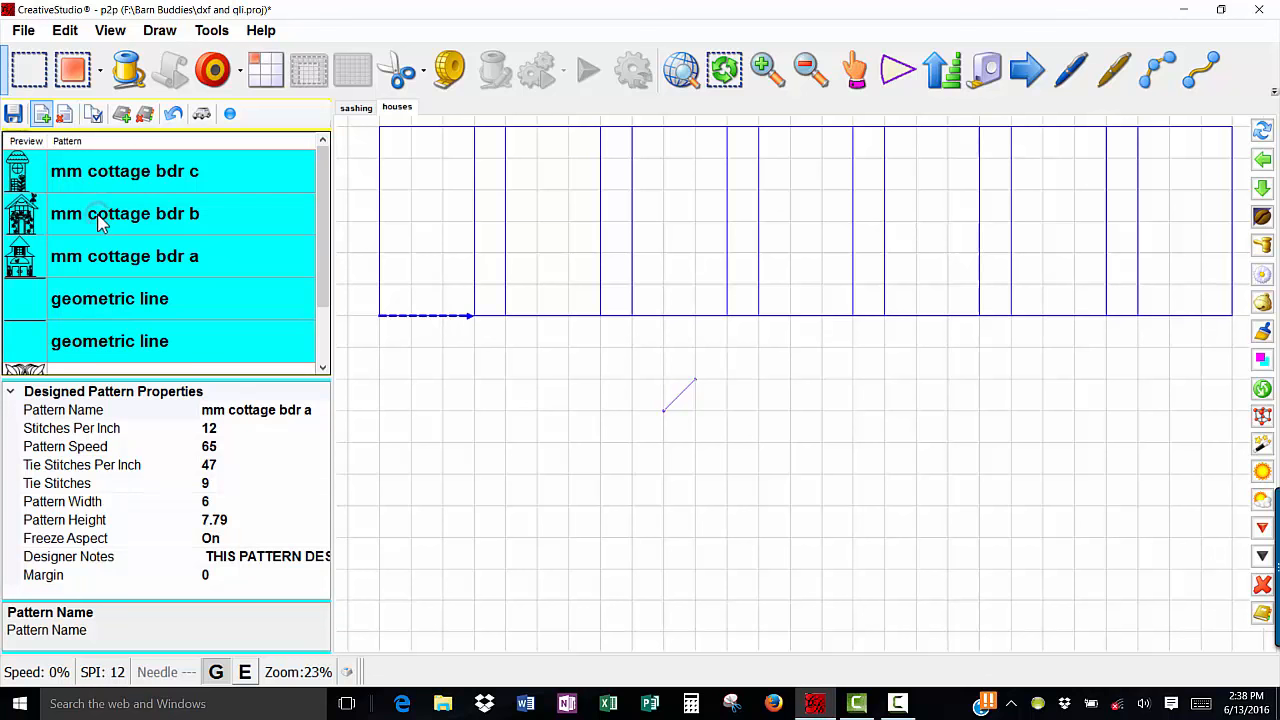
{"action": "mouse_move", "coordinate": [214, 68]}
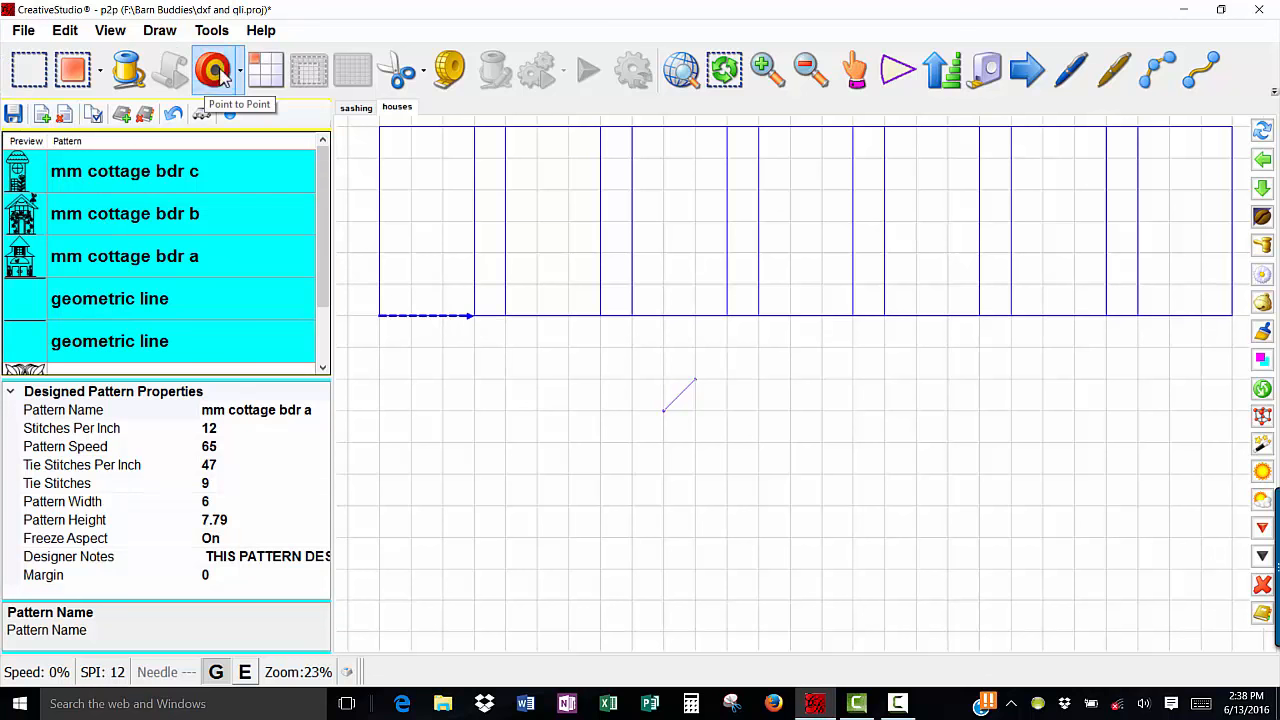
Step: Draw a point-to-point row of cottages along the top row's bottom edge
{"action": "left_click", "coordinate": [216, 68]}
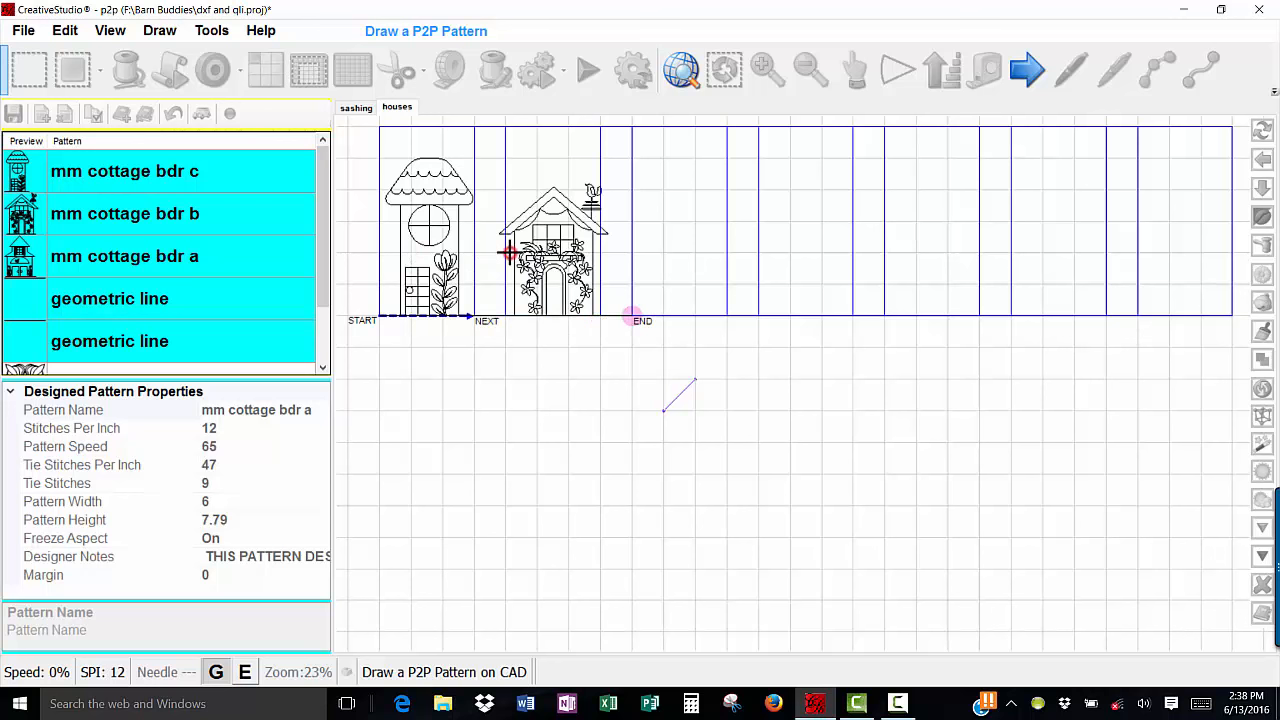
{"action": "left_click_drag", "start_coordinate": [630, 318], "coordinate": [728, 316]}
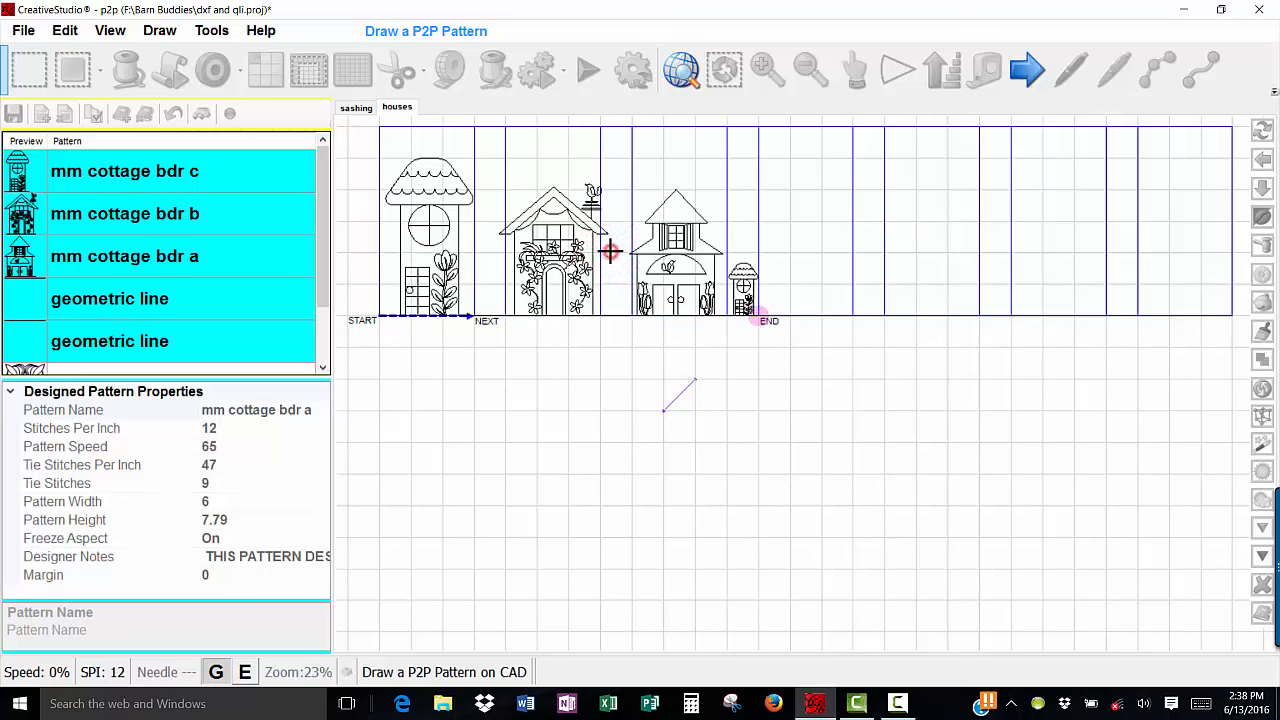
{"action": "mouse_move", "coordinate": [764, 316]}
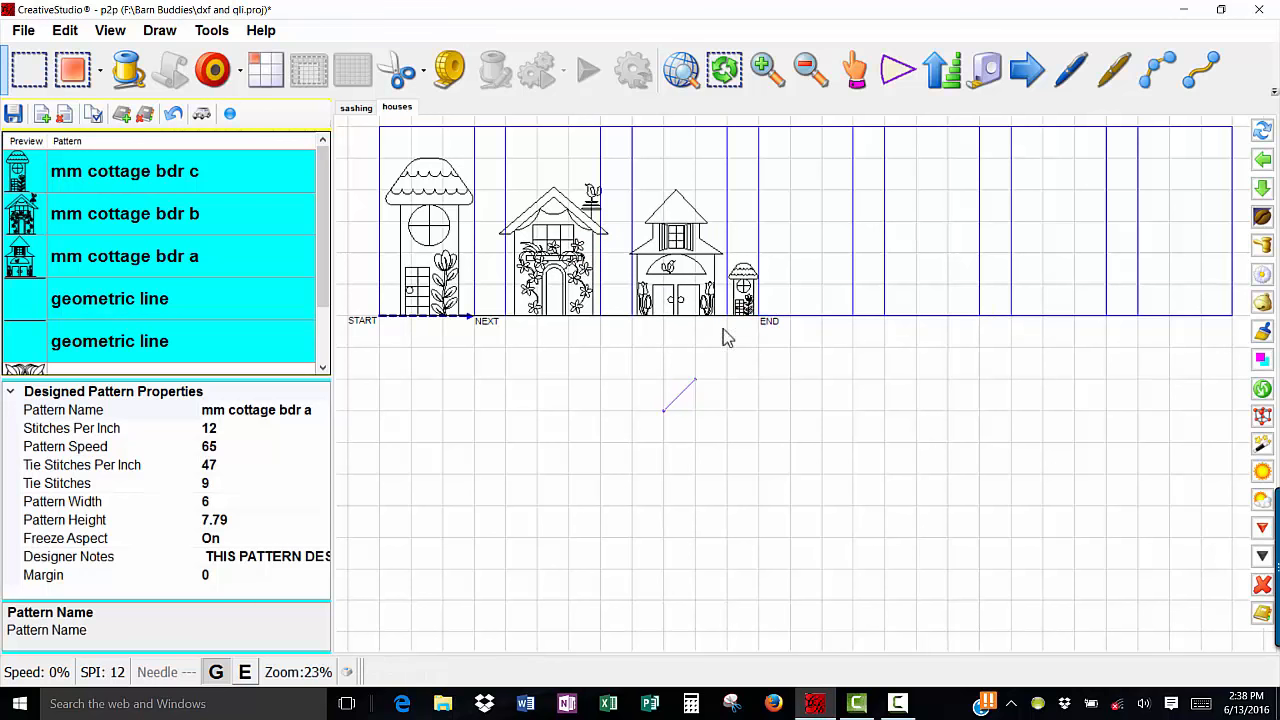
{"action": "mouse_move", "coordinate": [624, 318]}
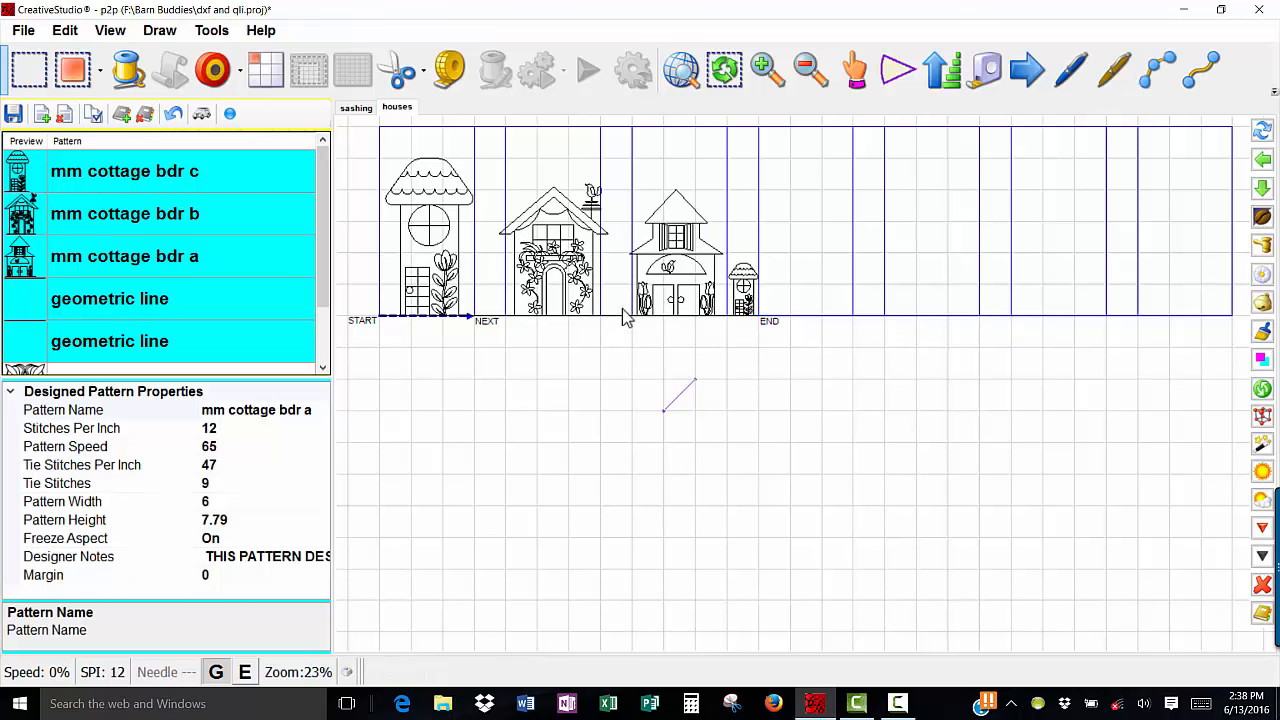
{"action": "mouse_move", "coordinate": [284, 292]}
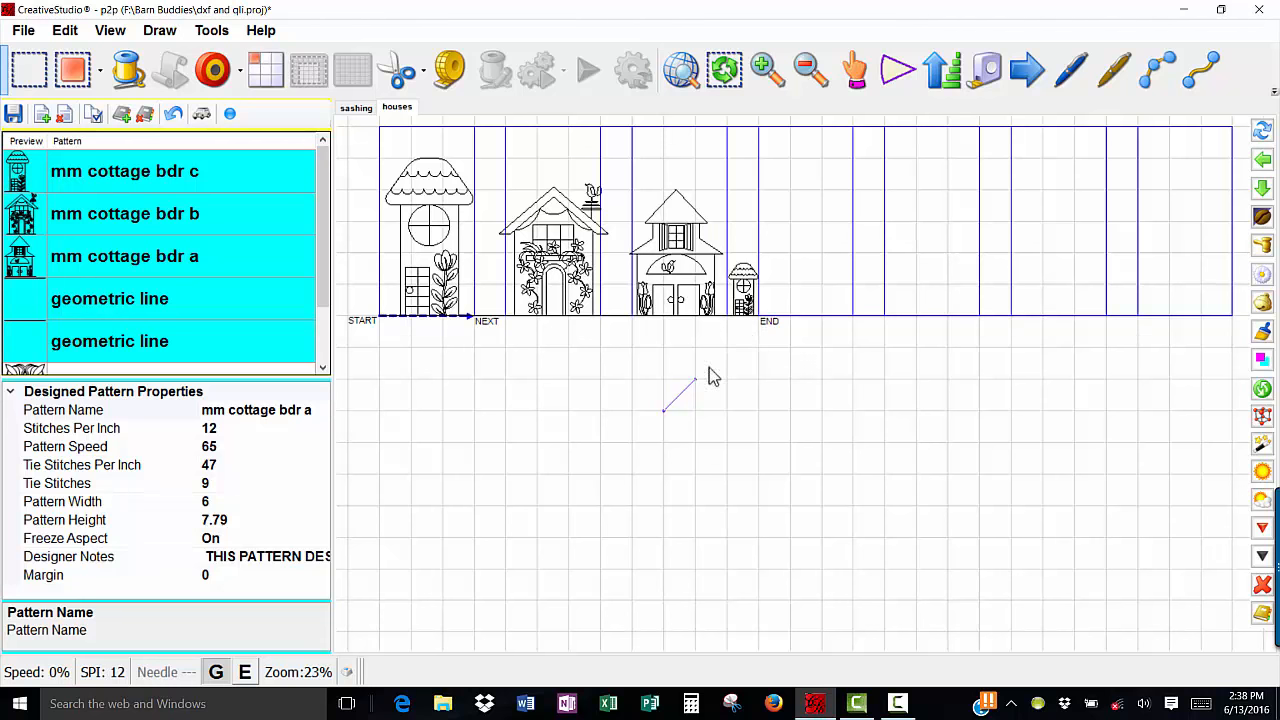
{"action": "mouse_move", "coordinate": [340, 120]}
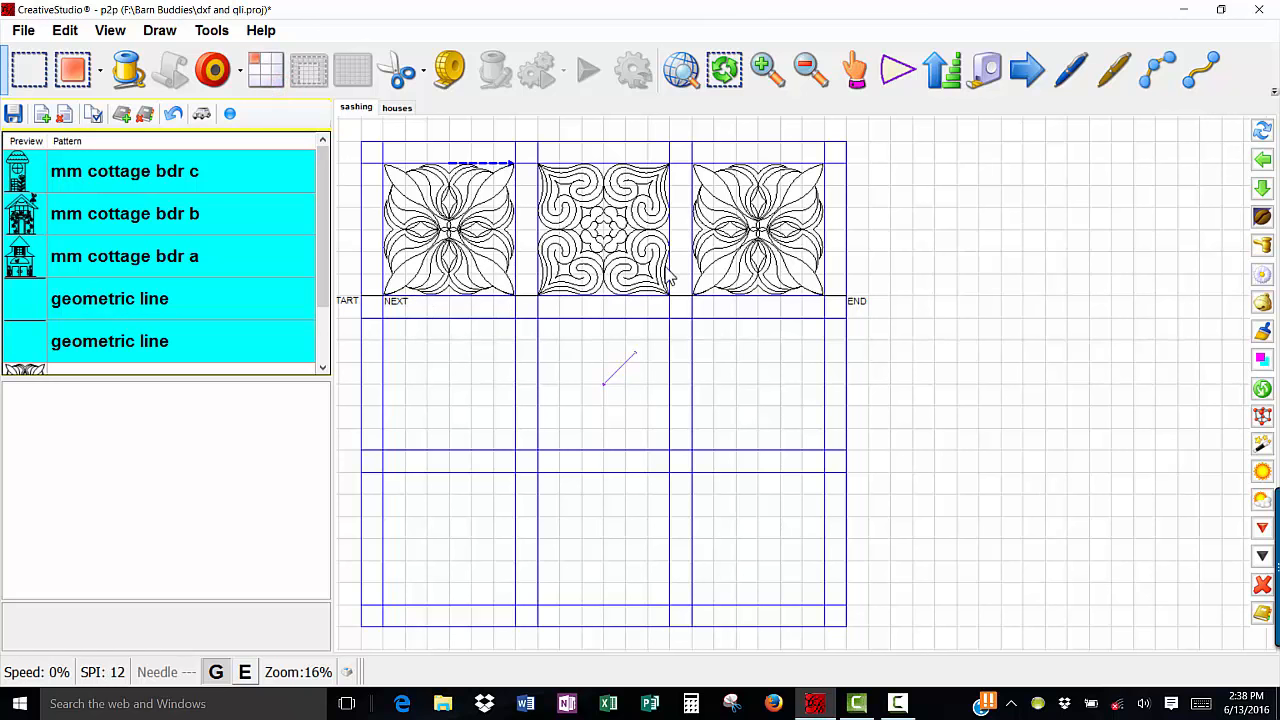
{"action": "left_click", "coordinate": [448, 230]}
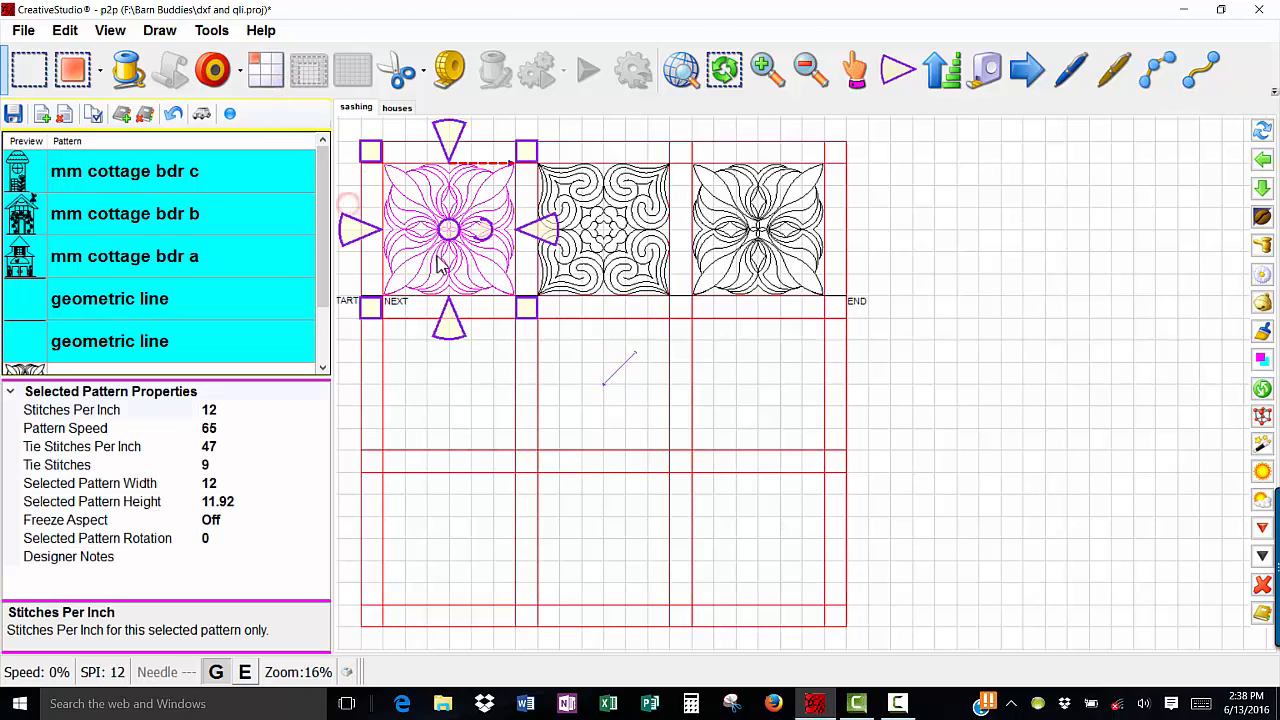
{"action": "mouse_move", "coordinate": [228, 440]}
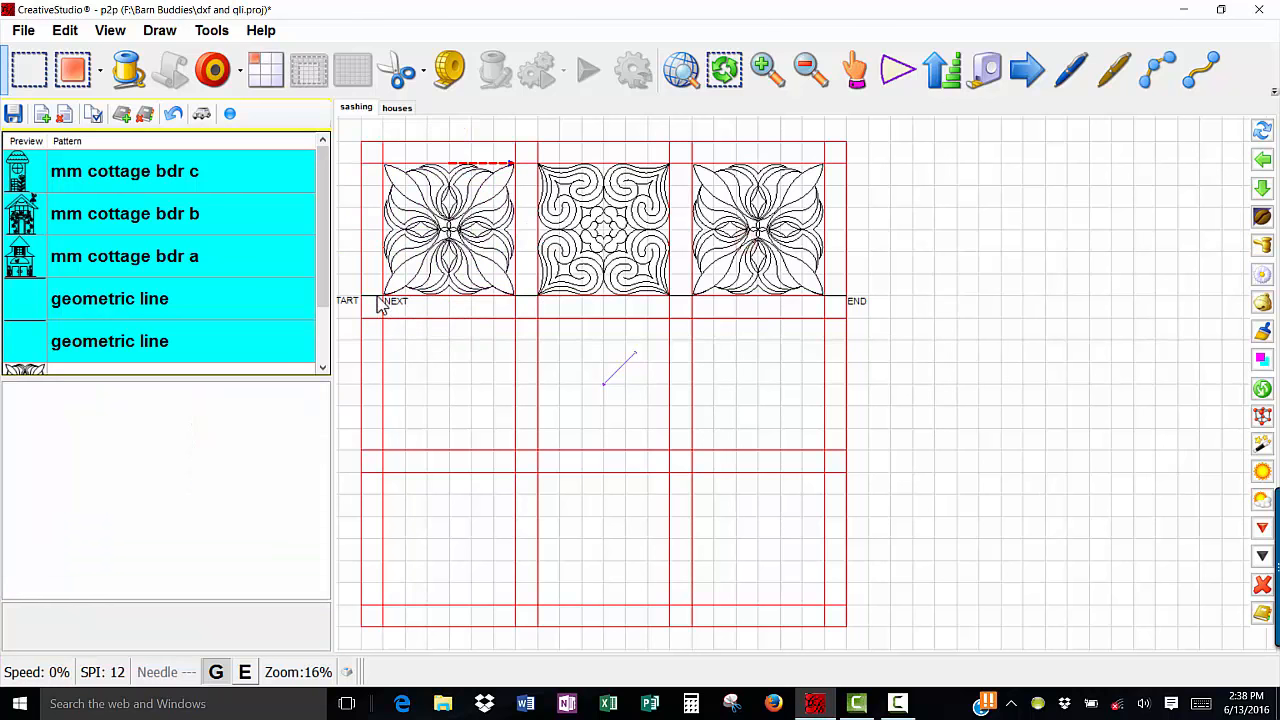
{"action": "left_click", "coordinate": [364, 296]}
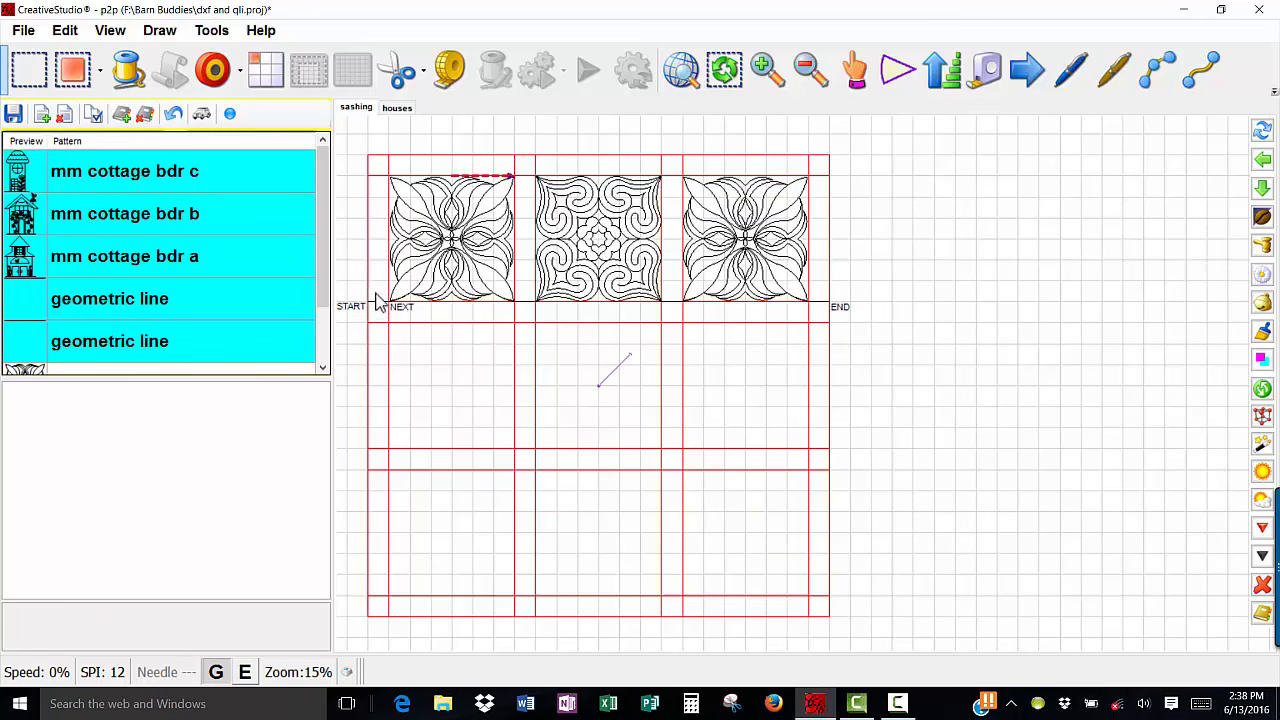
{"action": "mouse_move", "coordinate": [380, 330]}
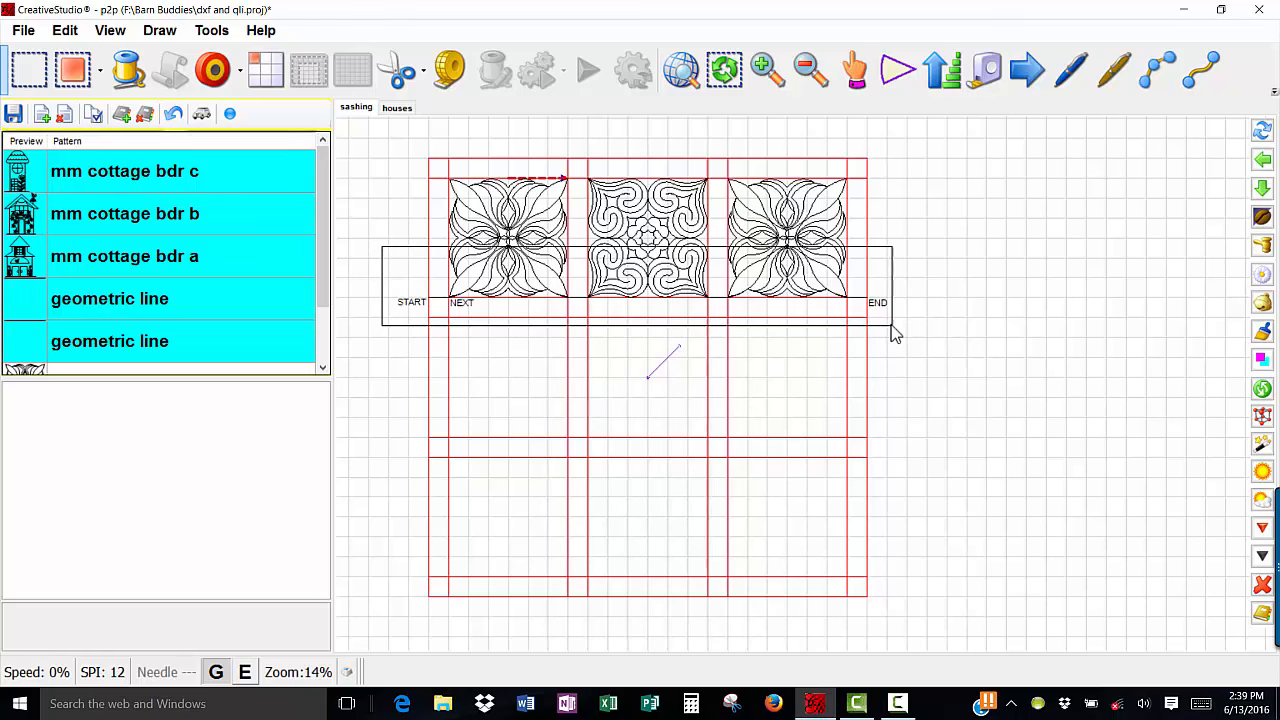
Step: Set the geometric line sashing row's Pattern Speed to 10
{"action": "left_click", "coordinate": [644, 240]}
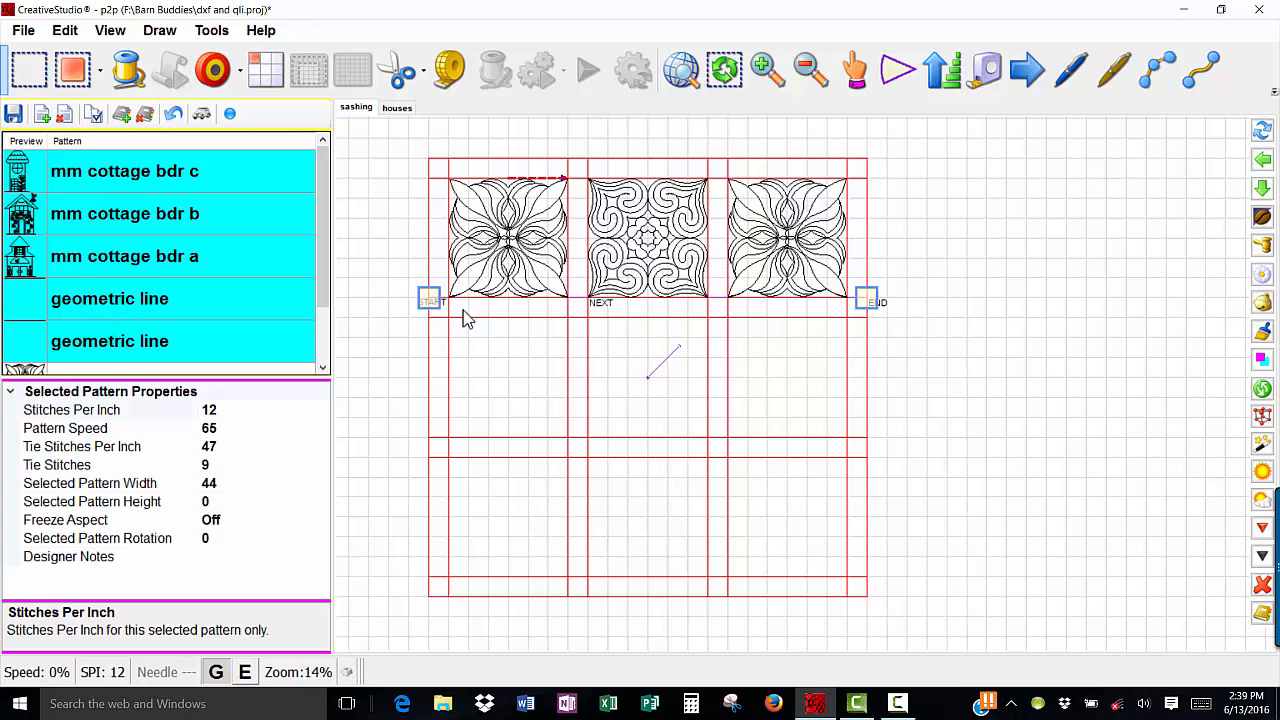
{"action": "mouse_move", "coordinate": [232, 438]}
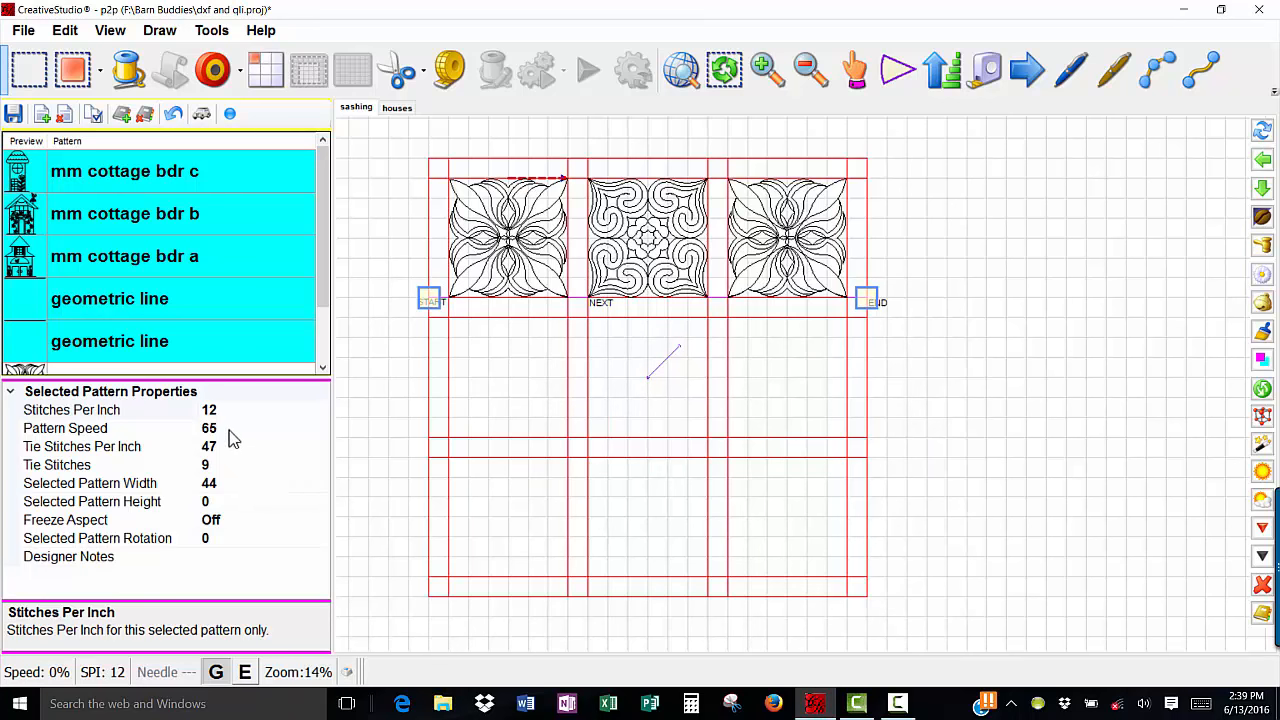
{"action": "left_click", "coordinate": [64, 428]}
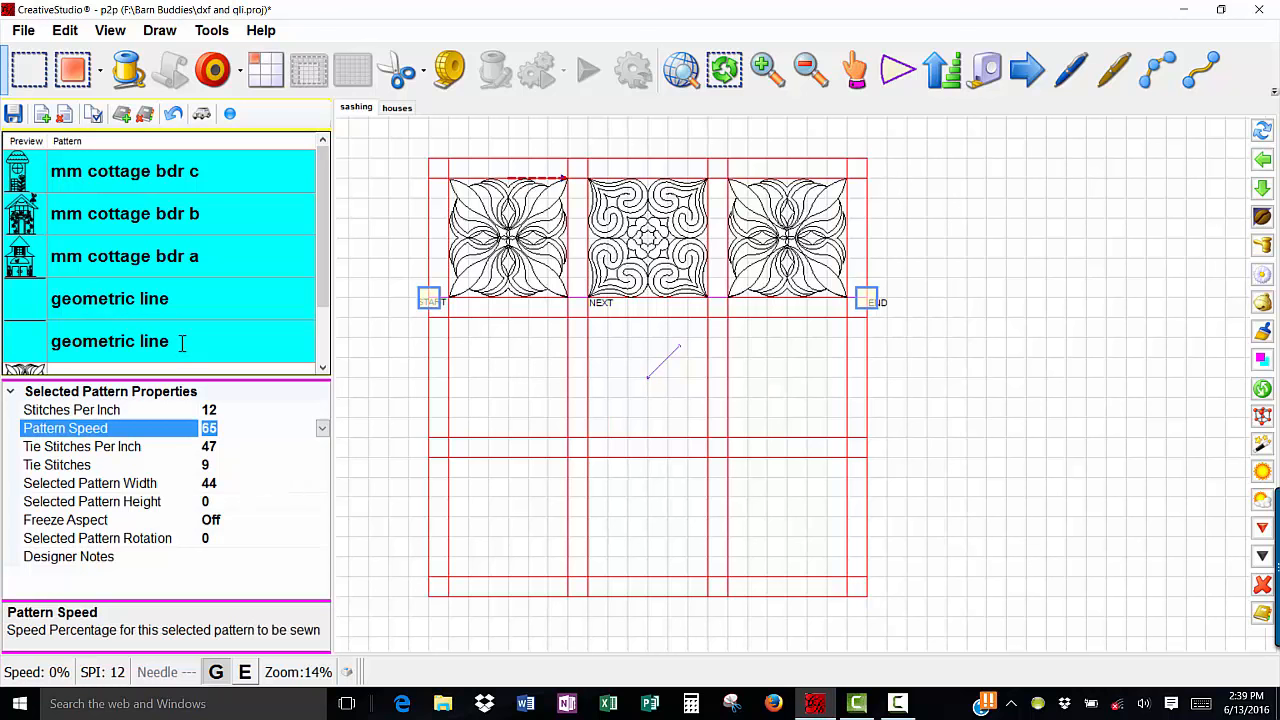
{"action": "type", "text": "10"}
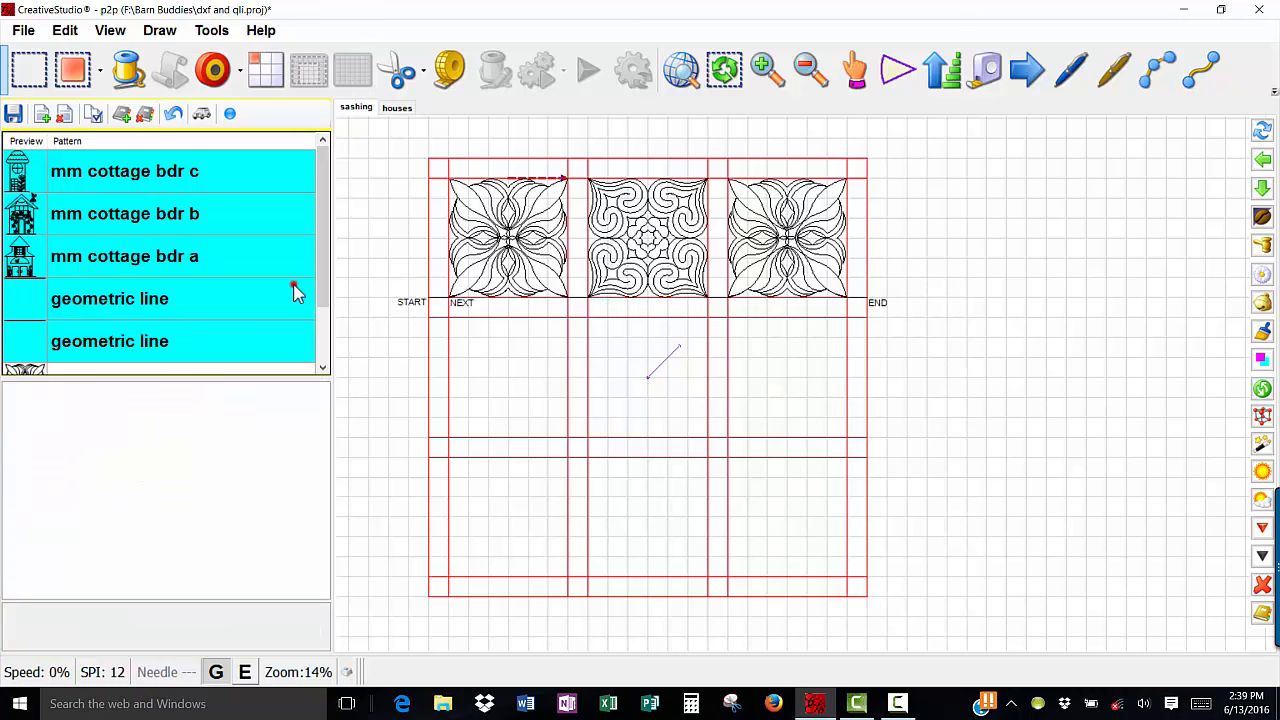
Step: Check the speeds of other sashing segments and the third block, then clear the selection
{"action": "left_click", "coordinate": [440, 302]}
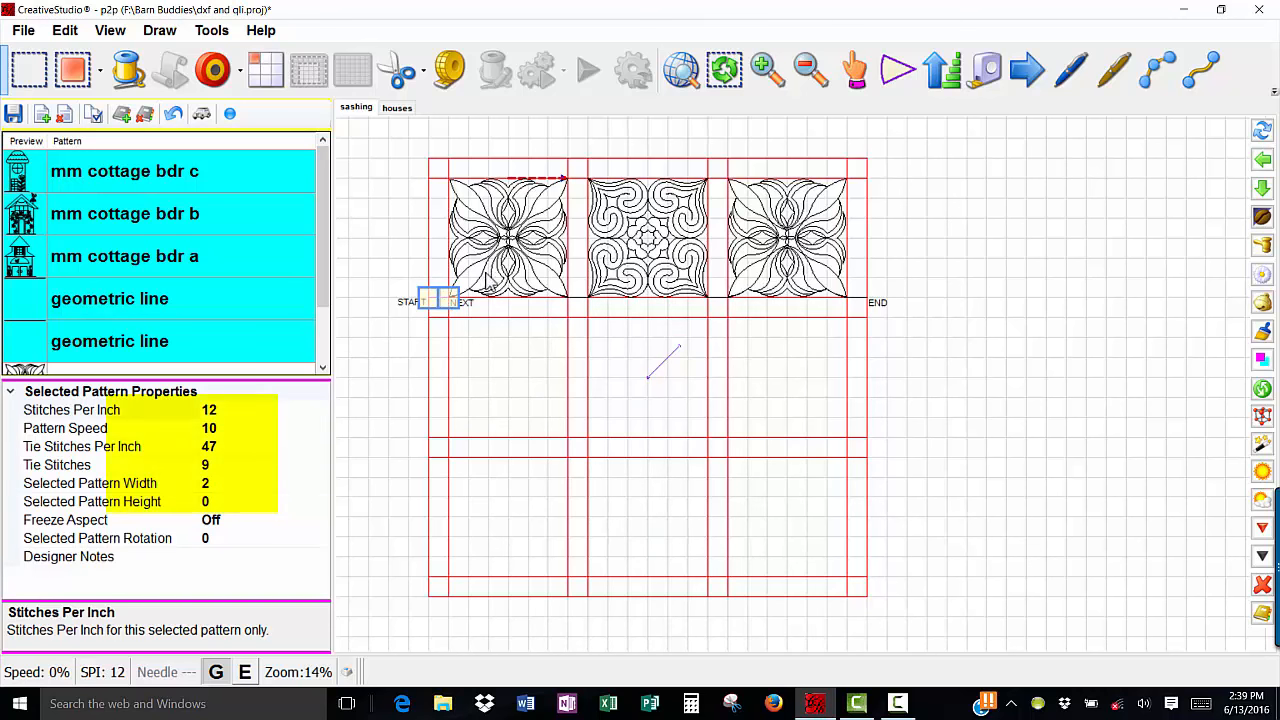
{"action": "left_click", "coordinate": [508, 236]}
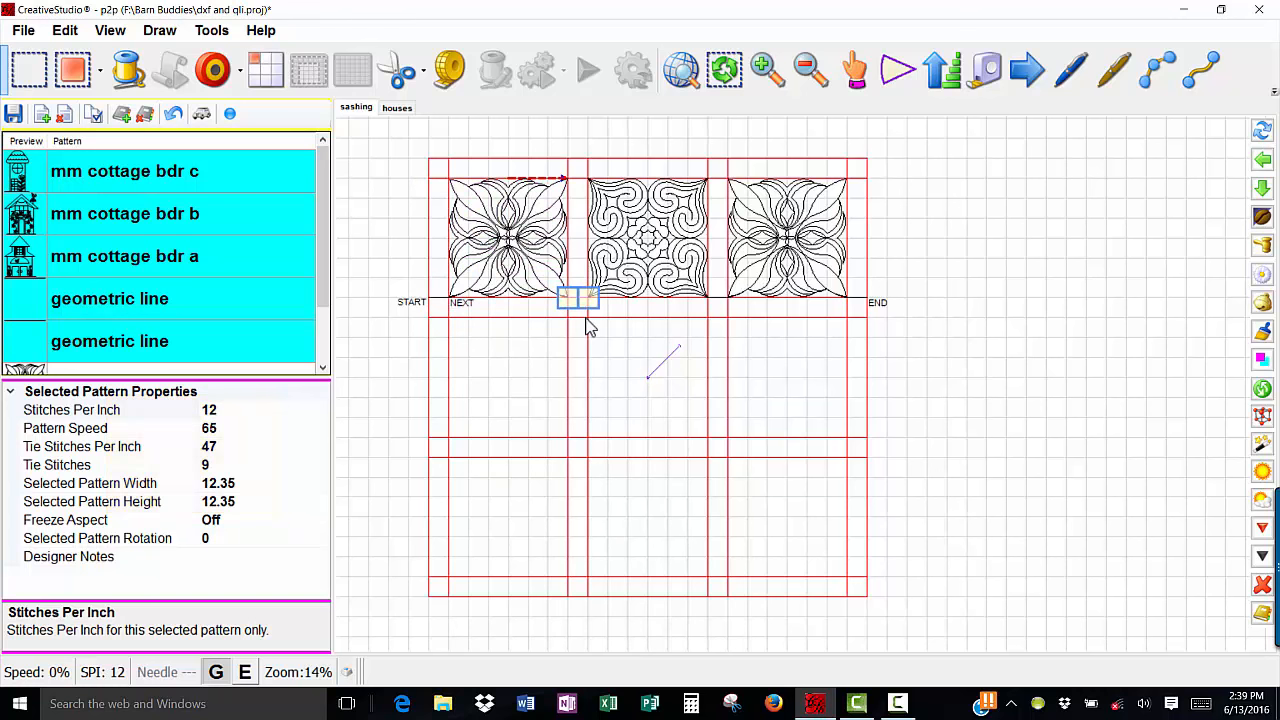
{"action": "left_click", "coordinate": [784, 236]}
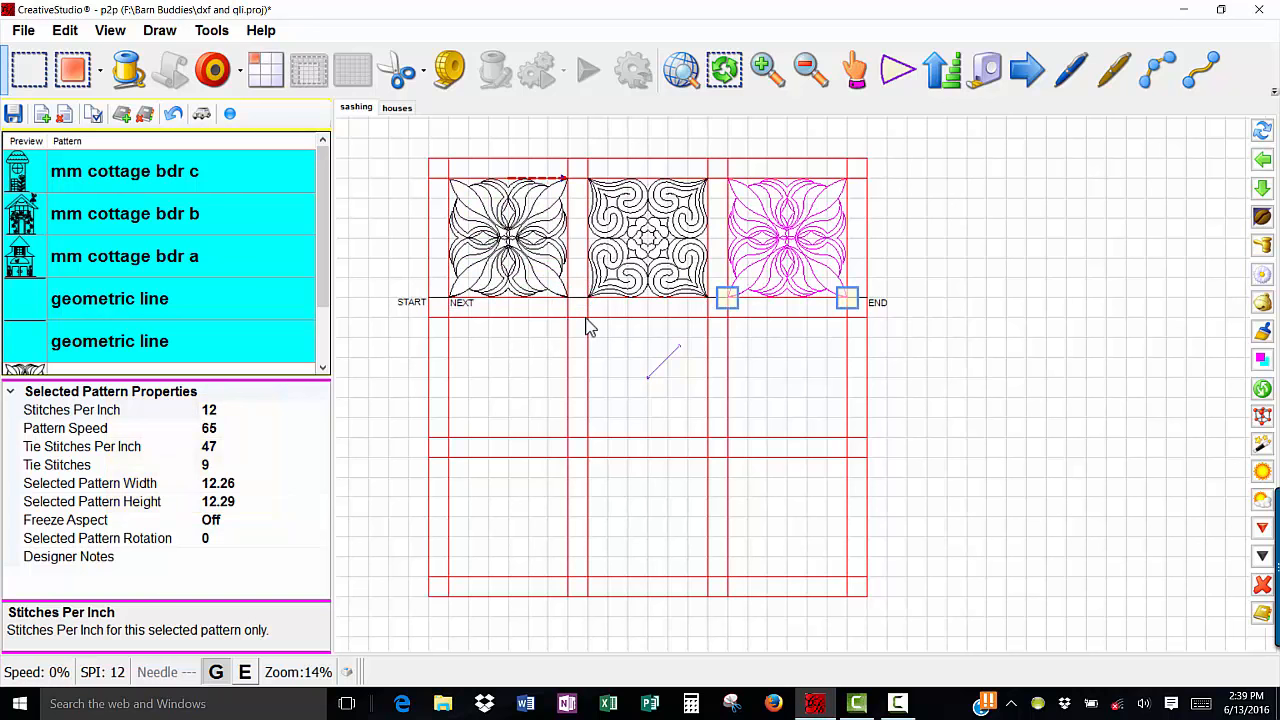
{"action": "left_click", "coordinate": [932, 366]}
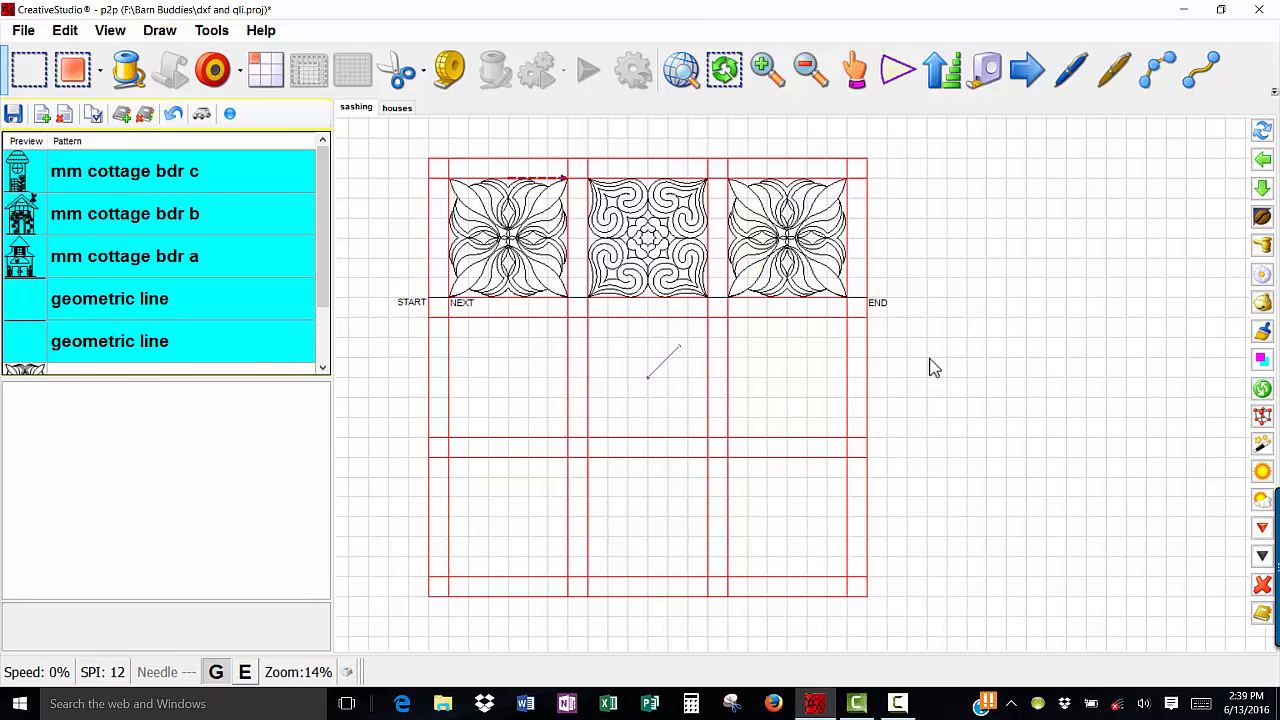
{"action": "mouse_move", "coordinate": [932, 396]}
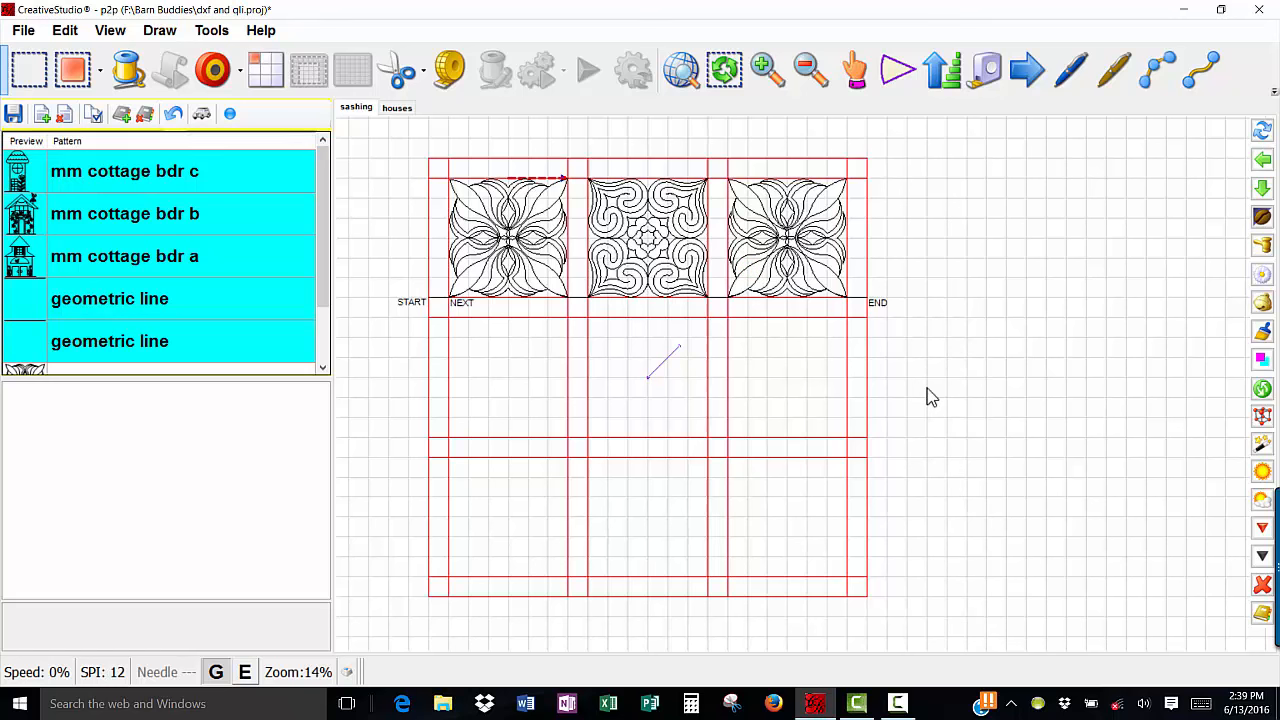
{"action": "mouse_move", "coordinate": [178, 208]}
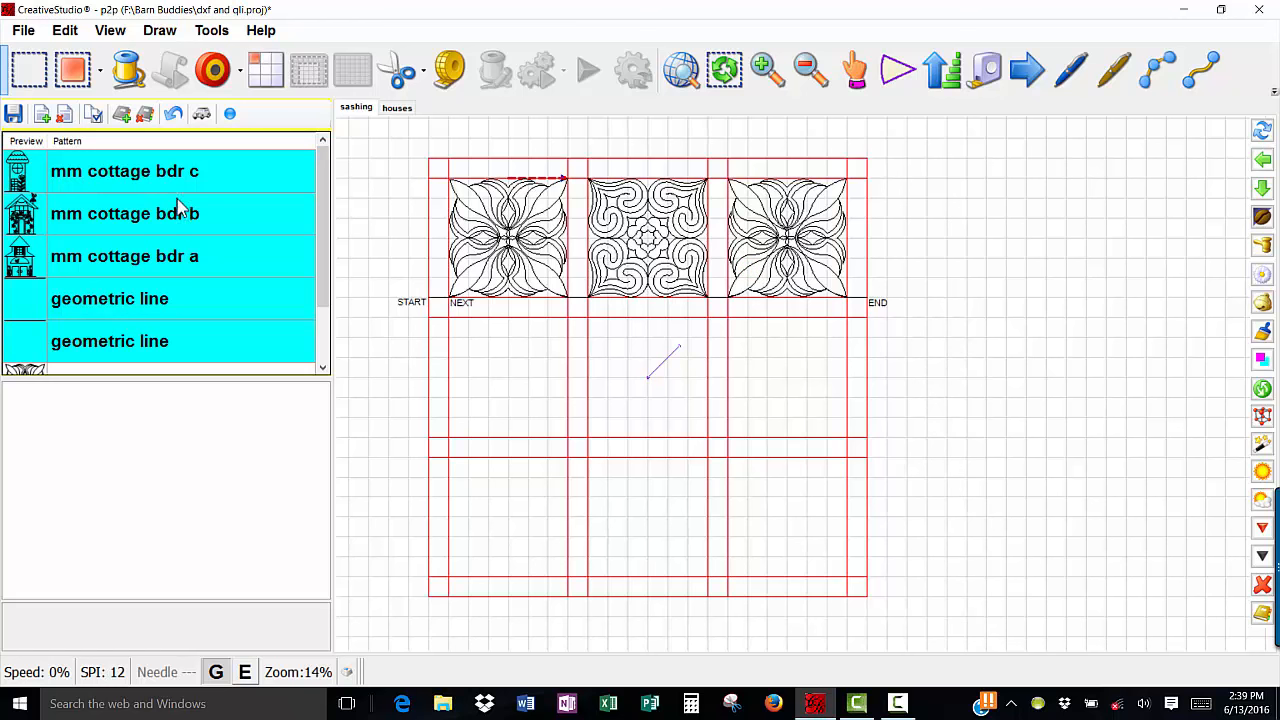
Step: Select only the mm cottage bdr b pattern in the list
{"action": "left_click", "coordinate": [124, 212]}
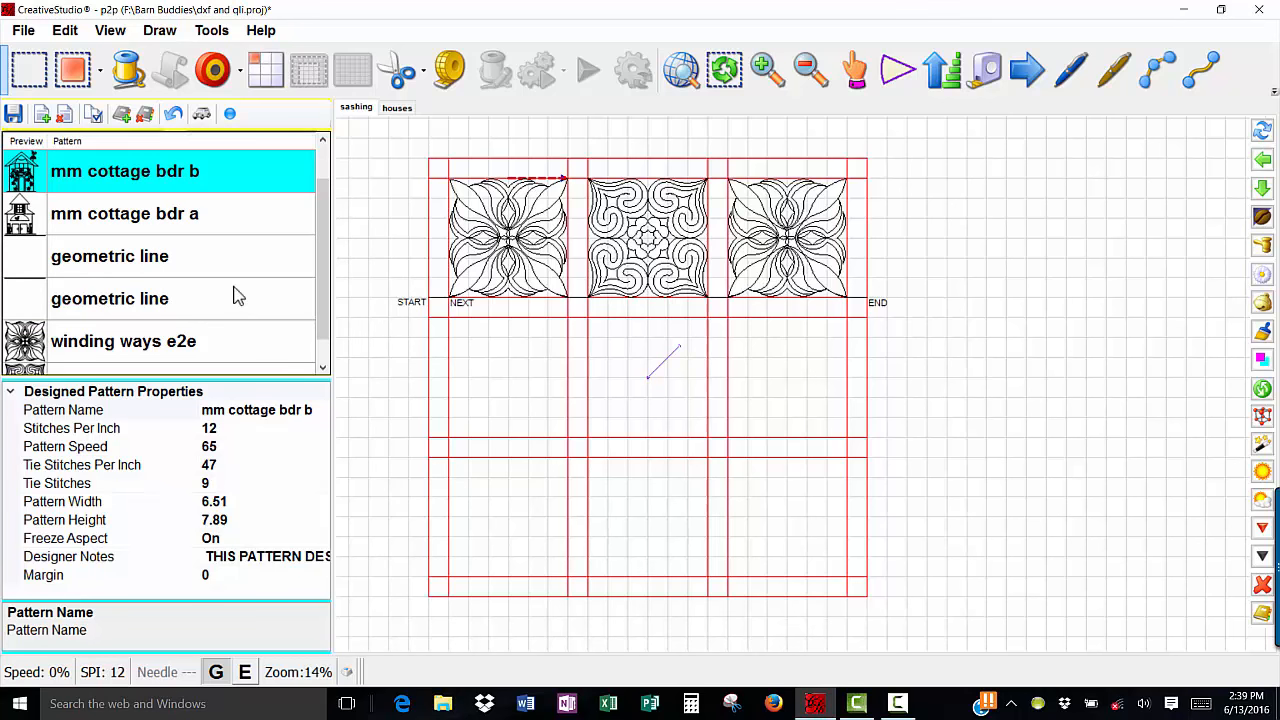
{"action": "mouse_move", "coordinate": [84, 262]}
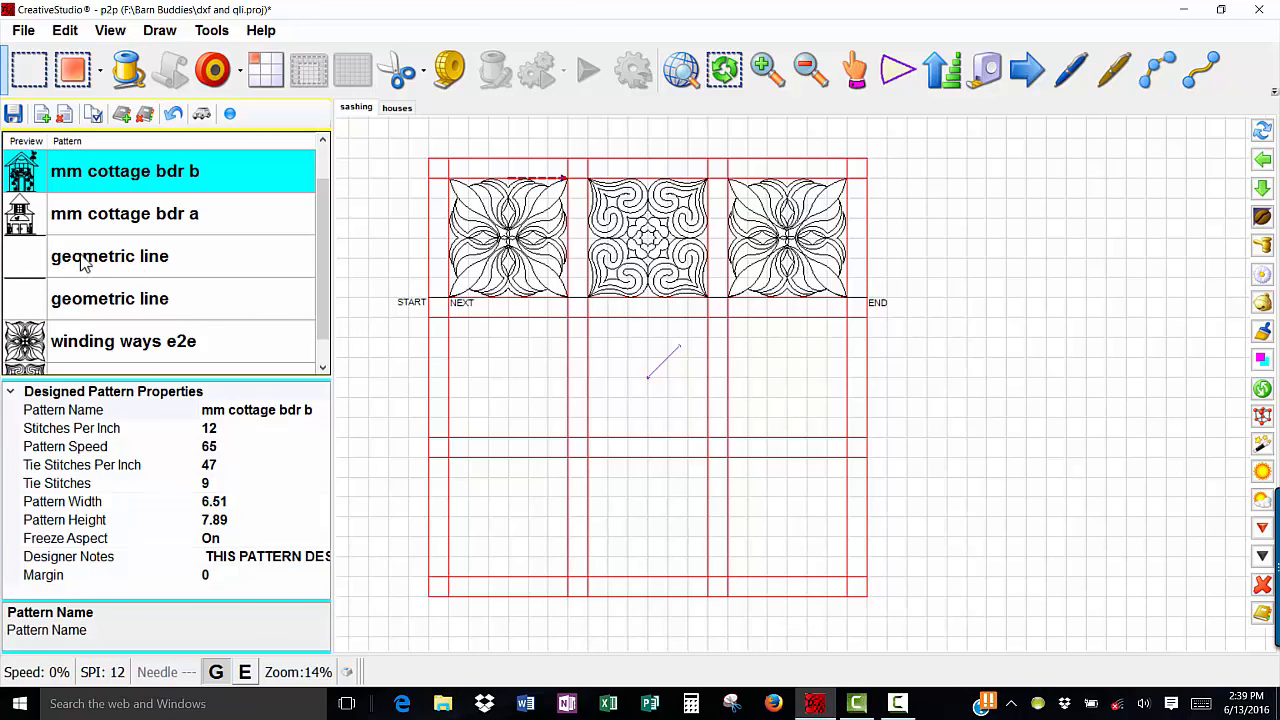
{"action": "mouse_move", "coordinate": [168, 270]}
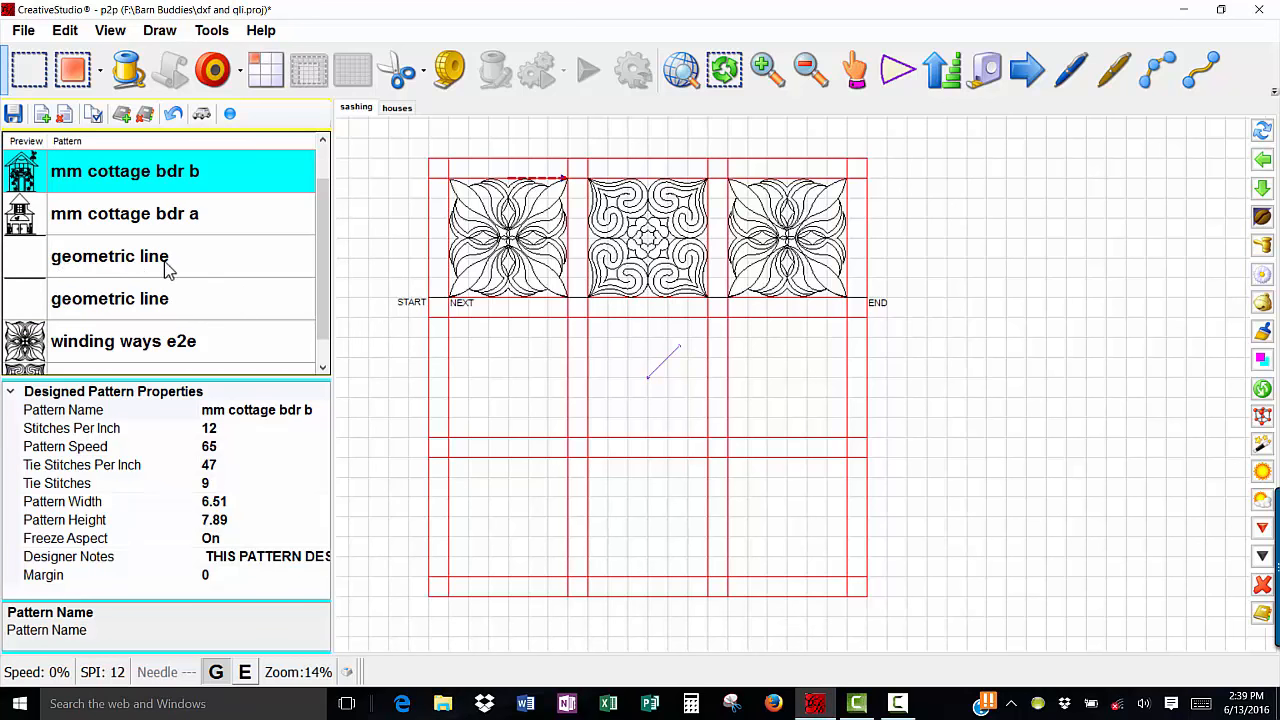